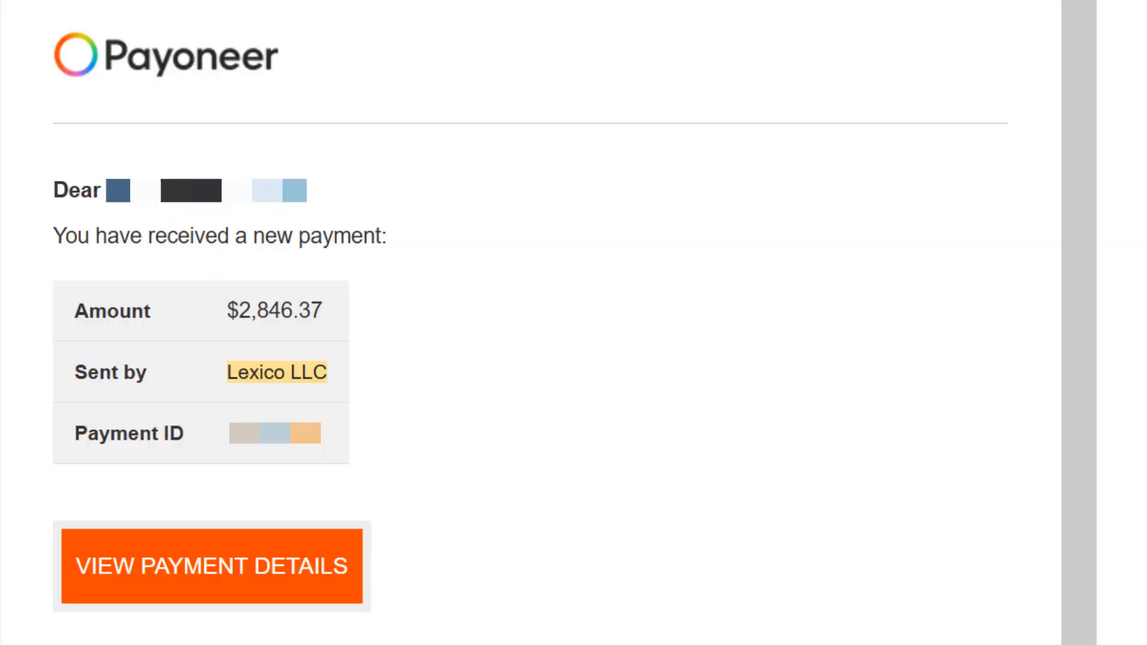
Step: Open the free sign-up form and select its Username and Email Address fields
click(211, 566)
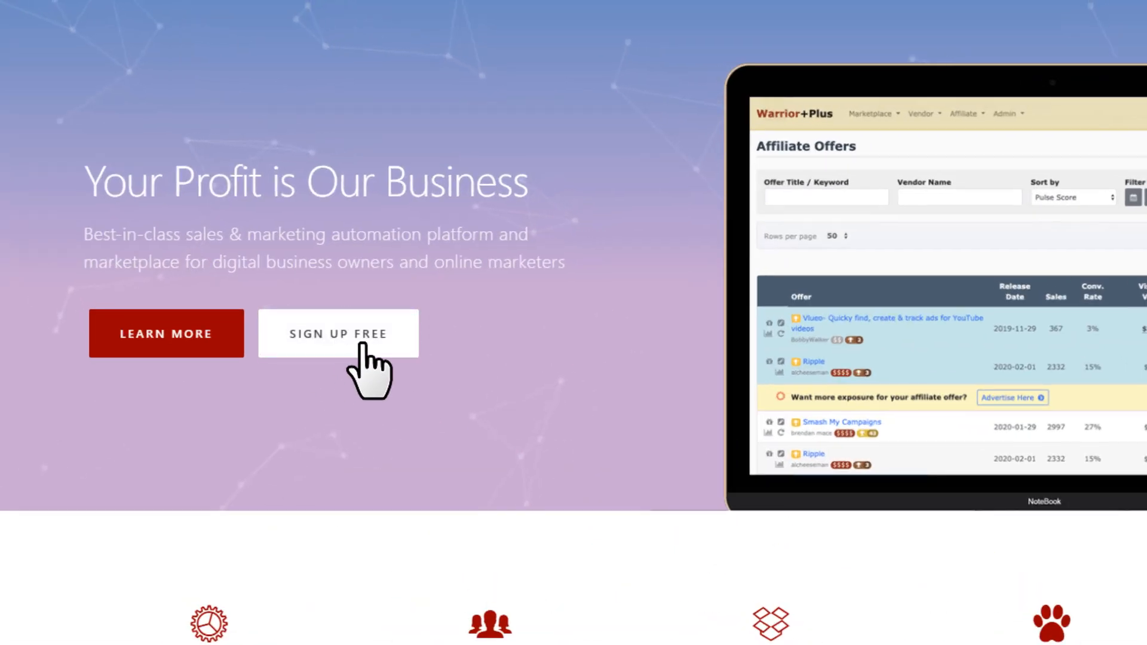
click(340, 334)
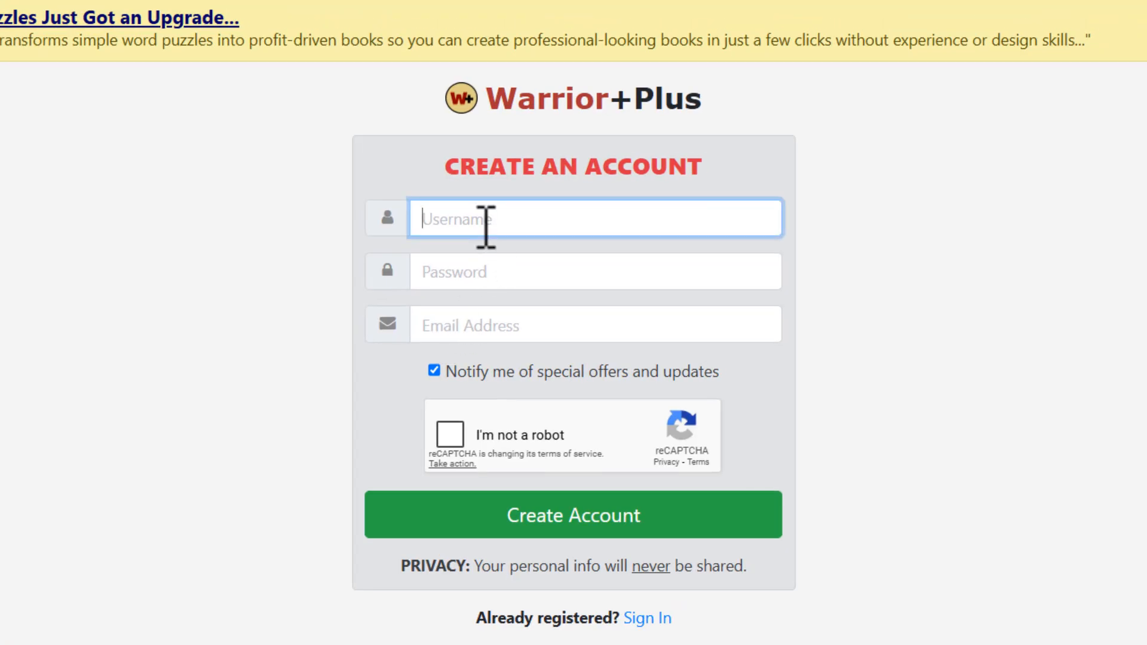
click(595, 325)
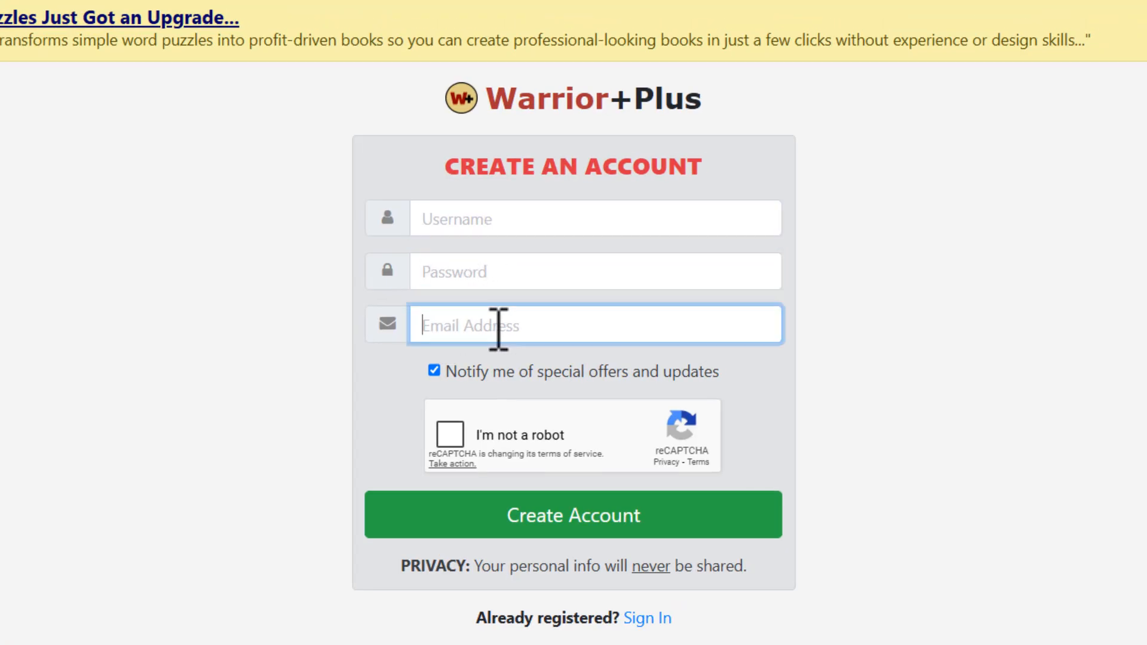
click(452, 435)
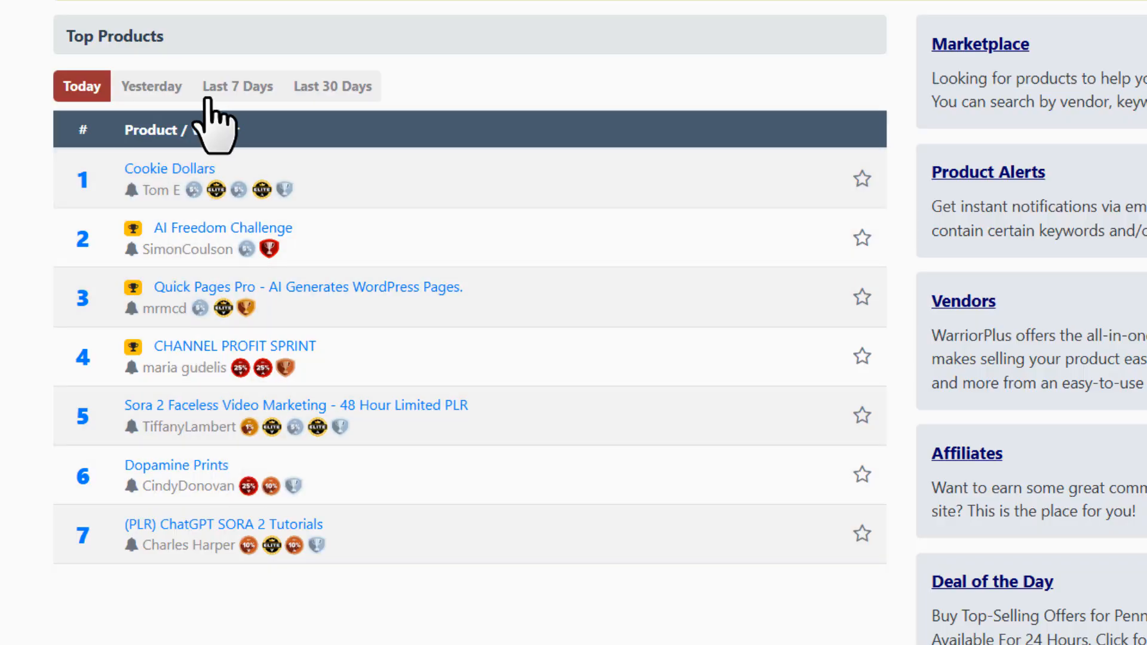
Step: Compare Top Products for Last 7 Days, Last 30 Days and Today, then show the Affiliate menu
click(237, 86)
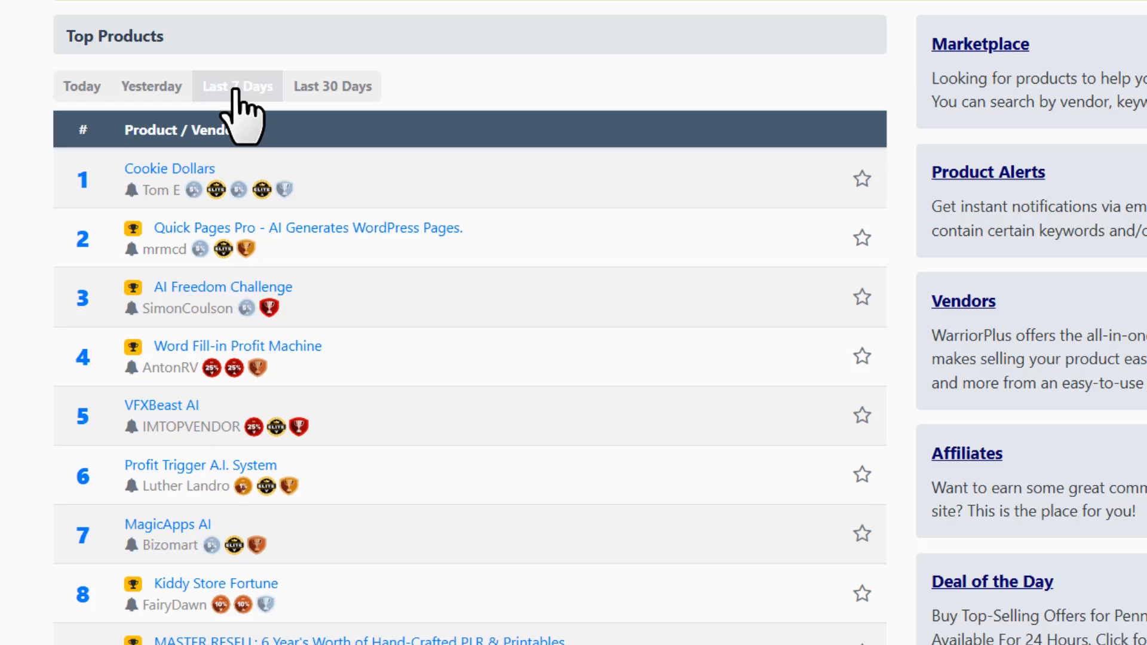
click(332, 86)
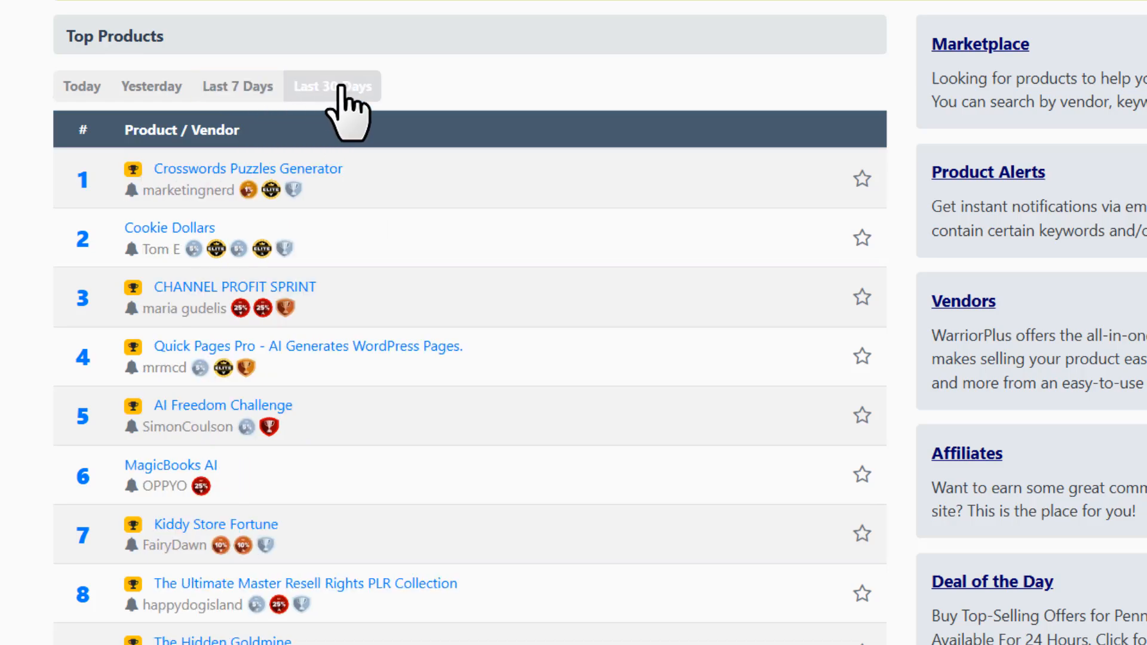
click(82, 87)
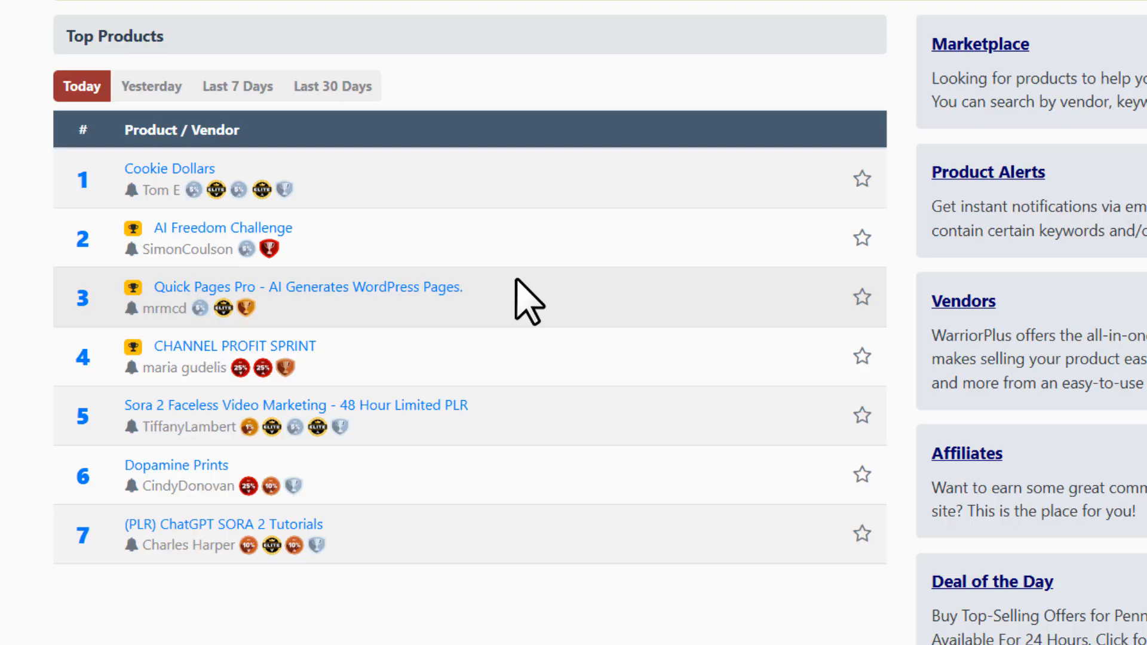
mouse_move(271, 299)
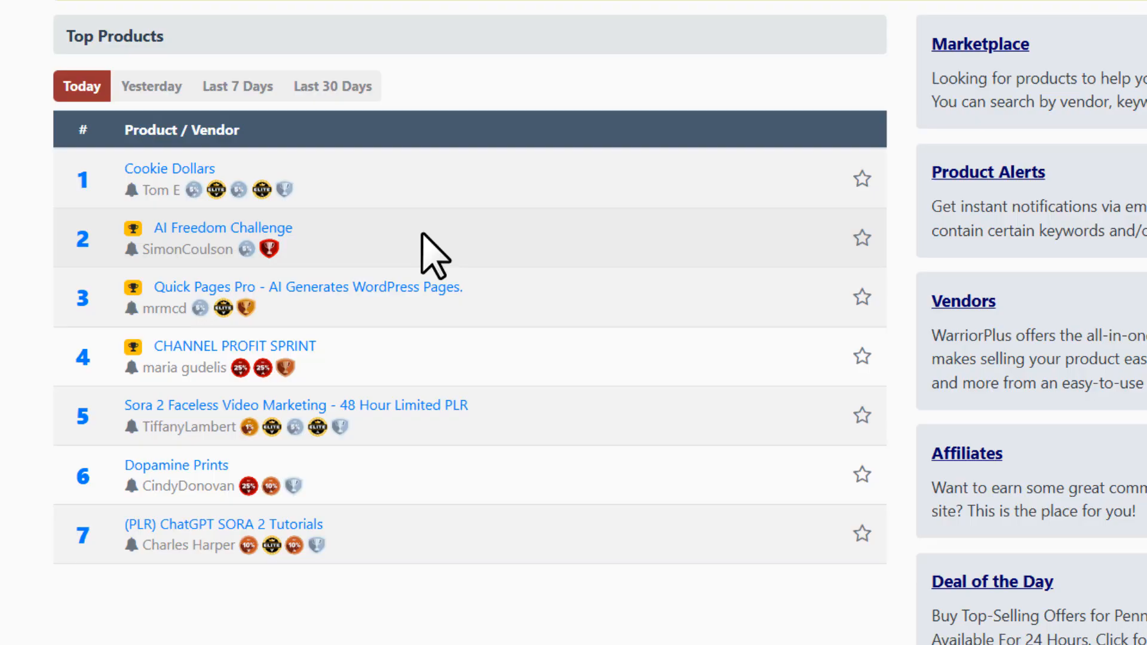
click(494, 31)
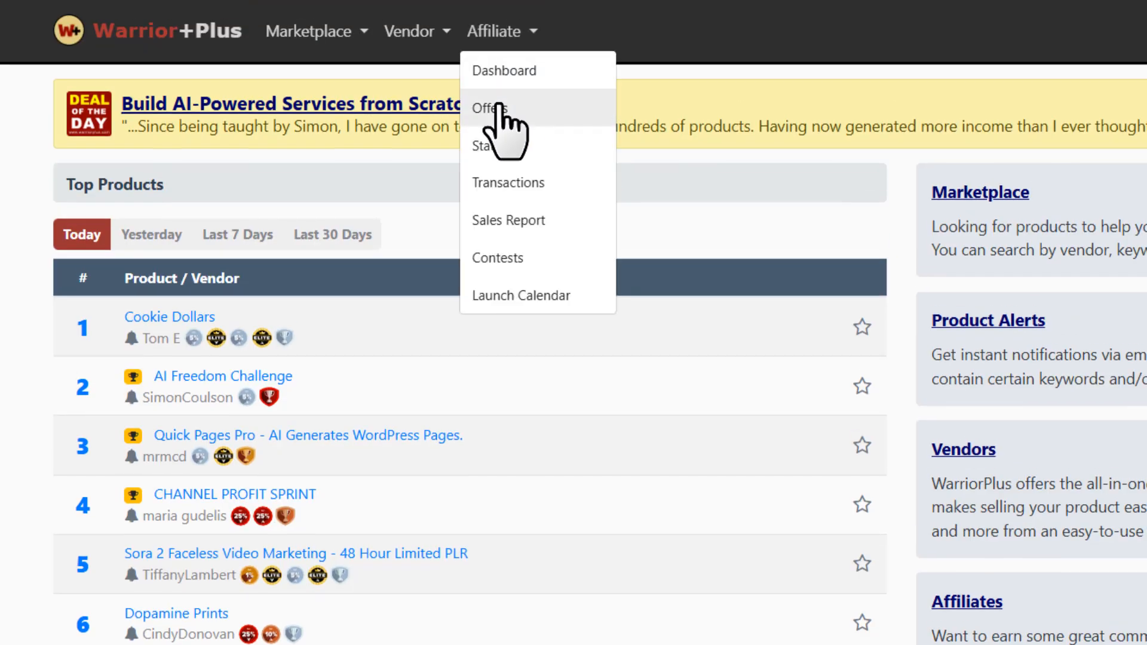
Step: Open Affiliate > Offers and scroll the table's sales, conversion, visitor value and refund columns
click(490, 108)
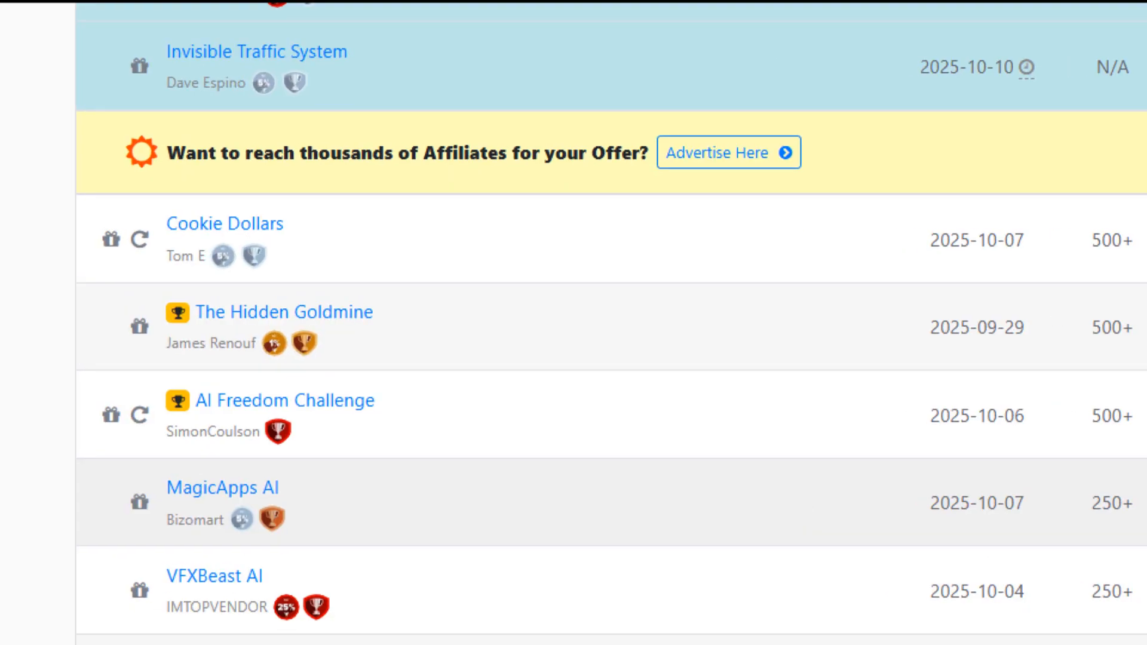
scroll(right, 3)
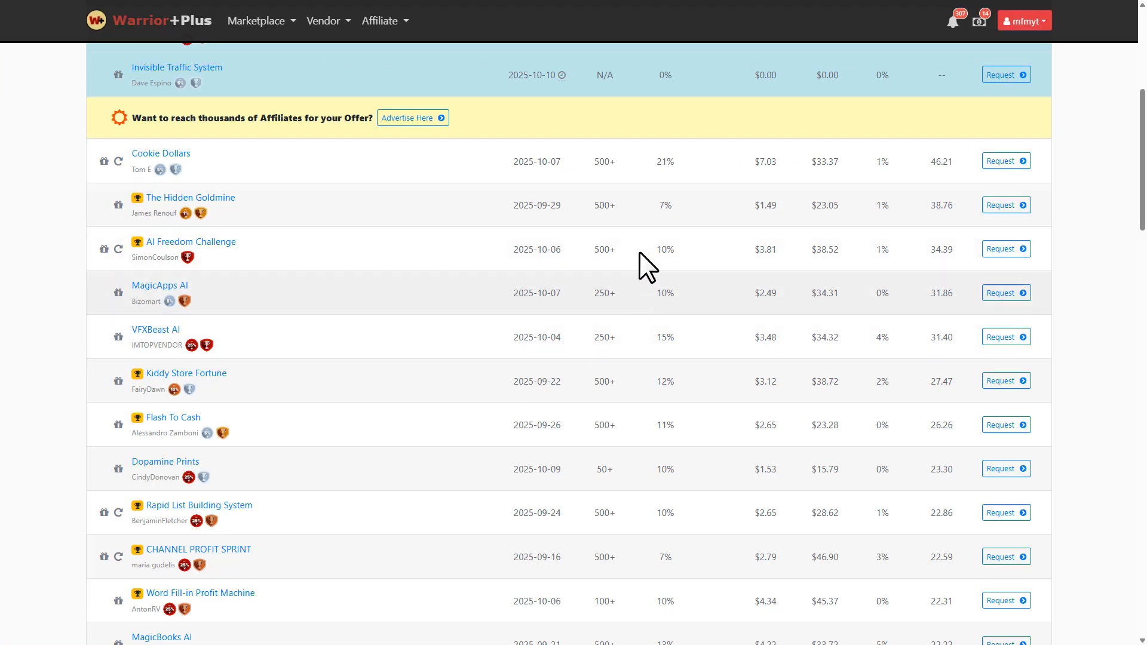
scroll(down, 3)
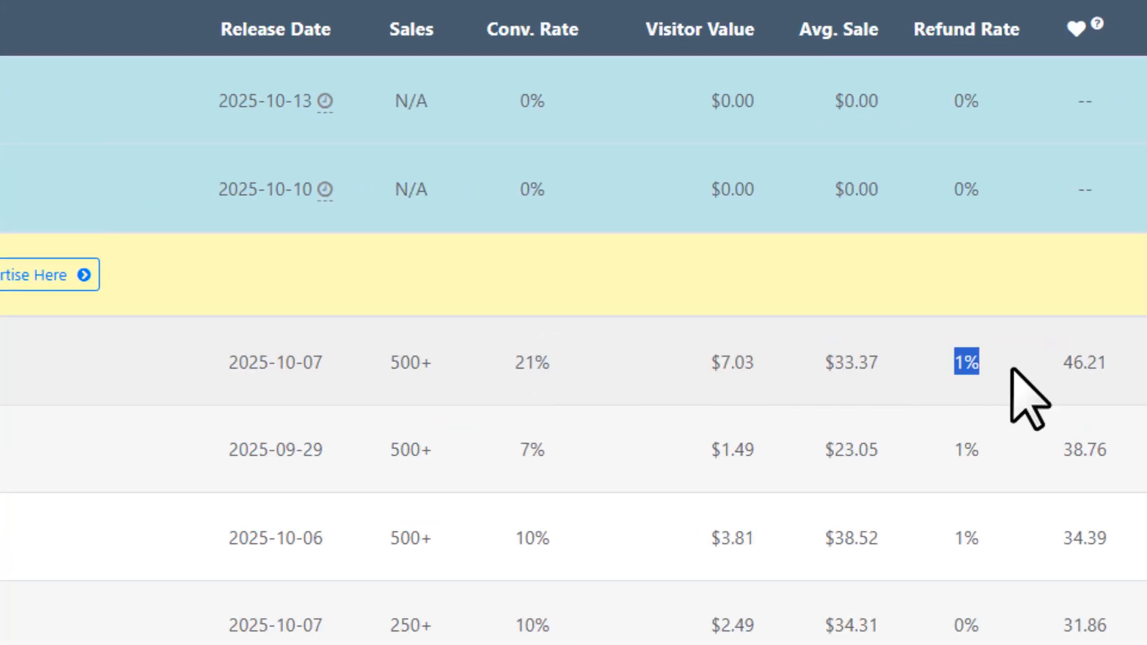
scroll(down, 3)
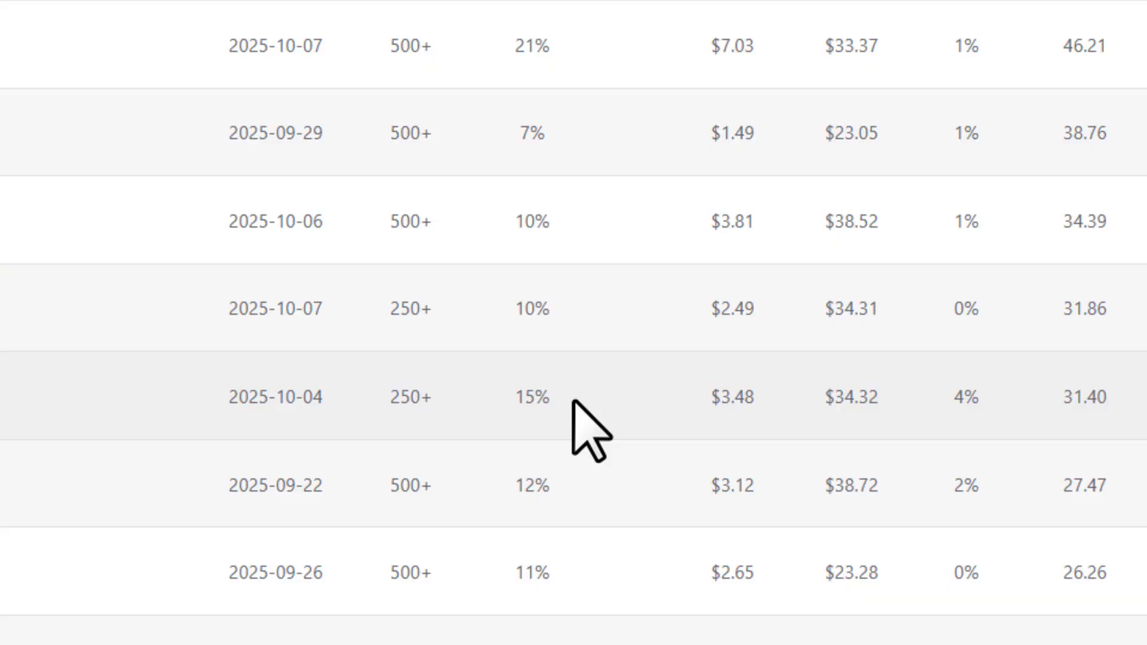
mouse_move(915, 424)
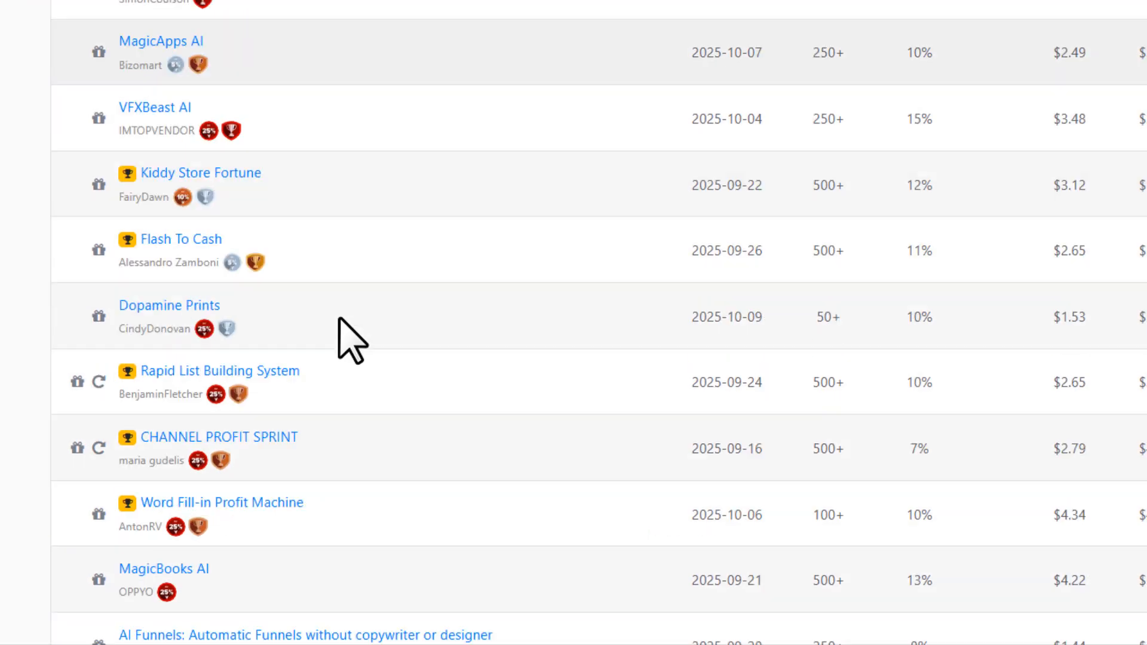
Step: Open the Kiddy Store Fortune offer, view its Funnel Map, then return to Overview
click(201, 173)
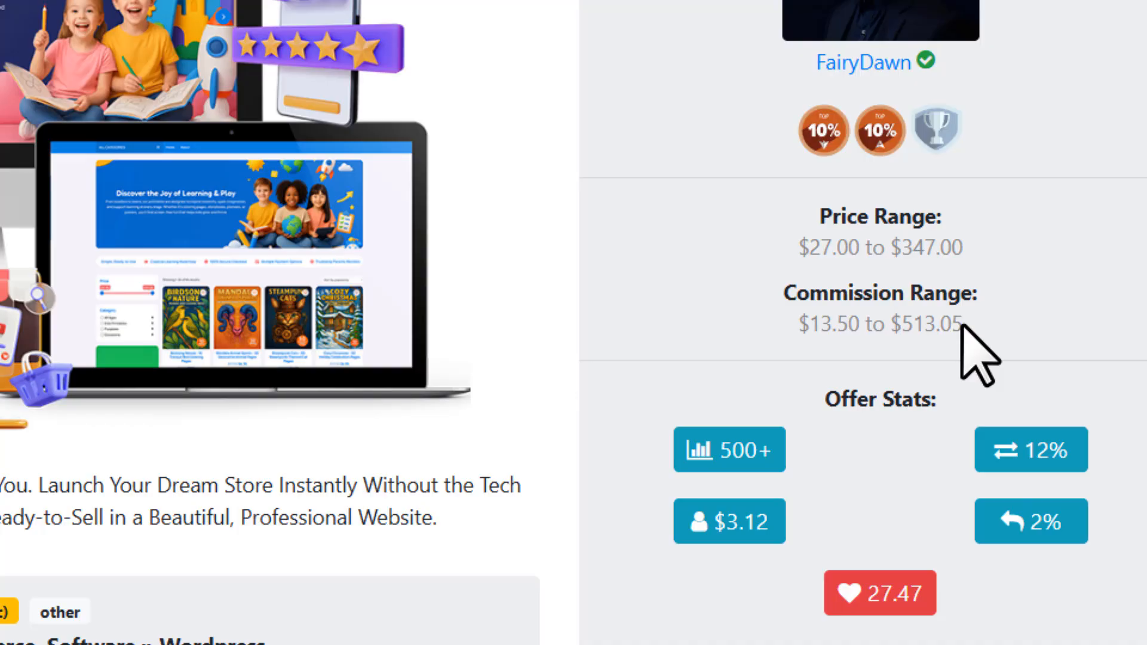
mouse_move(891, 298)
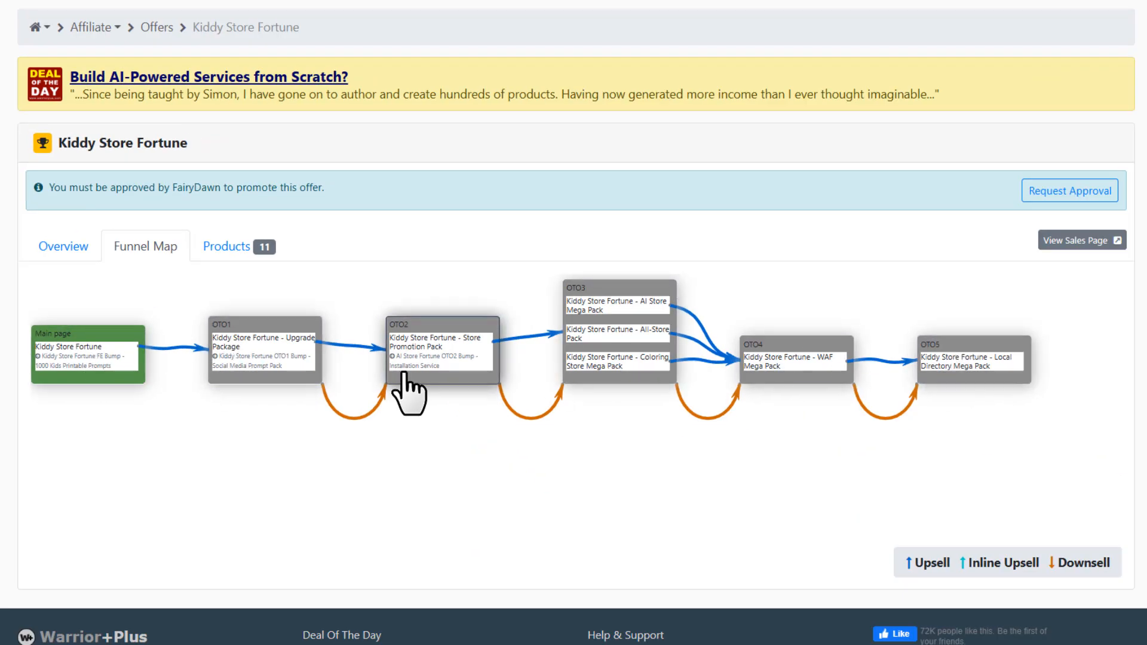
click(226, 232)
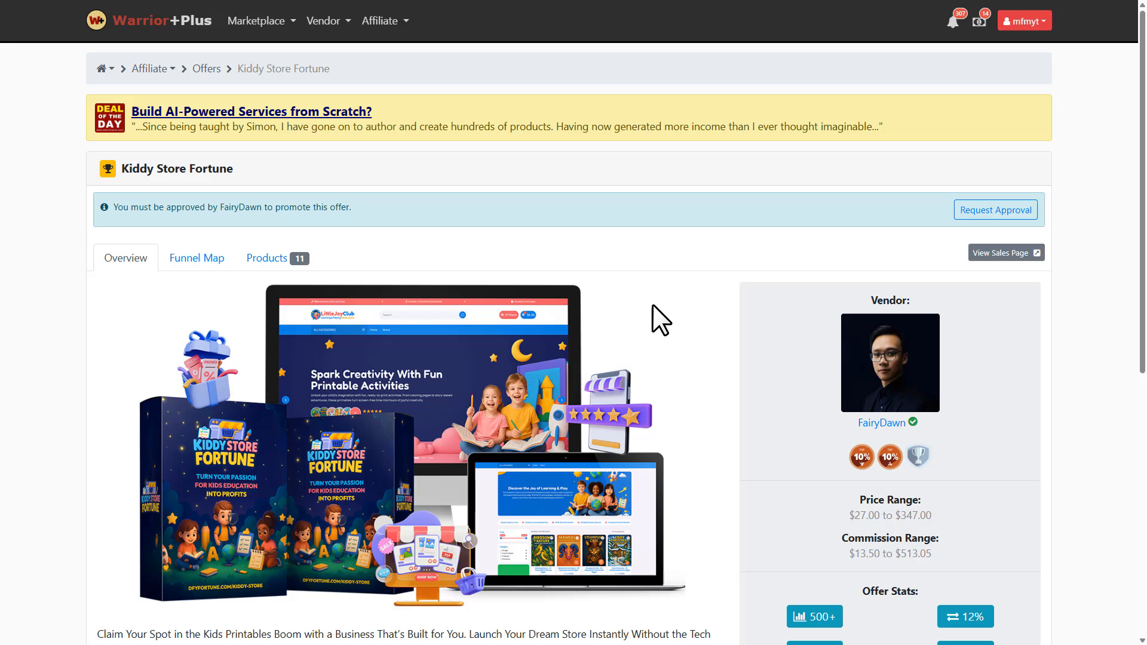
mouse_move(876, 369)
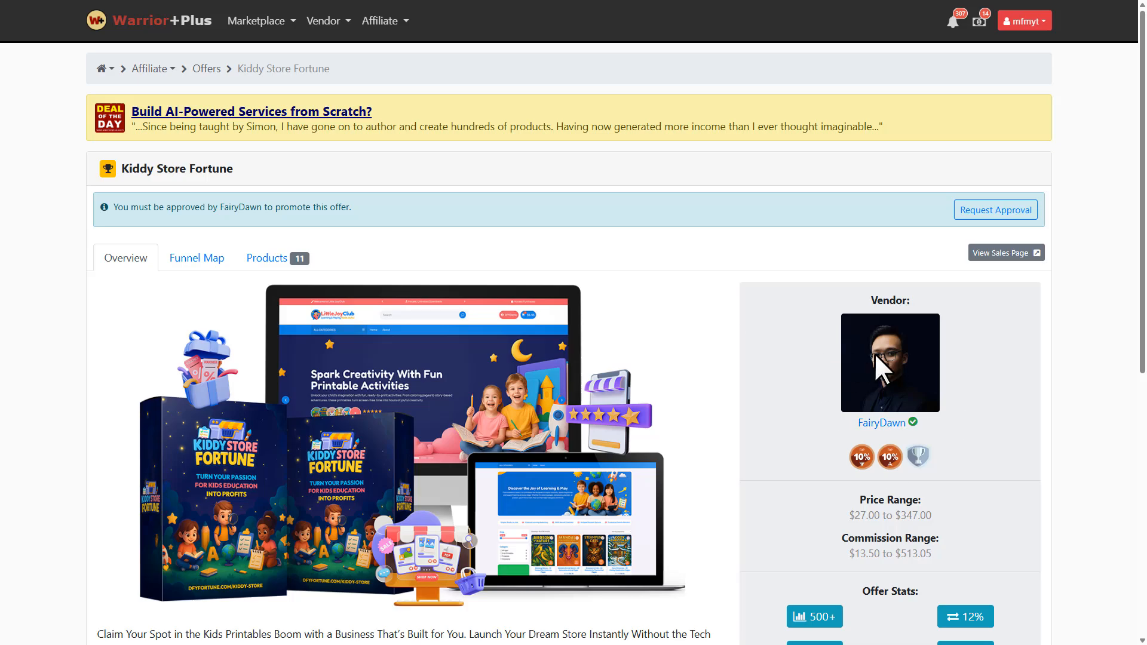
Step: Request to promote Kiddy Store Fortune with a note about in-depth YouTube review tutorials
click(995, 210)
text(I'd )
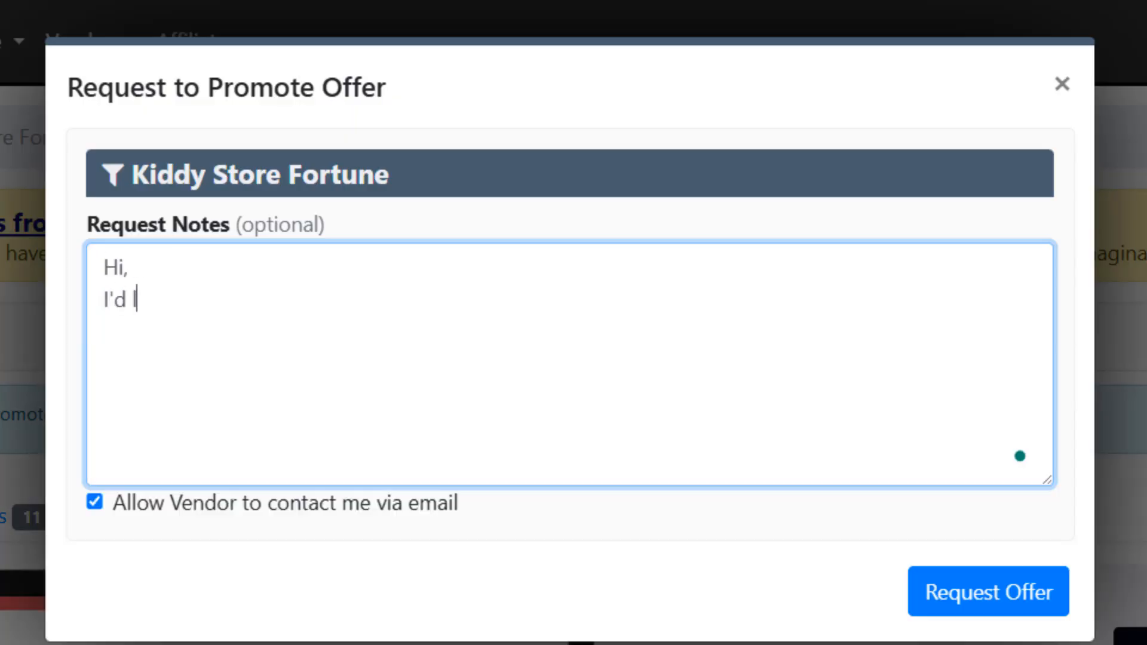
text(love to promote your offer through my YouTube channel, where I create in-depth review videos a)
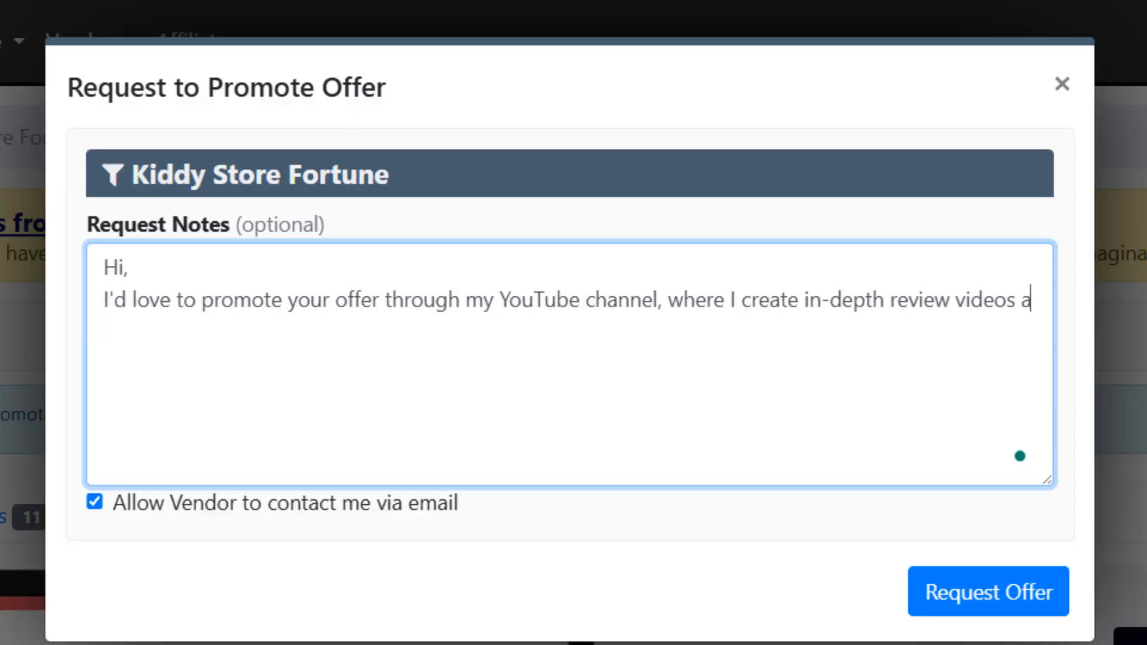
text(nd tutorials. My focus is on showing the product in action and driving high-)
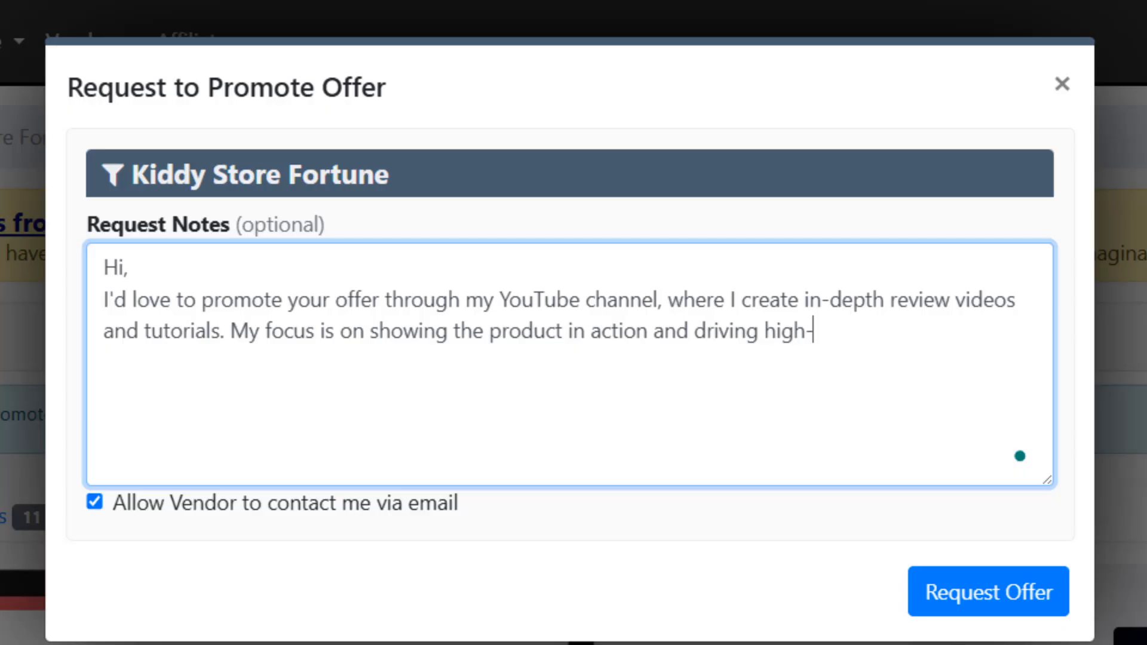
text(quality, engaged traffic that converts.)
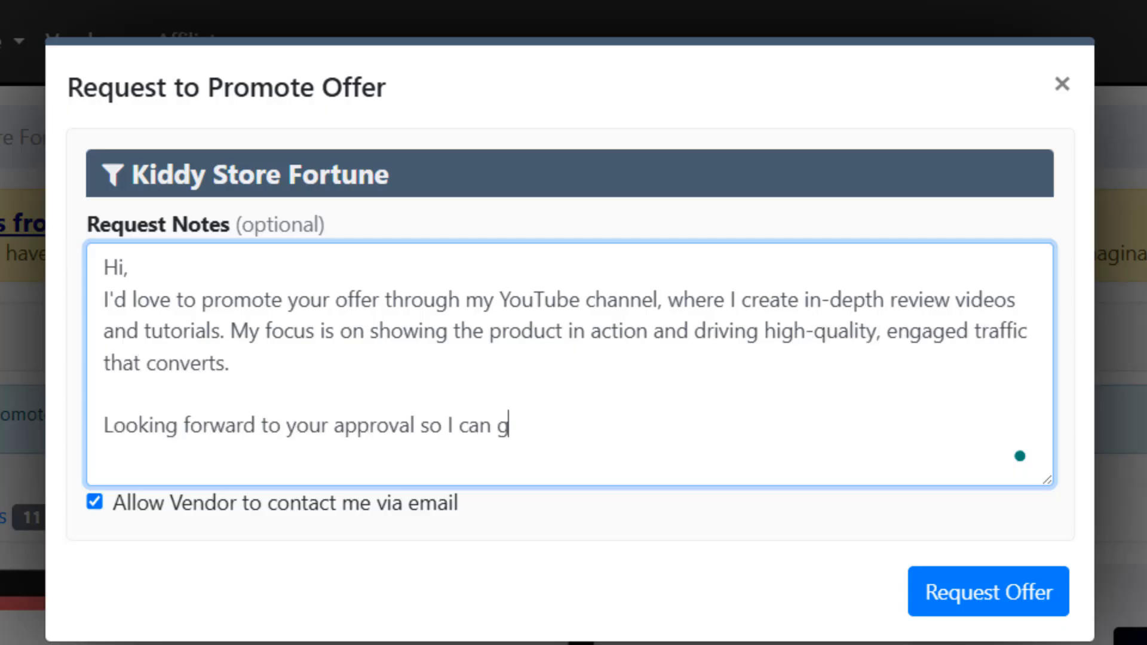
text(et started.)
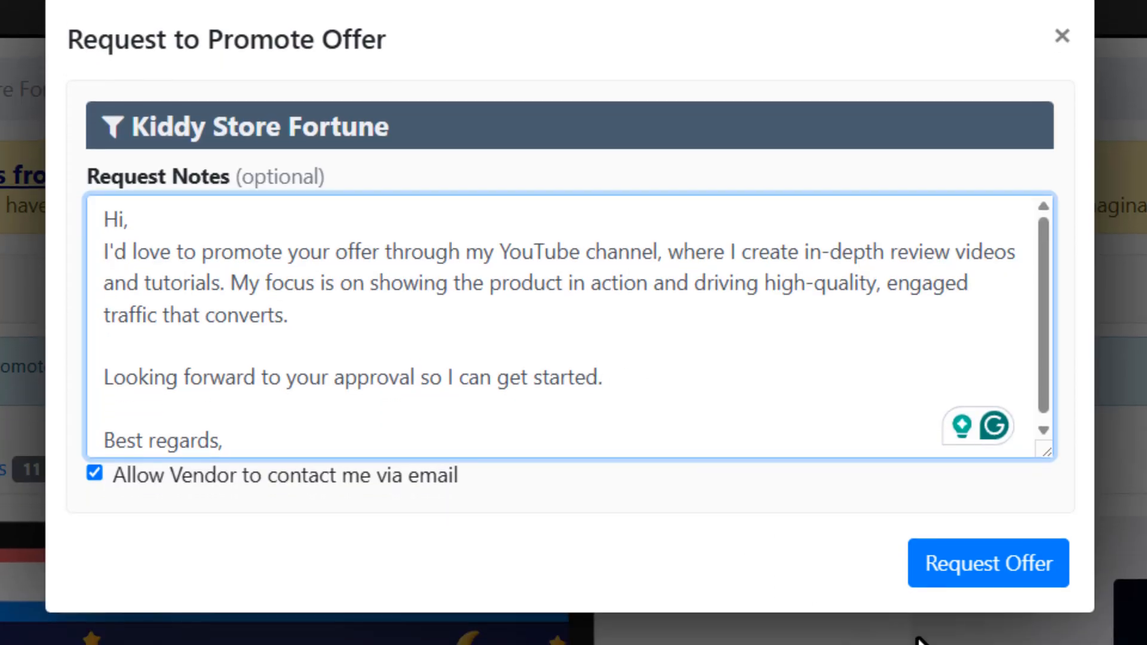
click(989, 563)
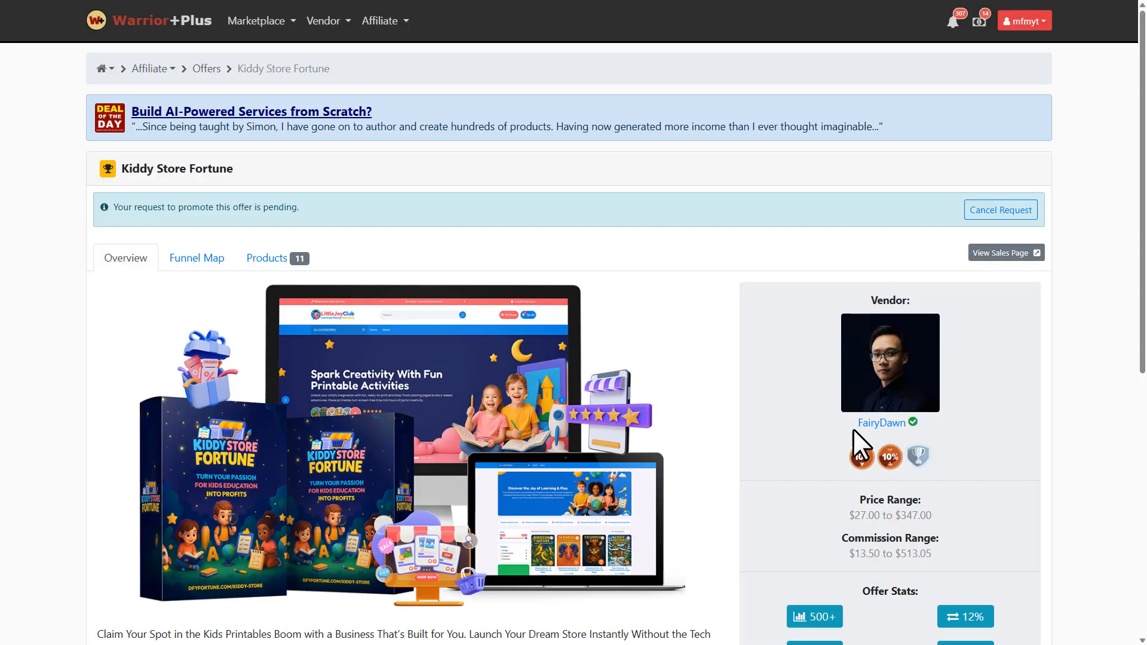
mouse_move(895, 437)
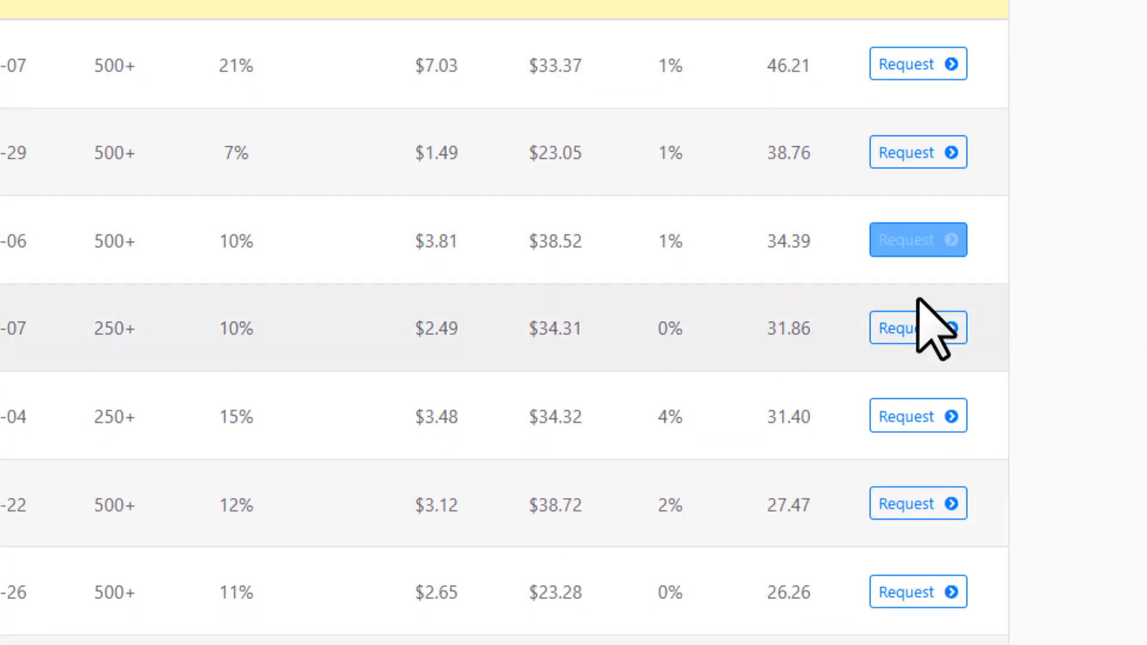
click(917, 328)
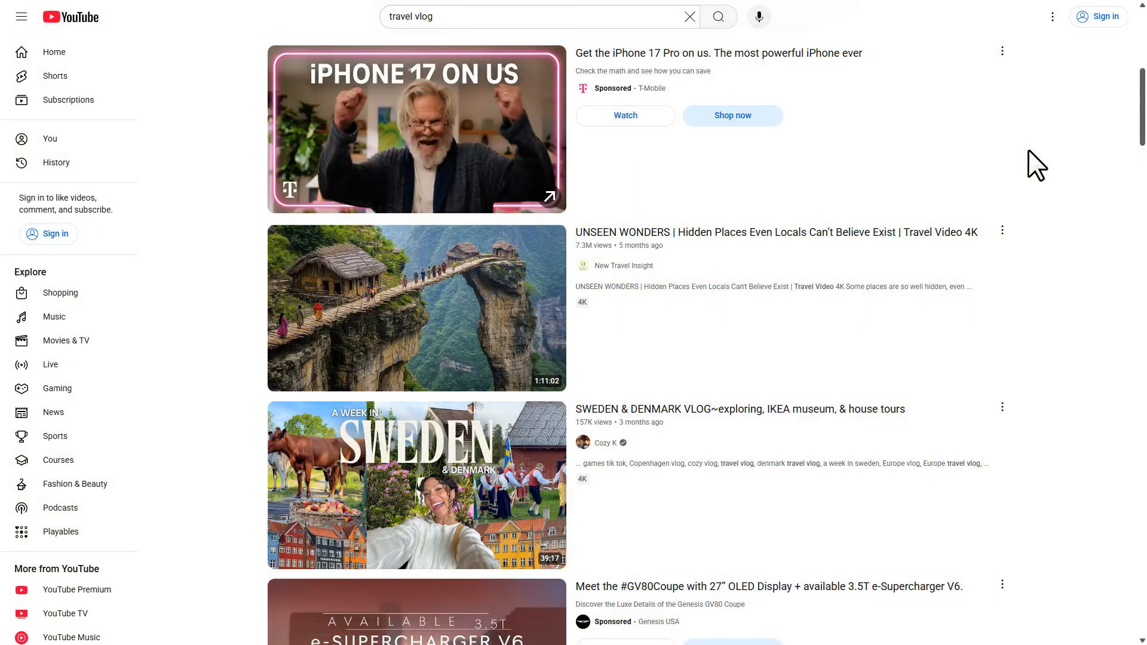
scroll(down, 3)
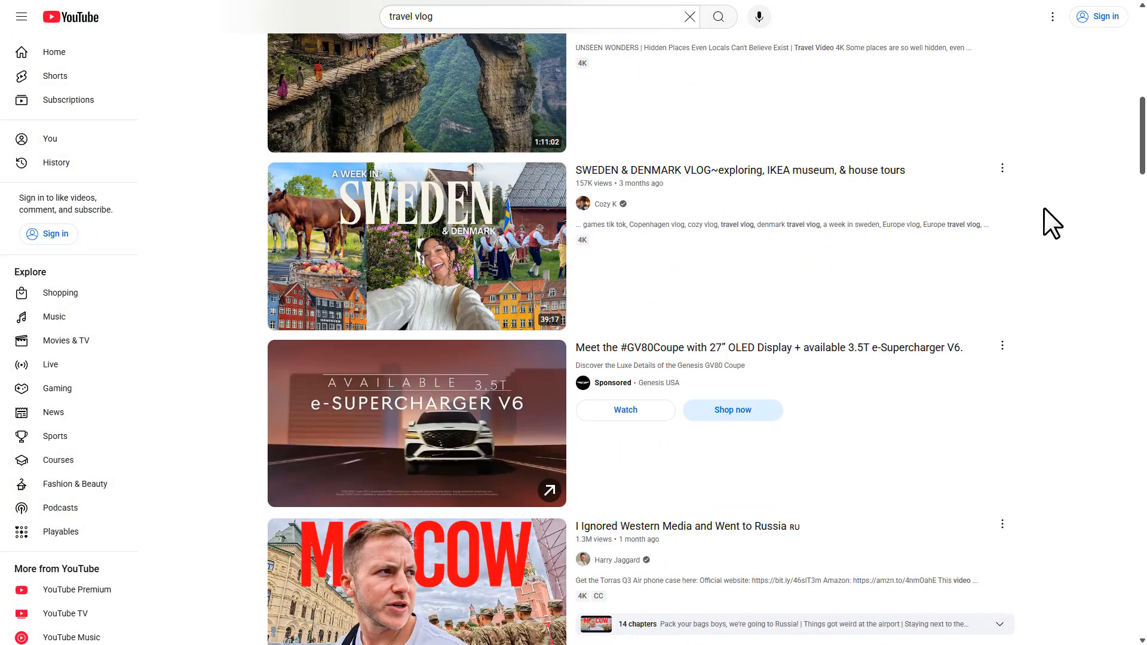
scroll(down, 3)
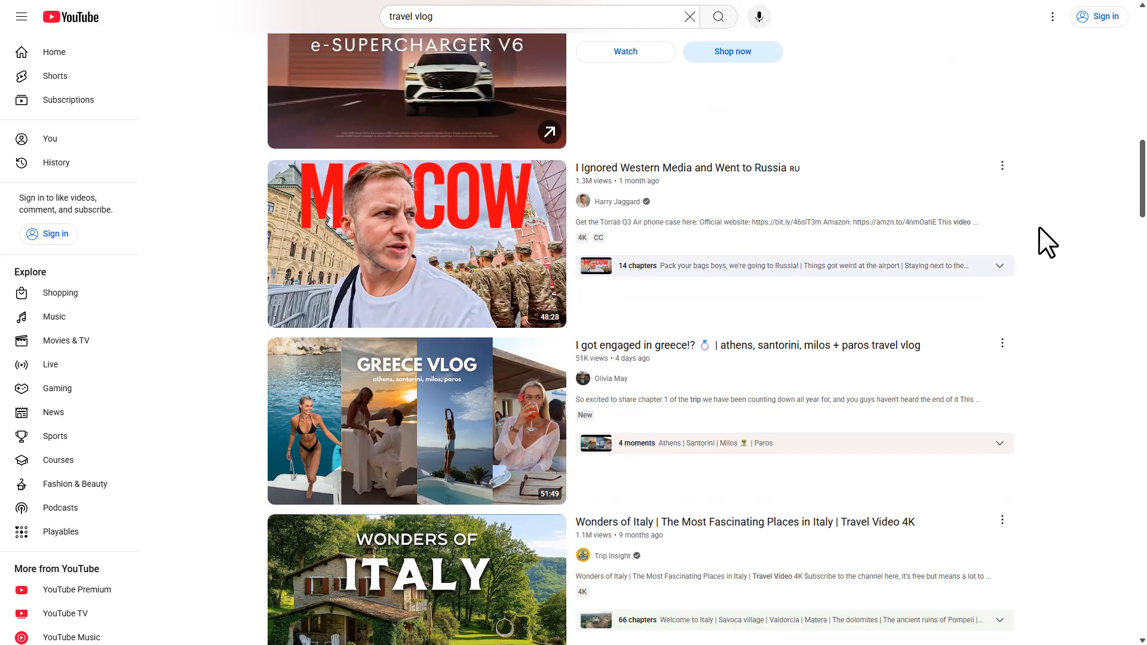
scroll(down, 3)
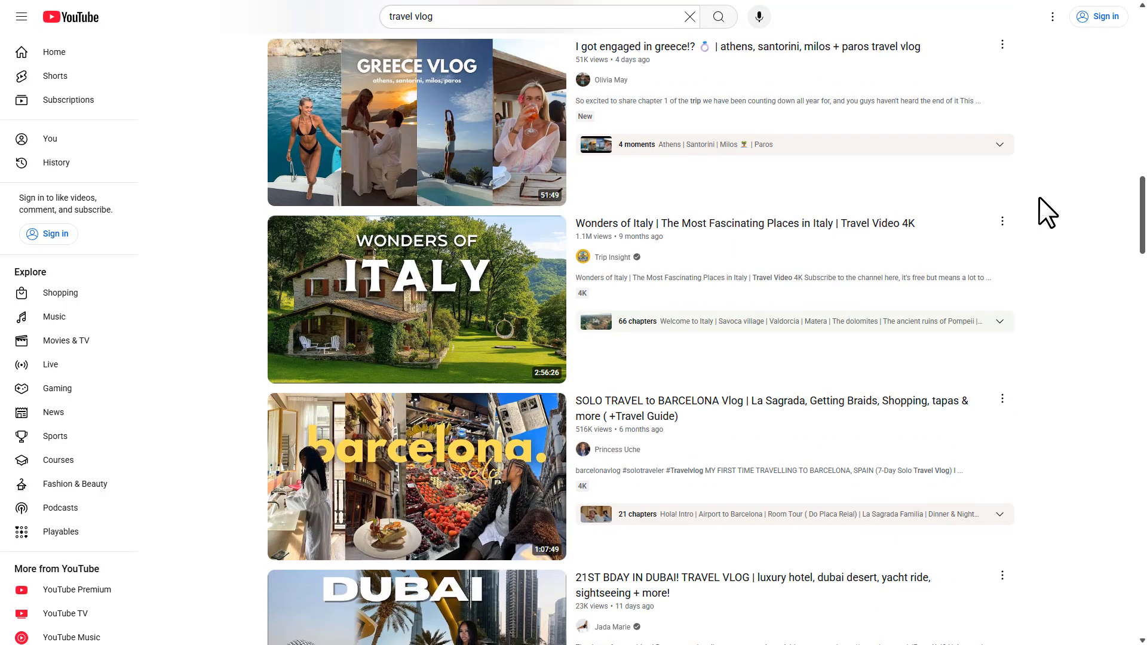
scroll(down, 3)
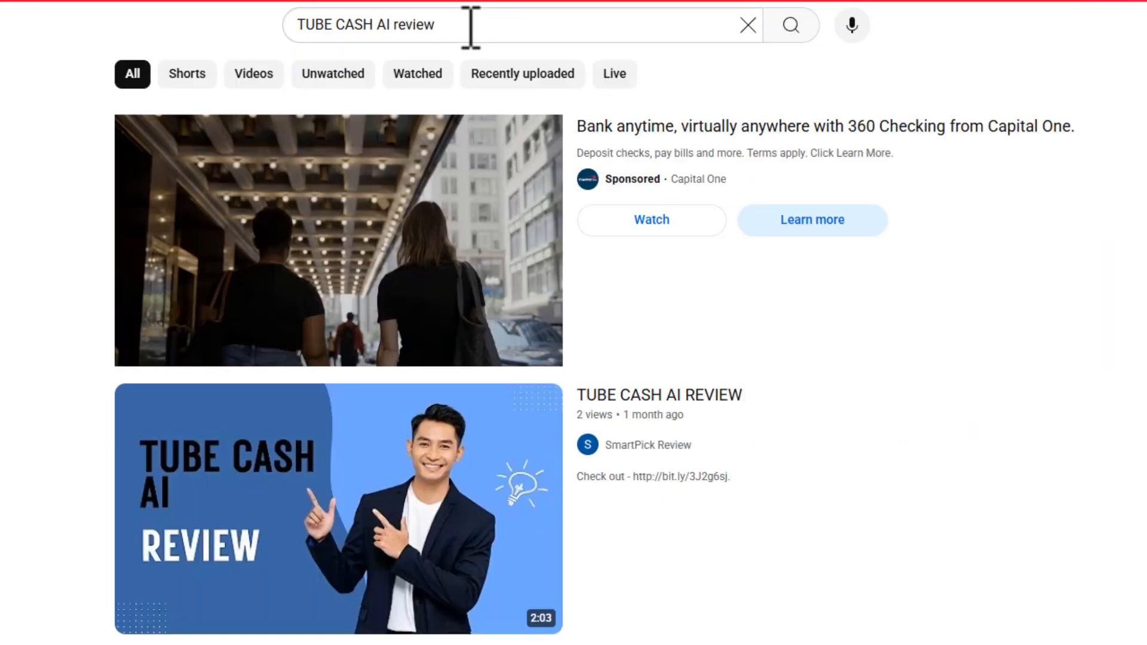
Step: Open the 'Tube Cash AI Review - Legit App?' video and follow its webtraffictoolkit.org description link
scroll(down, 3)
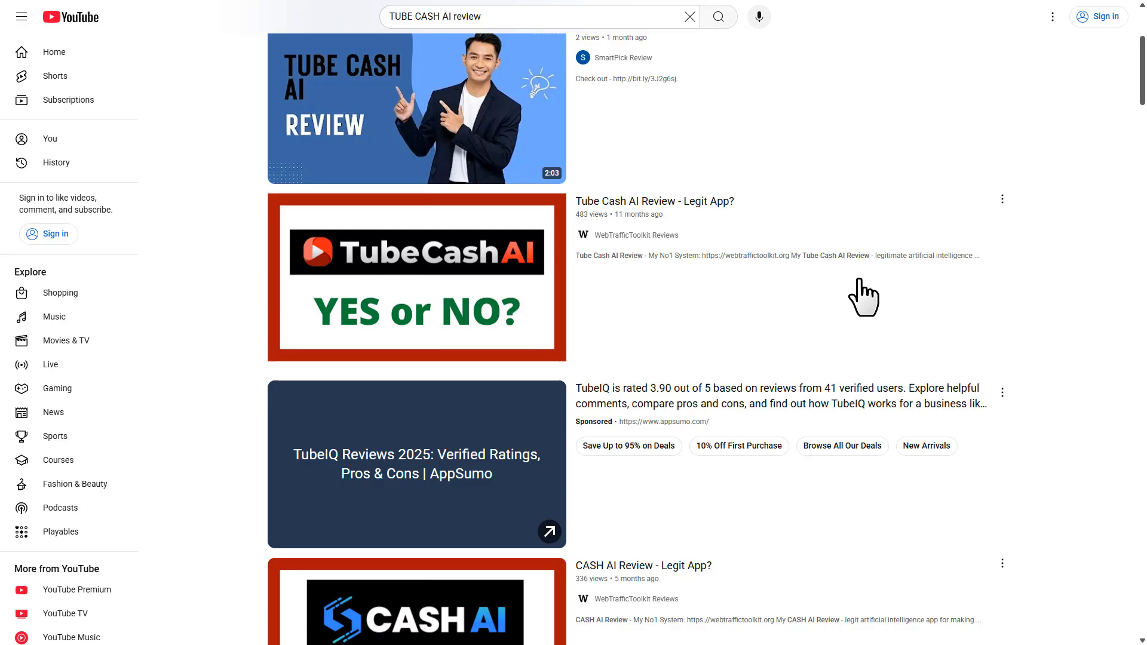
scroll(down, 3)
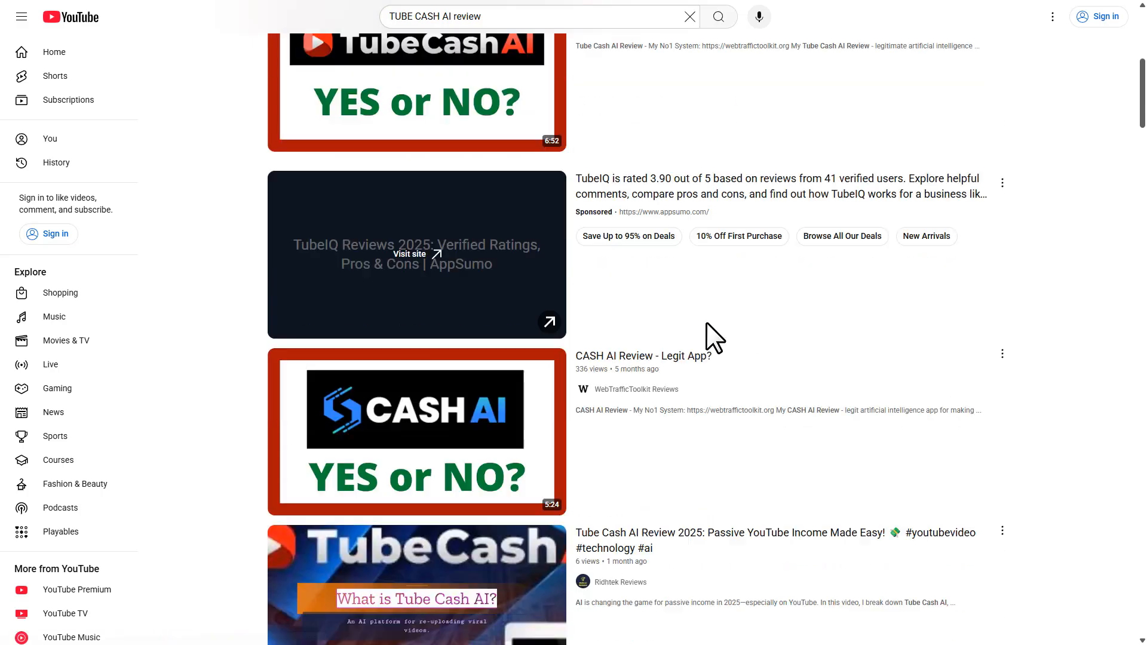
scroll(down, 3)
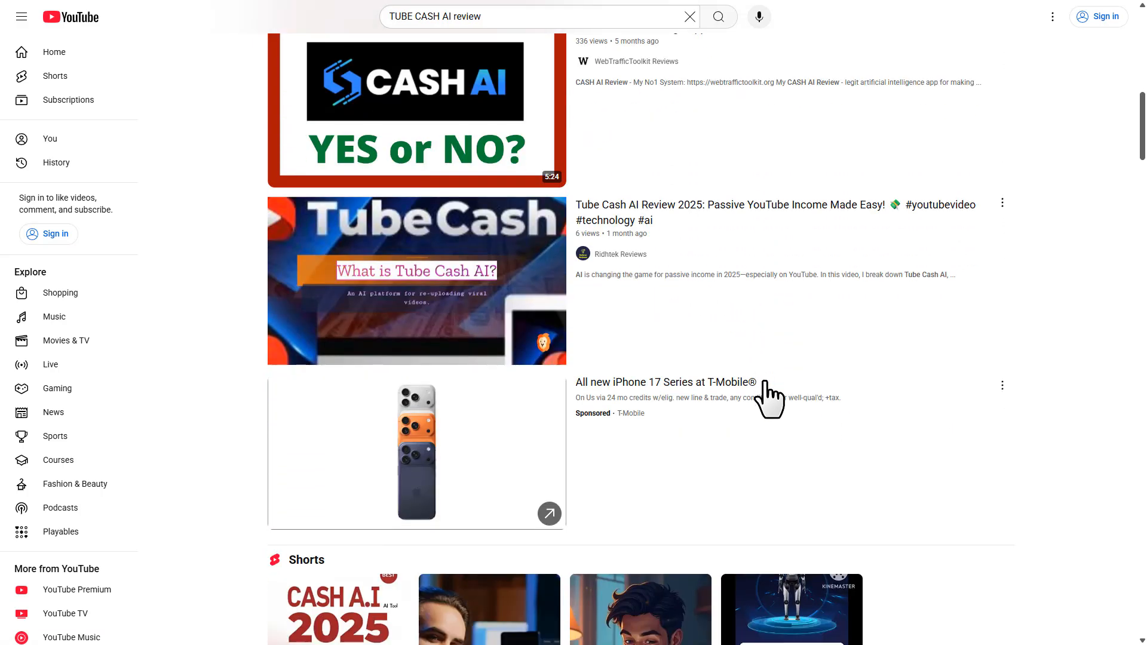
scroll(down, 3)
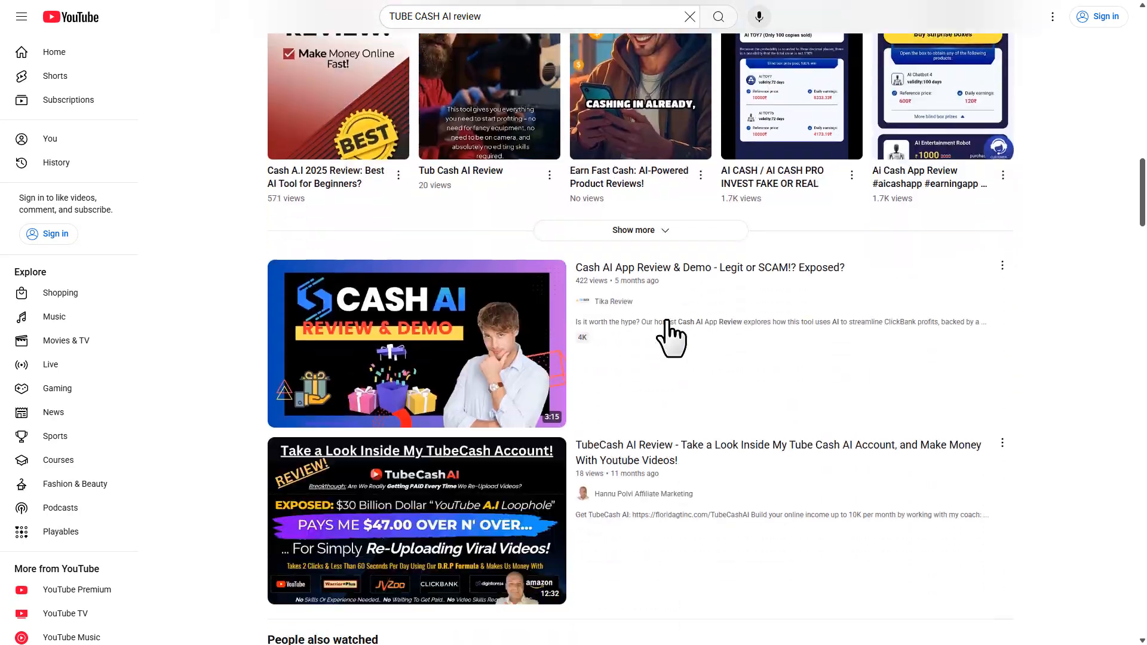
scroll(down, 3)
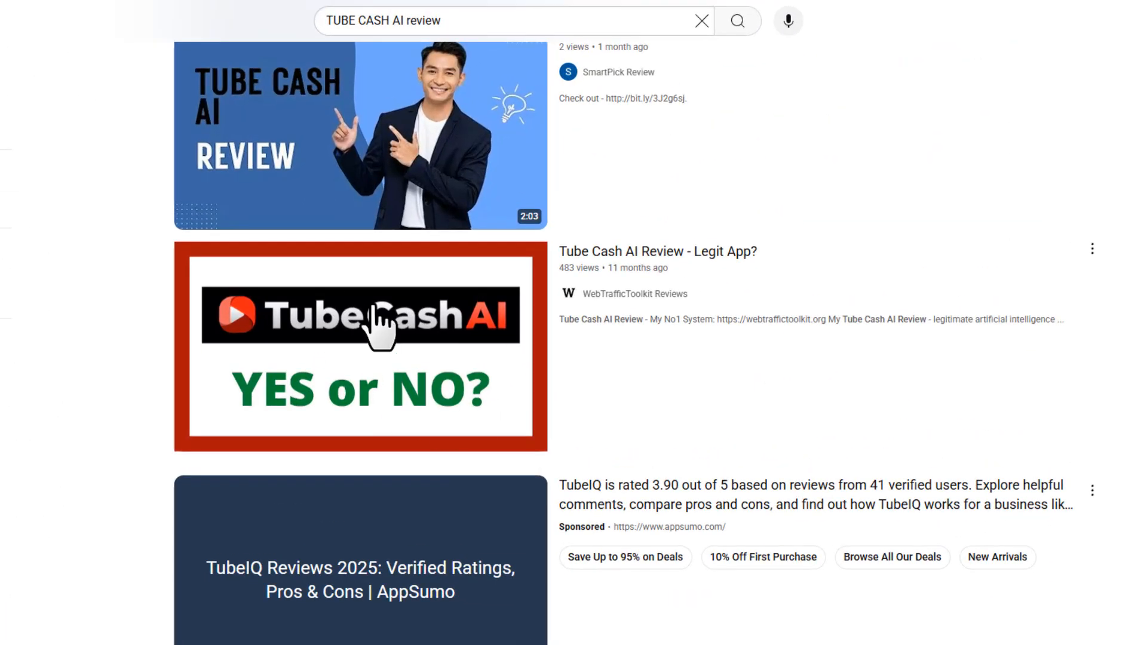
click(362, 326)
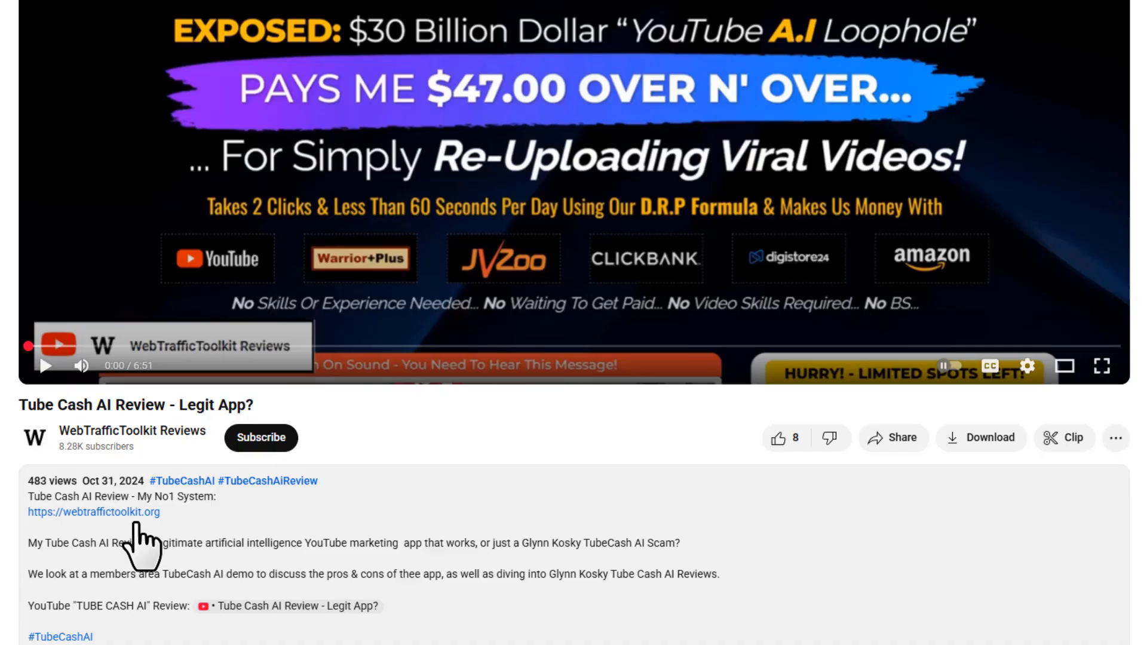
scroll(down, 3)
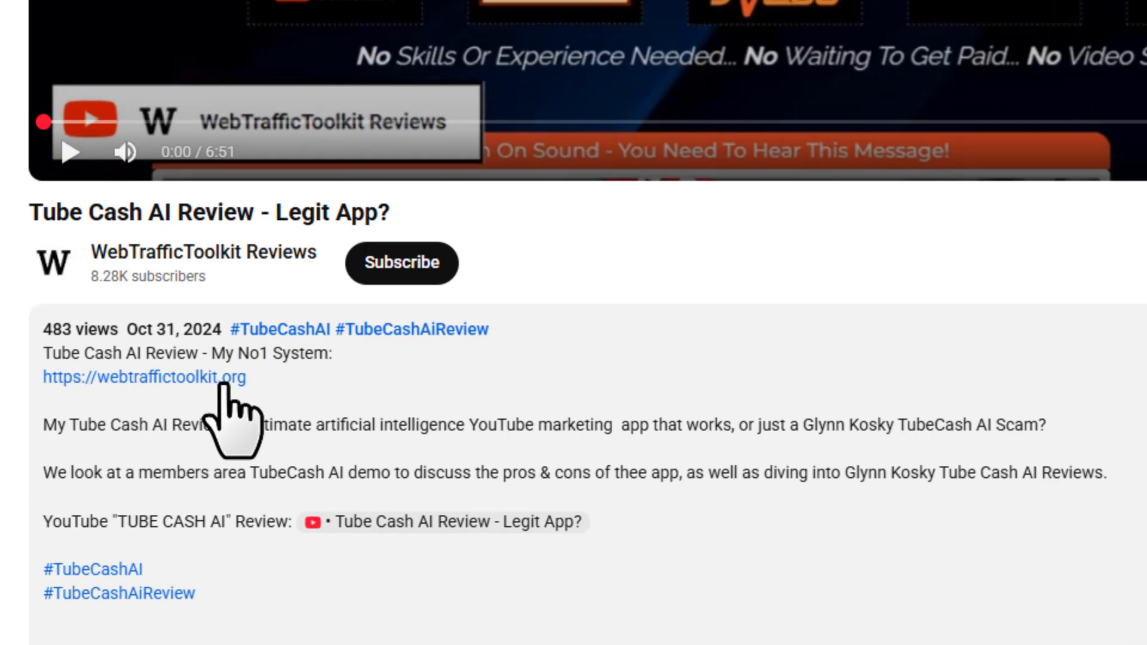
click(143, 378)
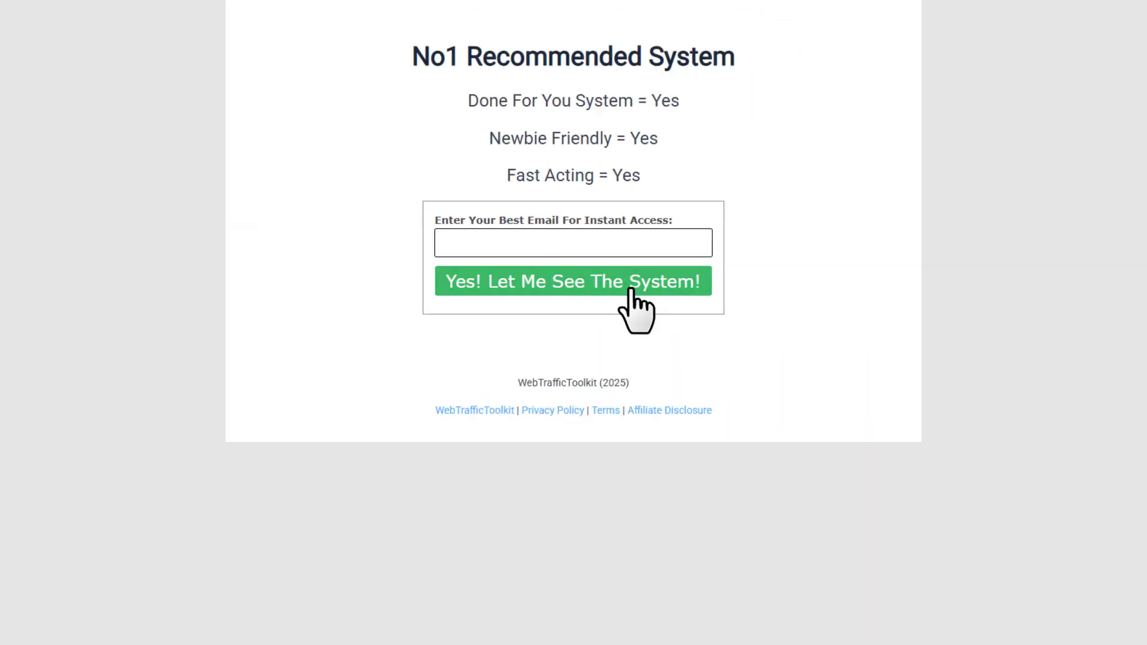
mouse_move(566, 256)
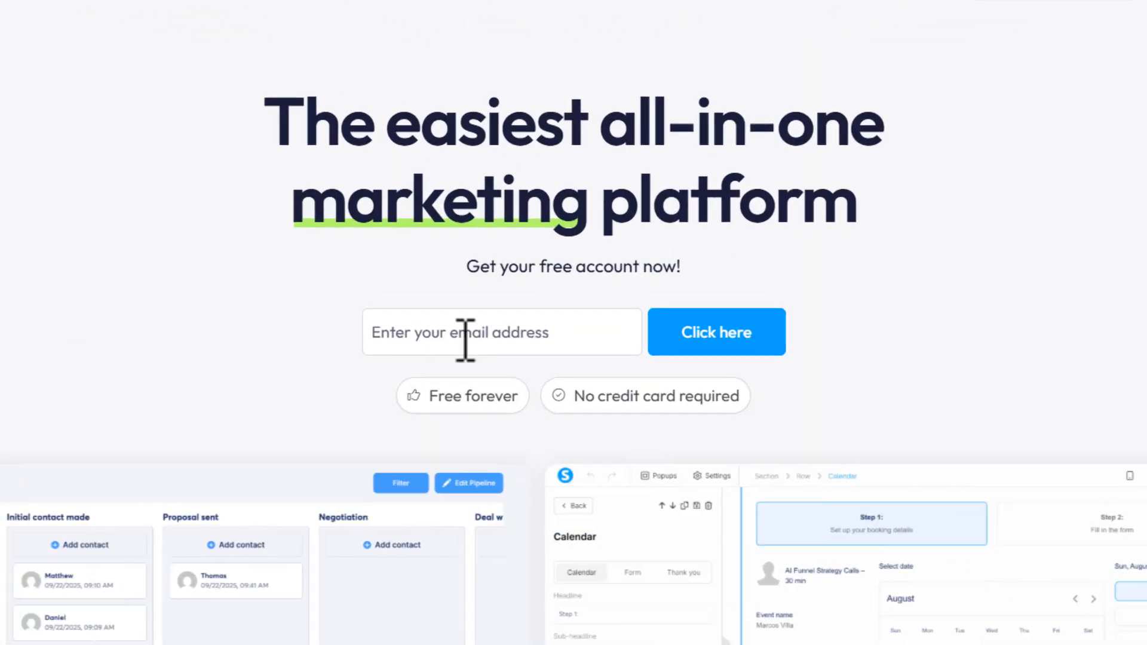
Step: Log in, save a Build an audience sales funnel, and choose the Volunteer in your Community template
click(717, 331)
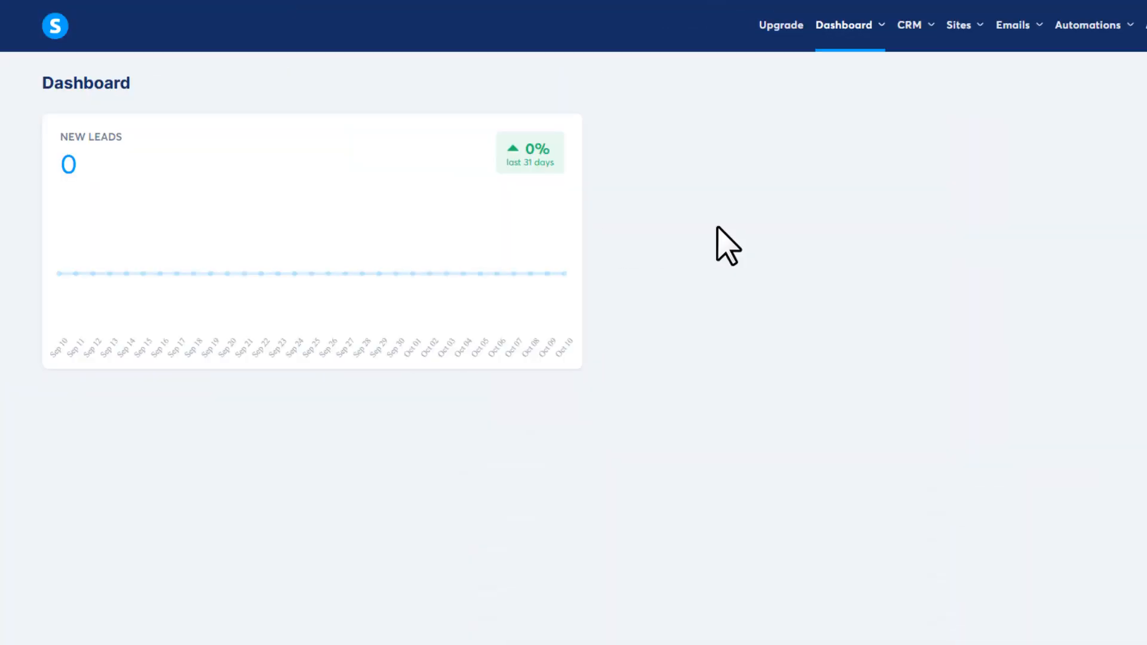
click(965, 25)
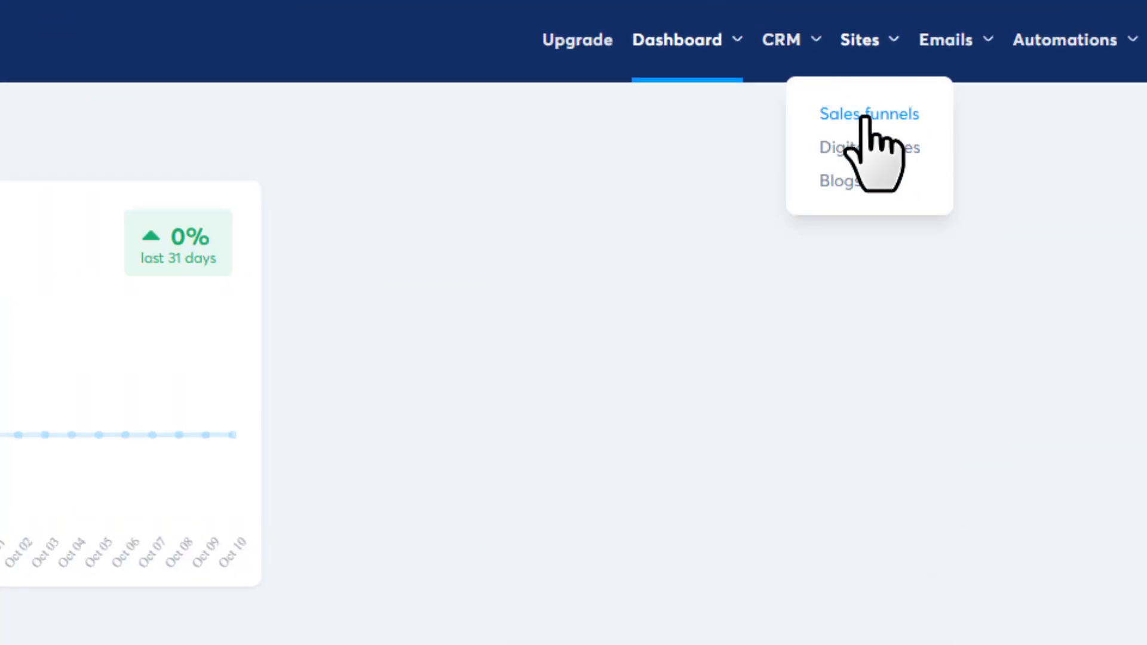
click(870, 113)
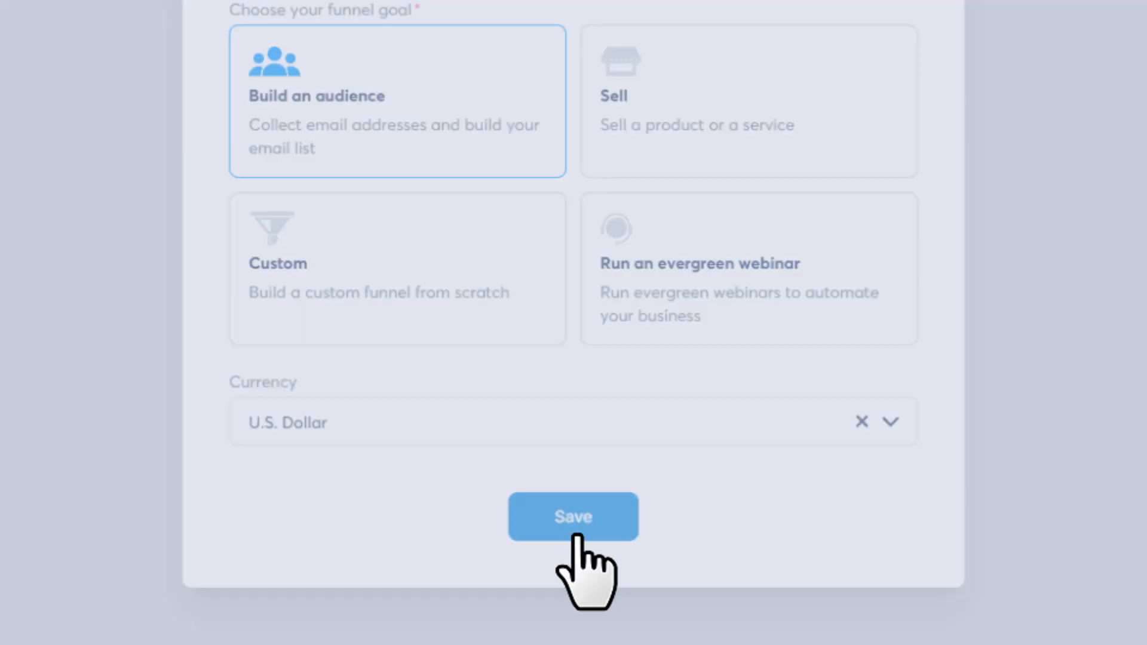
click(573, 516)
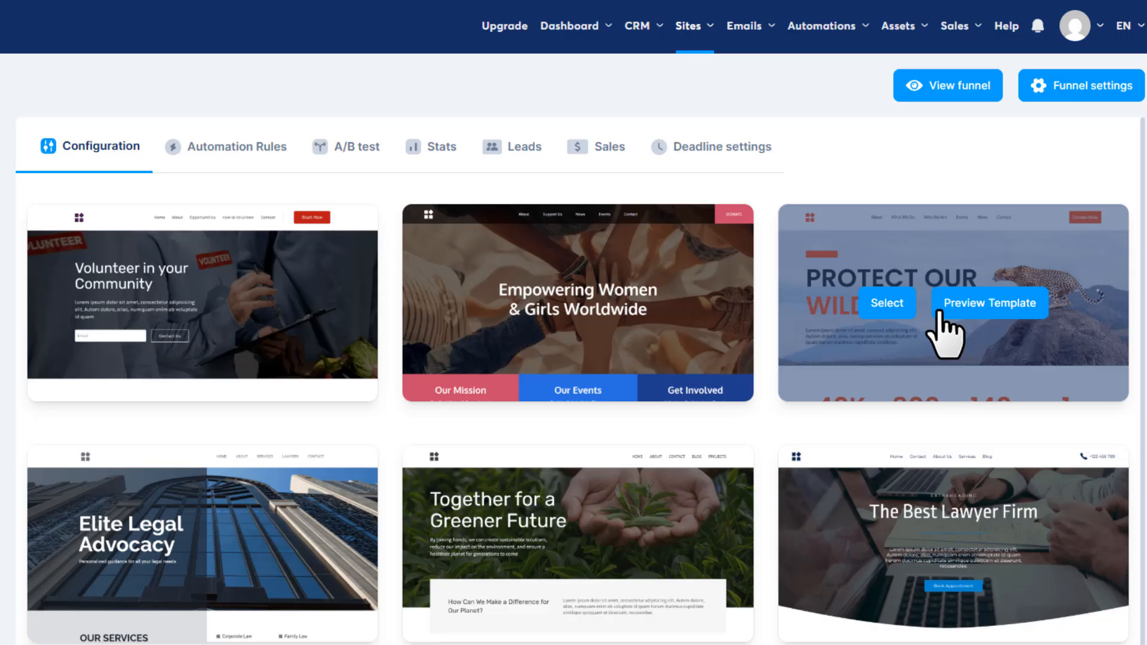
click(887, 303)
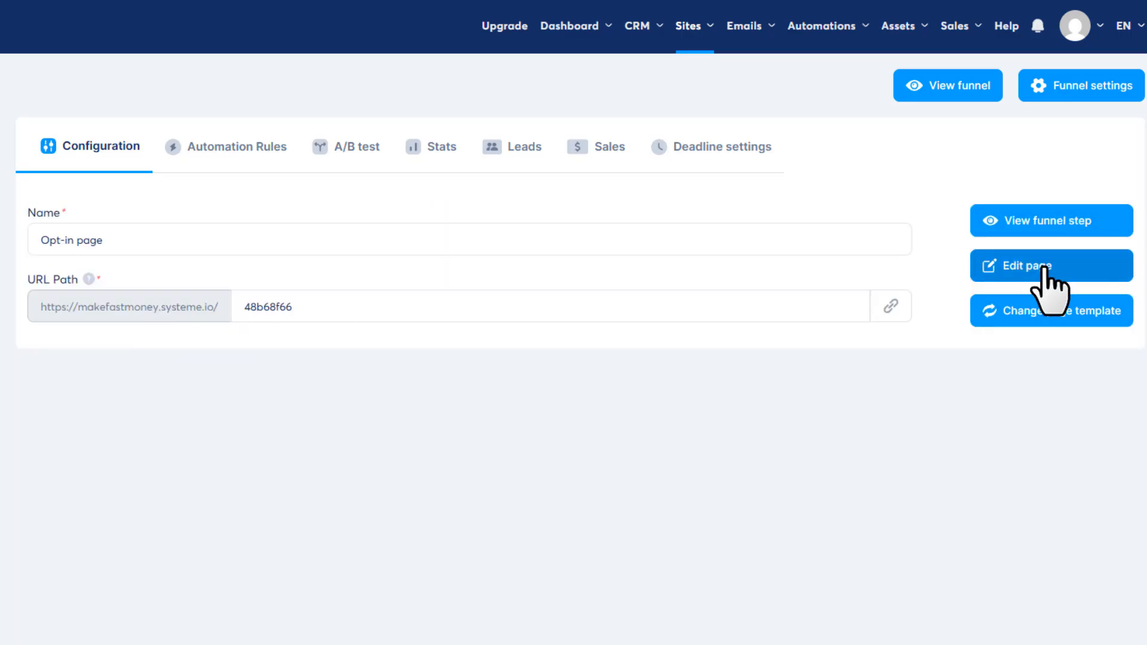
Step: Edit the opt-in step's page and scroll through the cleared, empty canvas
click(1052, 265)
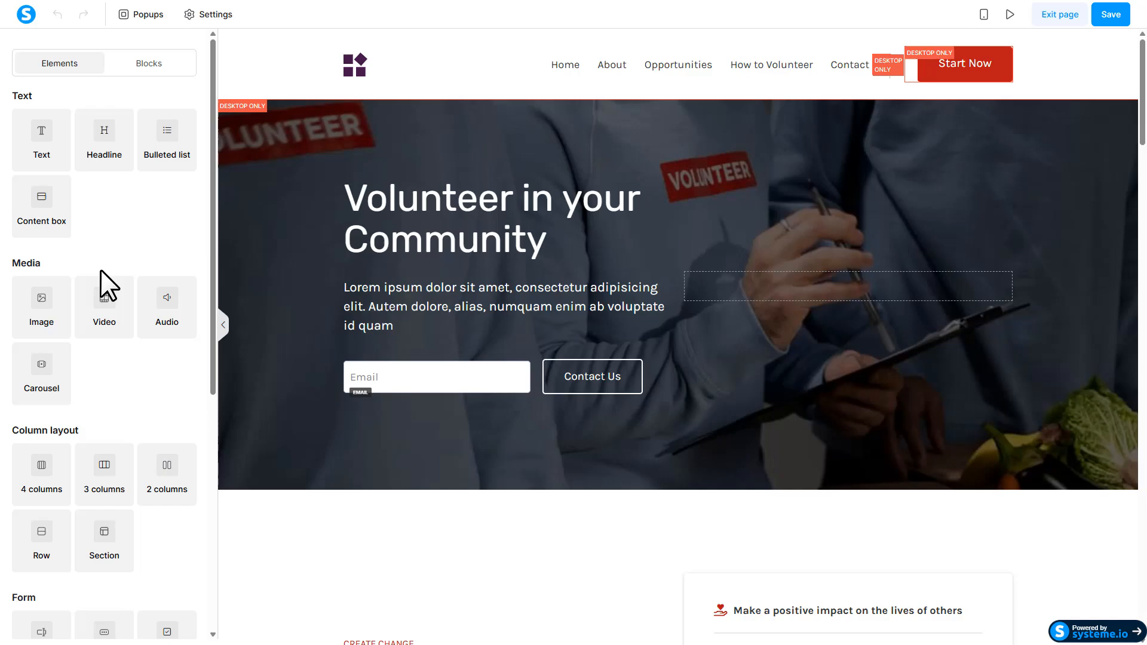
mouse_move(146, 385)
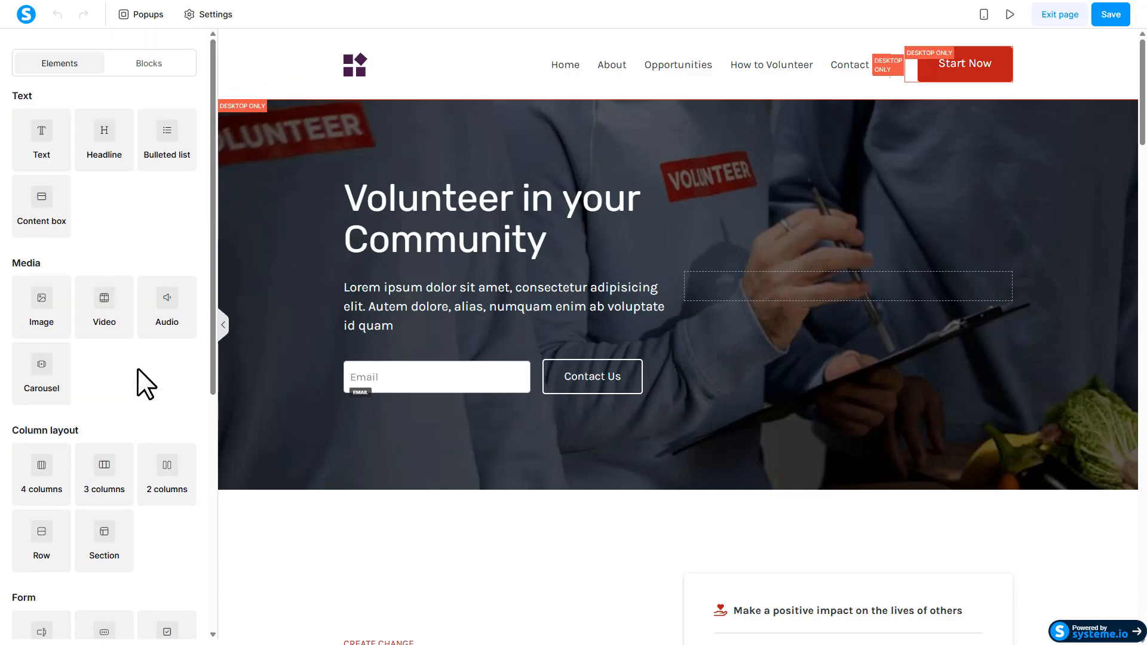
scroll(down, 3)
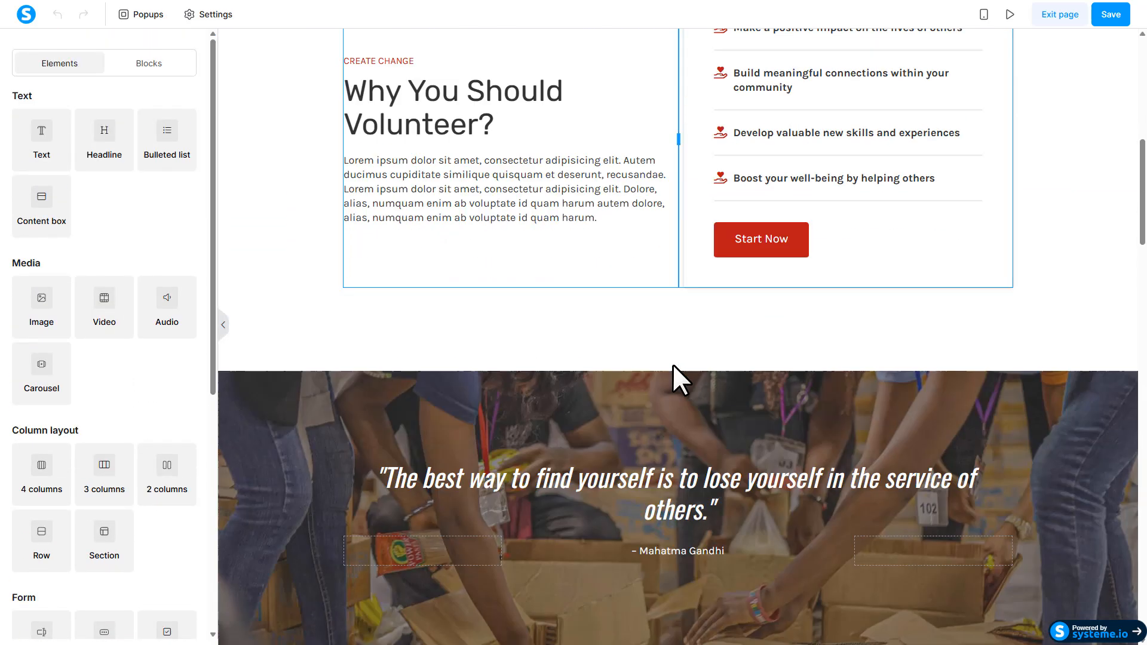
scroll(down, 3)
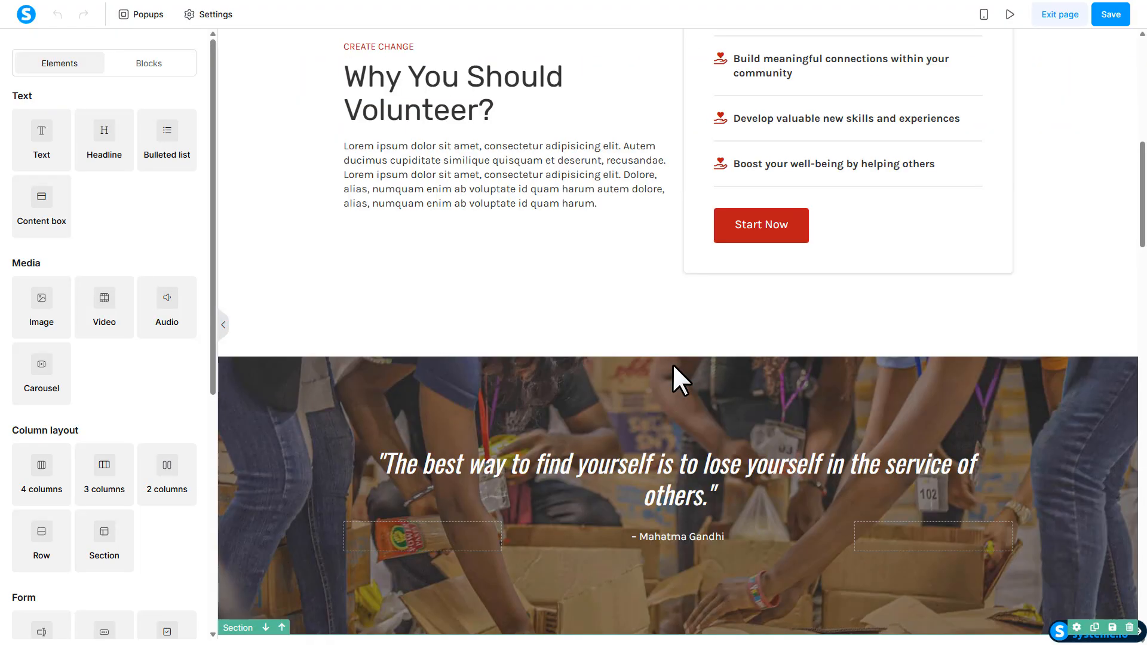
scroll(up, 3)
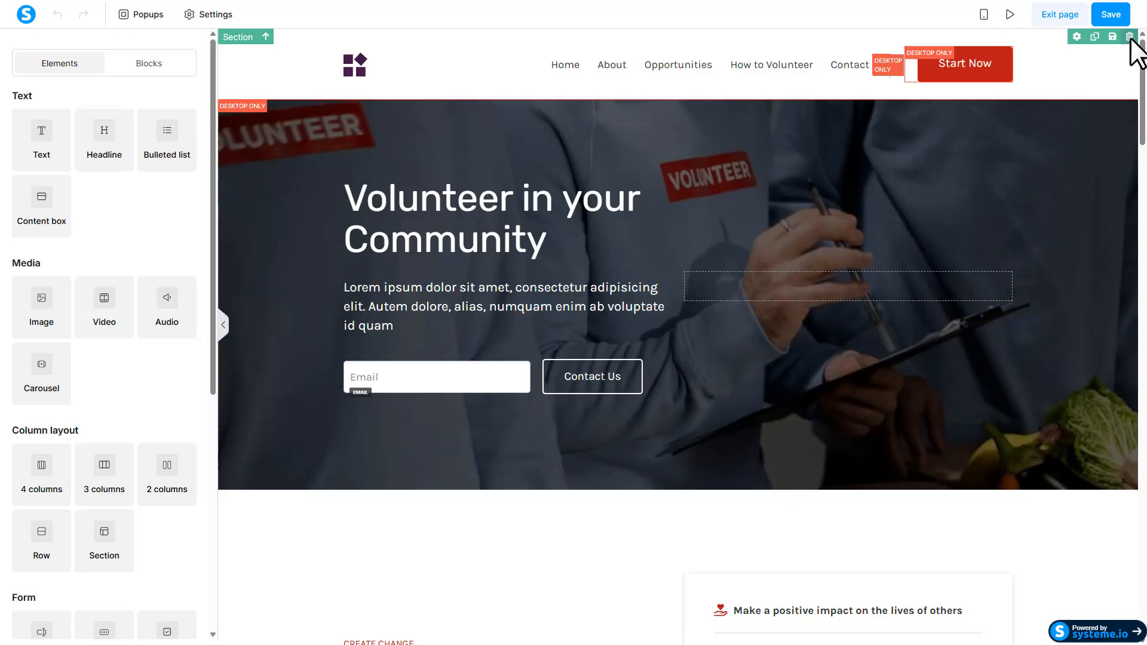
scroll(down, 3)
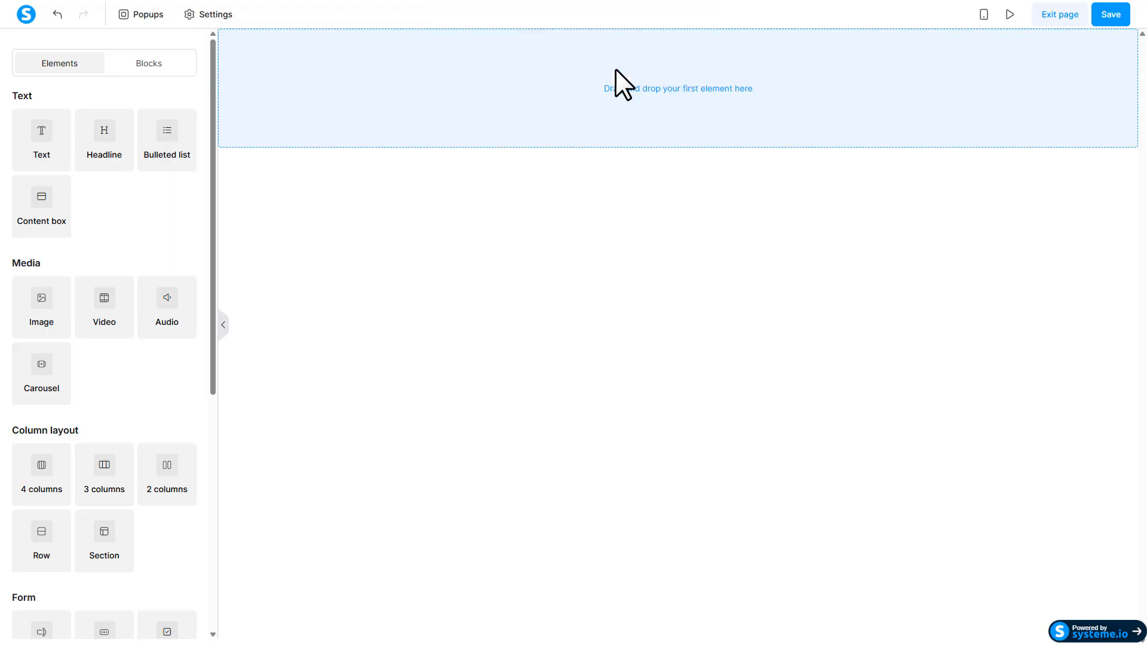
mouse_move(648, 166)
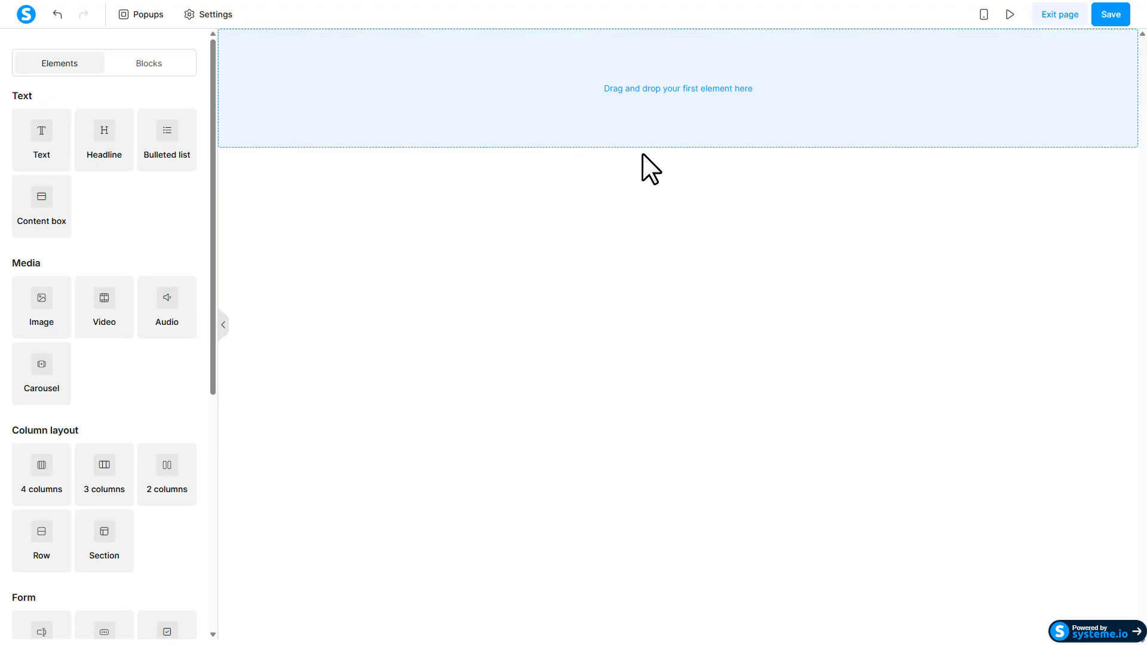
Step: Add a prebuilt opt-in block from the Blocks tab, then open the offer's sales page
click(149, 63)
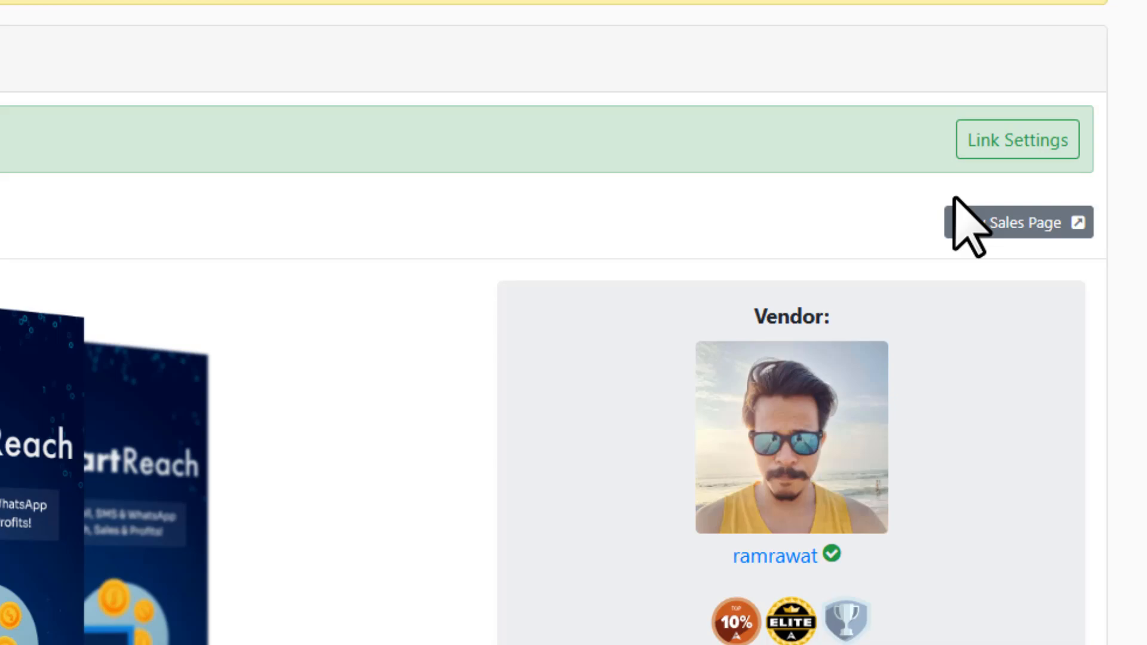
click(1024, 222)
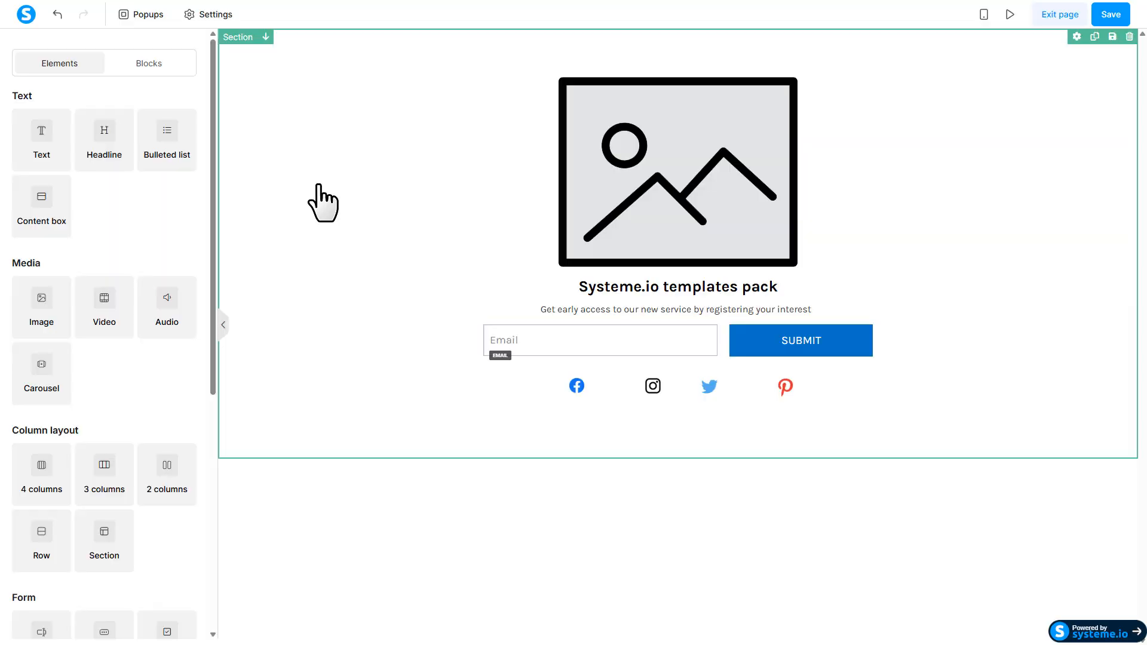
Step: Upload the AISmartReach sales-page image and type the new 'Discover how AISmartReach…' headline and email subtitle
click(677, 172)
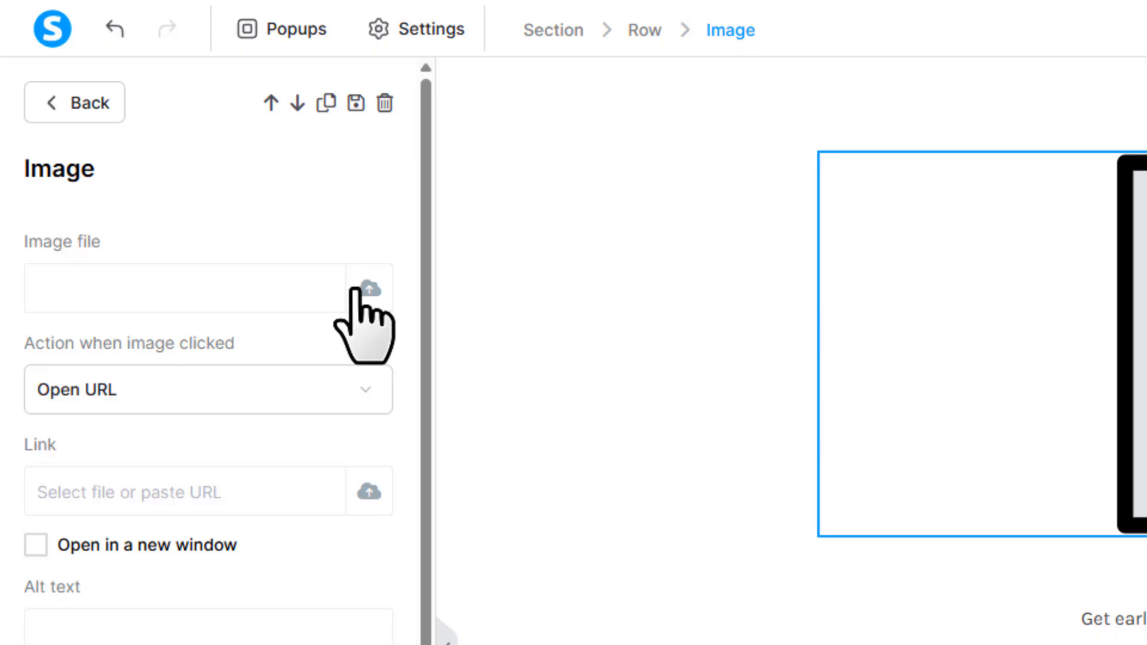
click(369, 286)
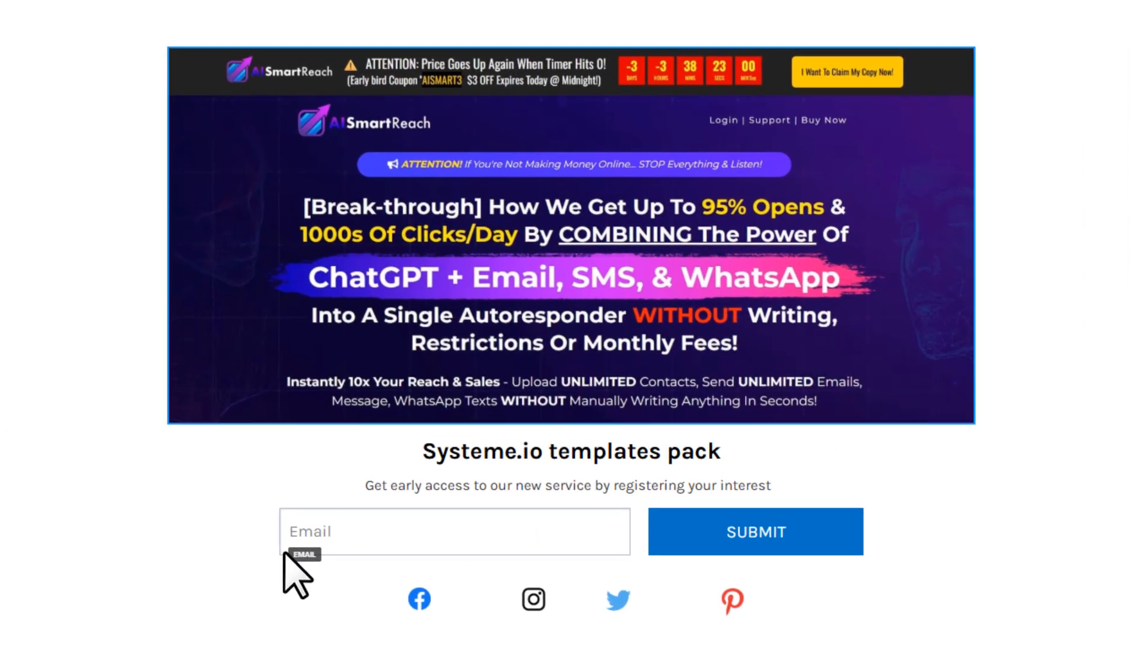
mouse_move(575, 487)
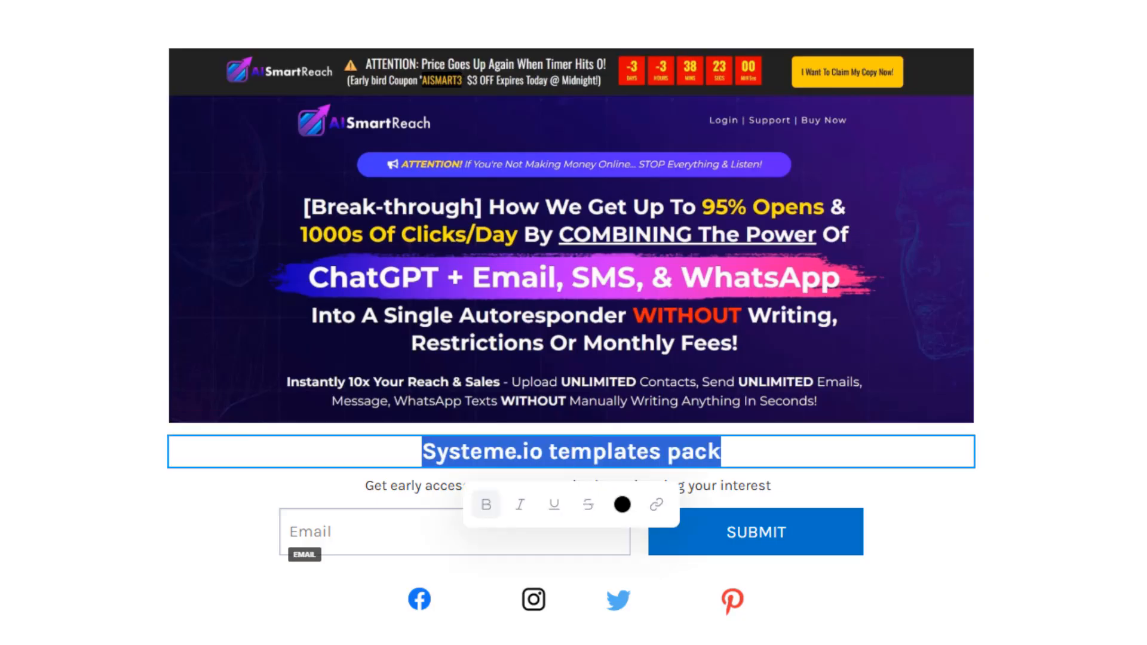
text(Discover how AISmartReach can help you grow online)
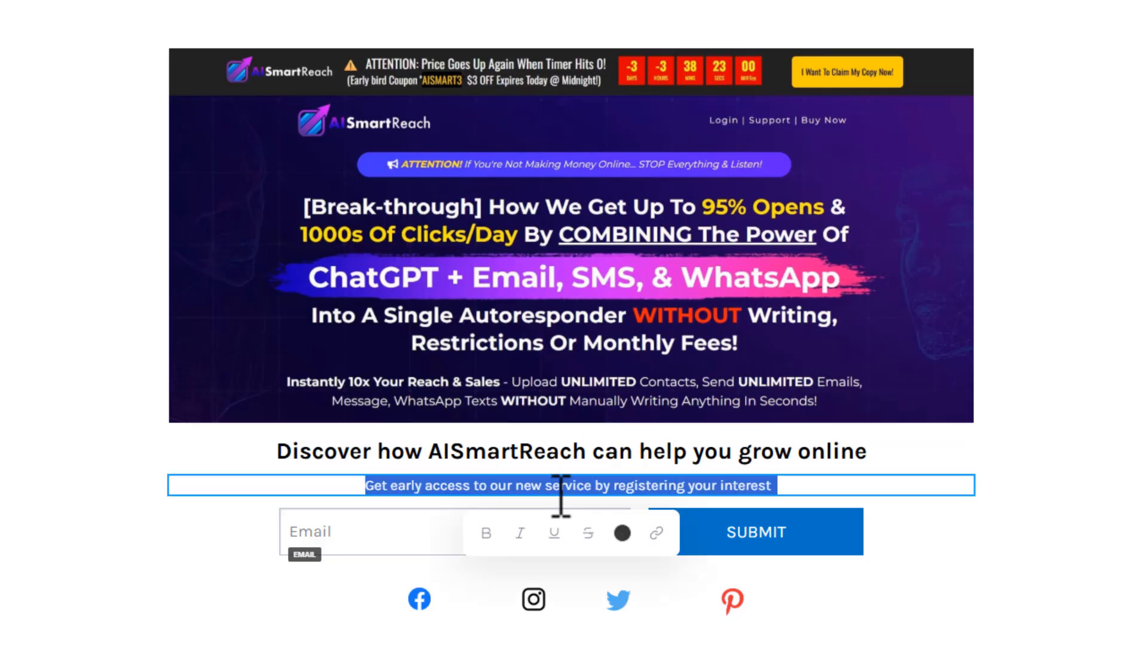
text(Enter your email to un)
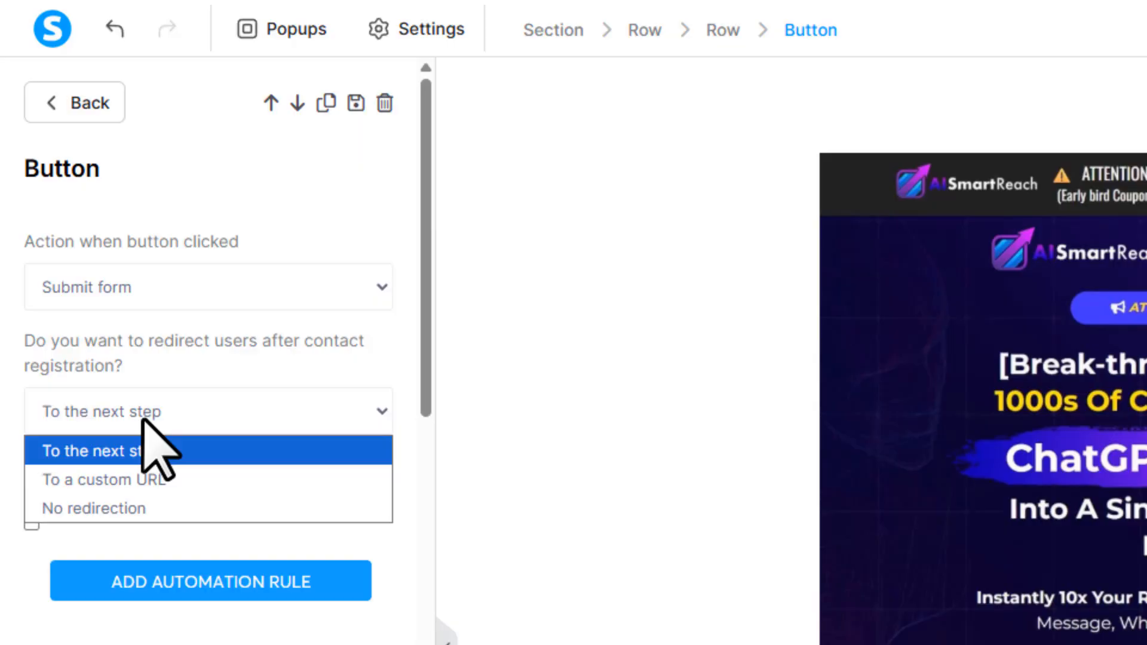
click(104, 479)
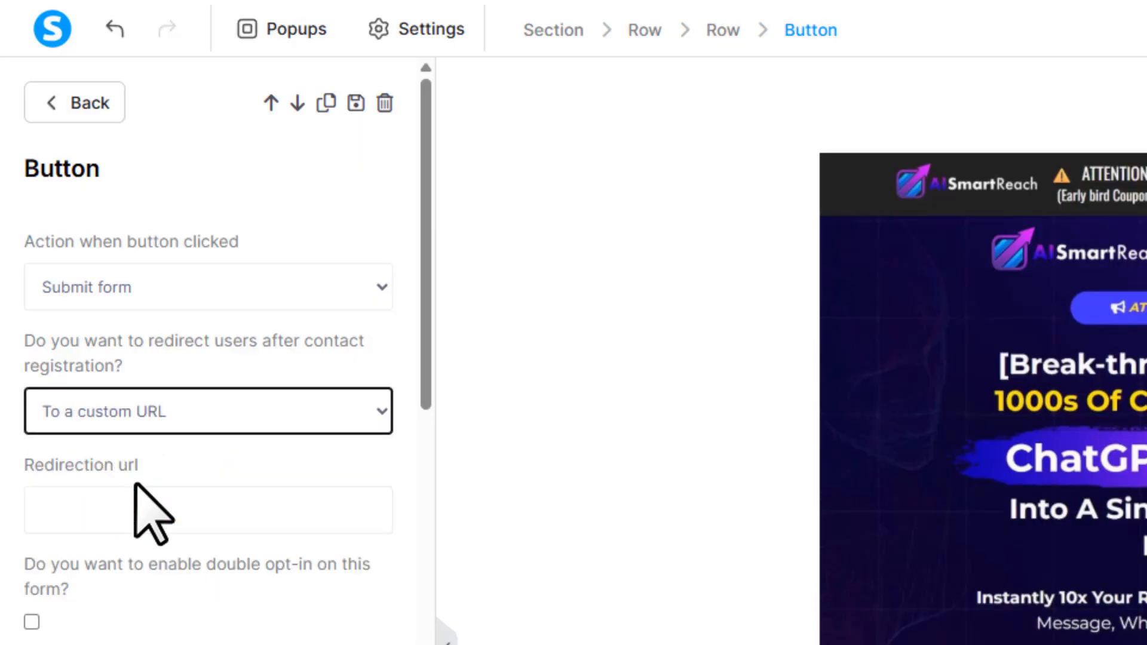
text(https://warriorplus.com/o2/a/xjbftn/0)
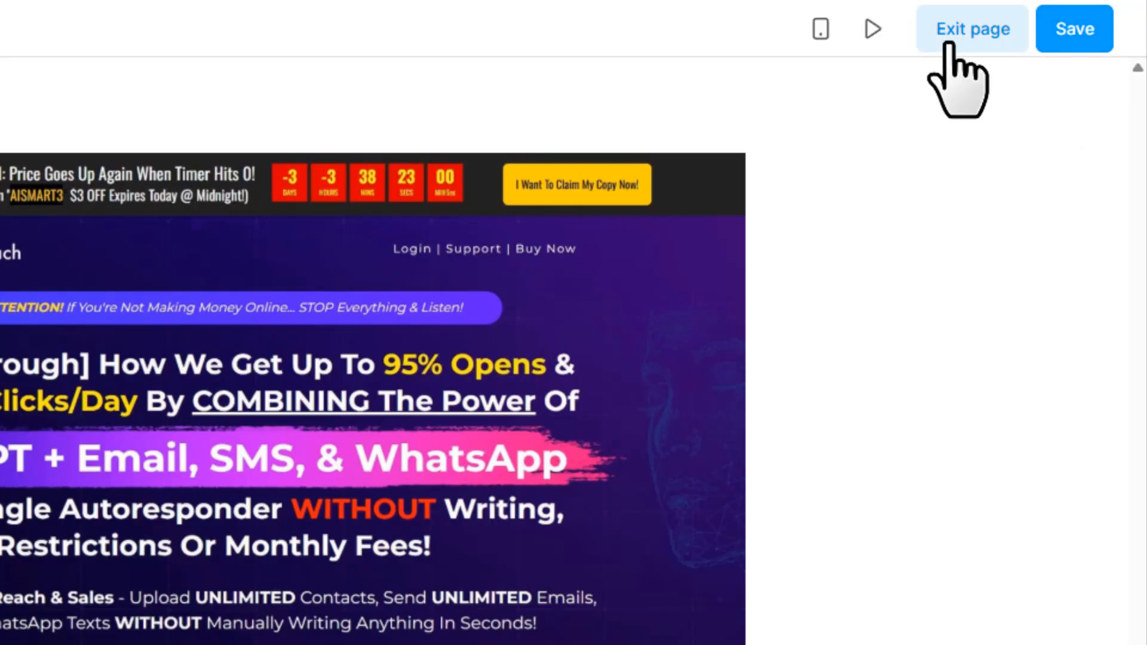
click(971, 28)
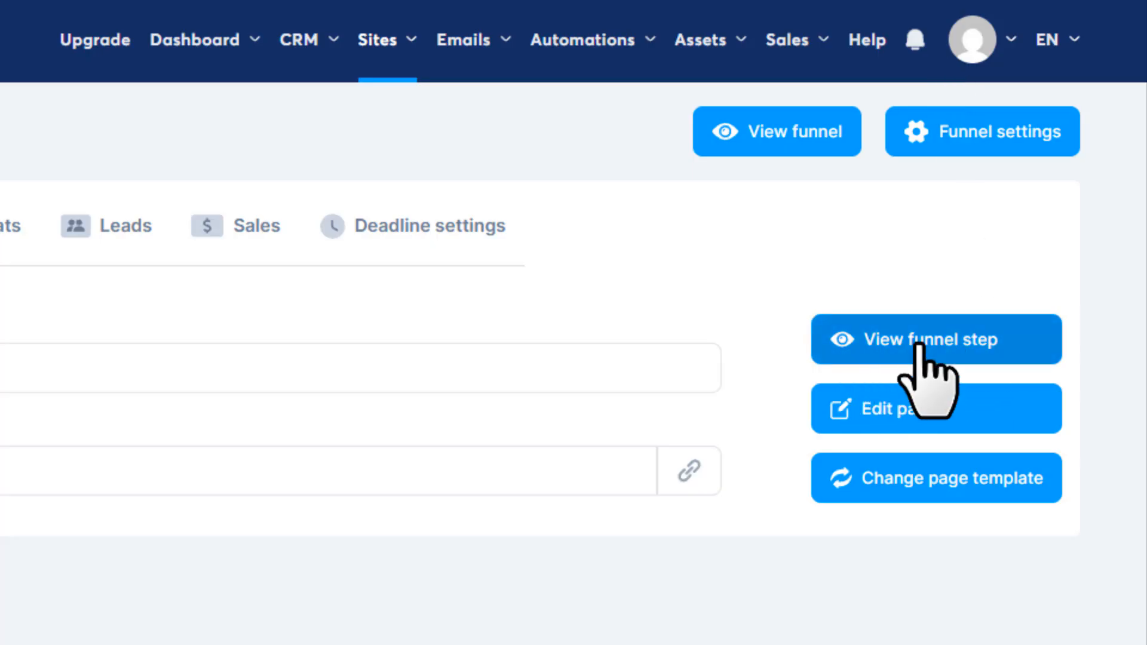
click(928, 339)
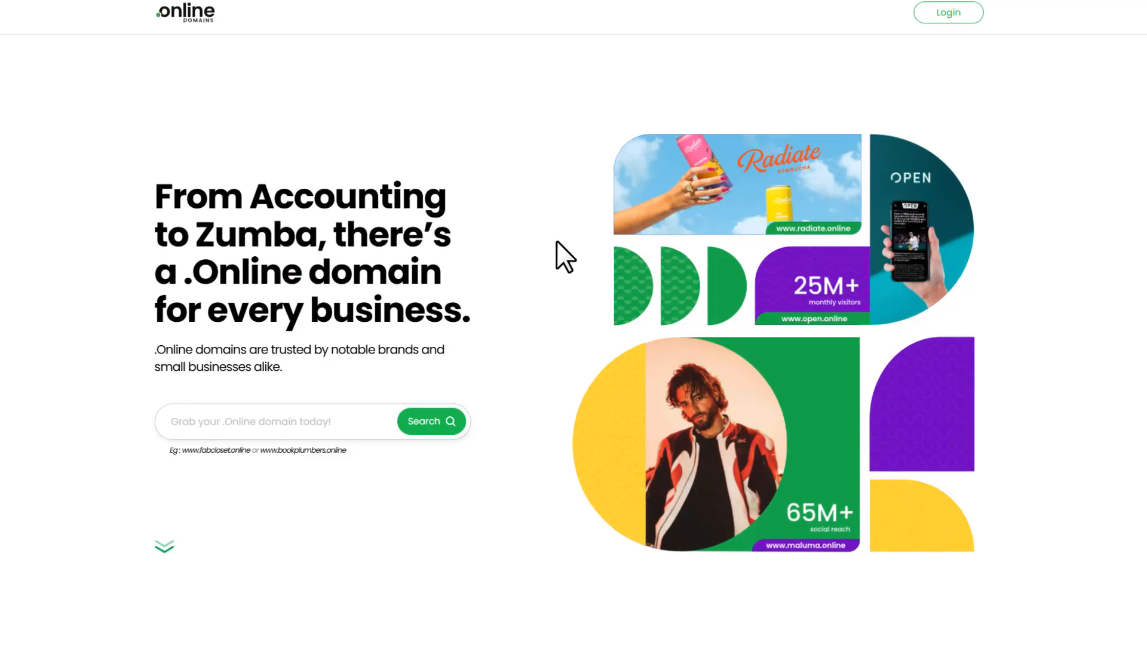
scroll(down, 3)
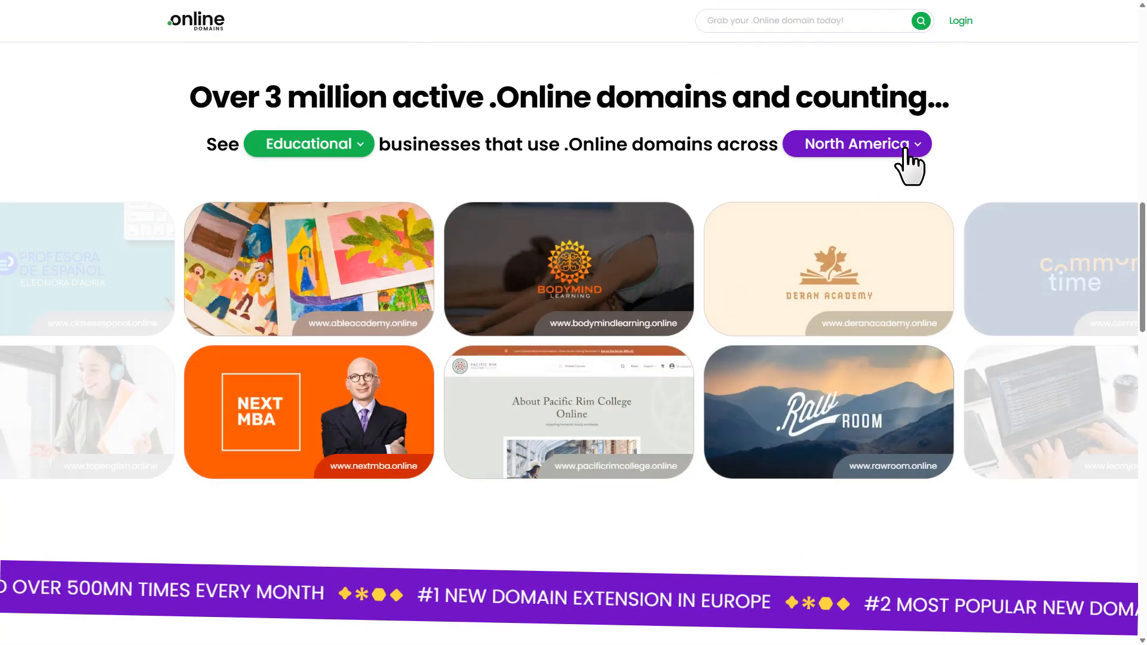
click(858, 143)
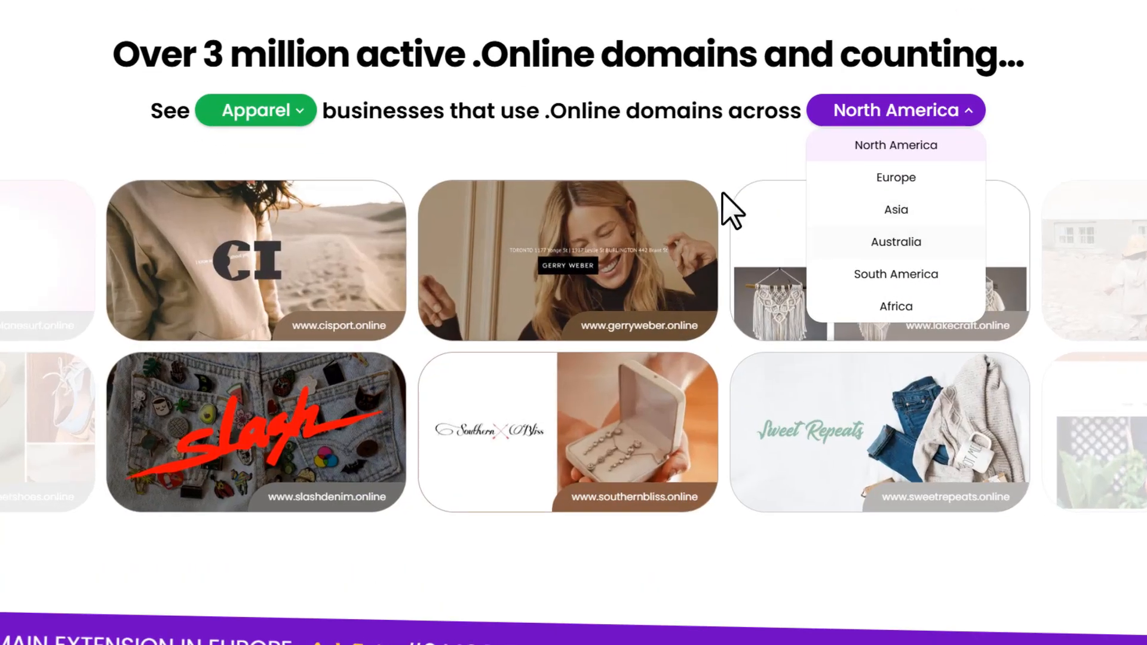
click(896, 110)
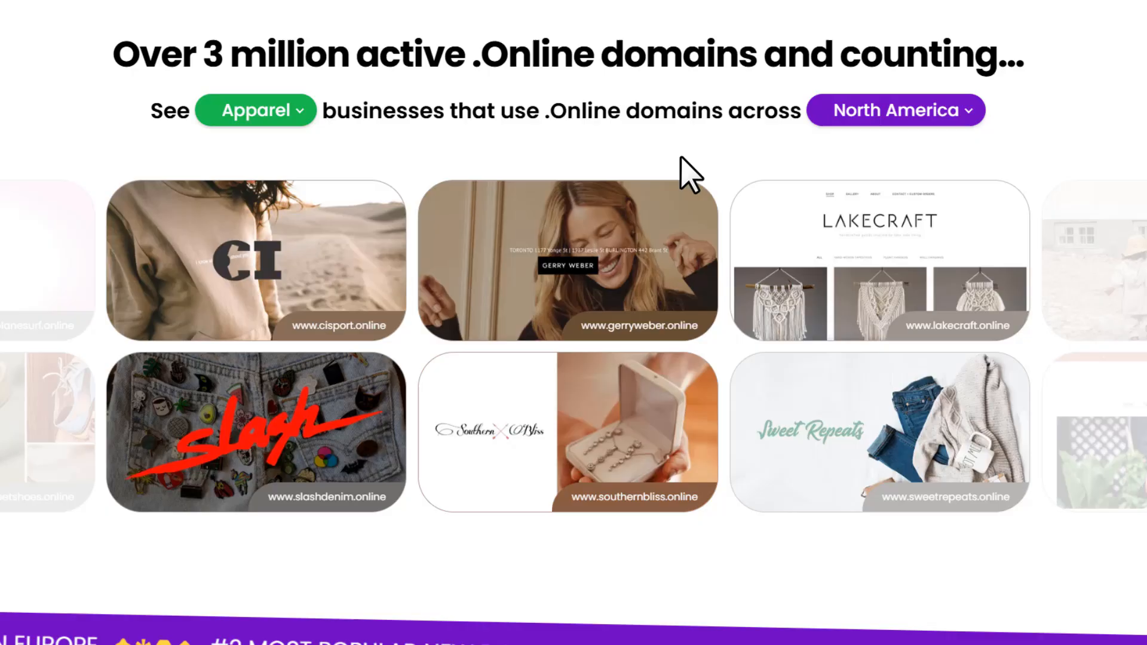
click(255, 110)
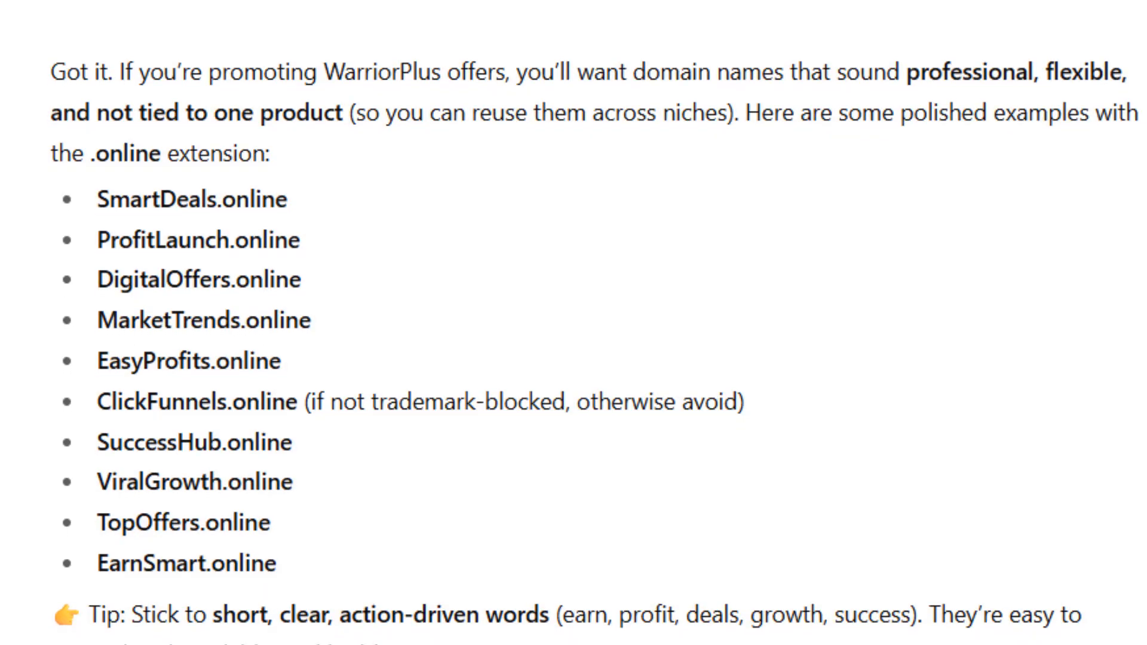
Step: Look over the .online name suggestions and proceed to checkout with profitlaunch.online
scroll(down, 3)
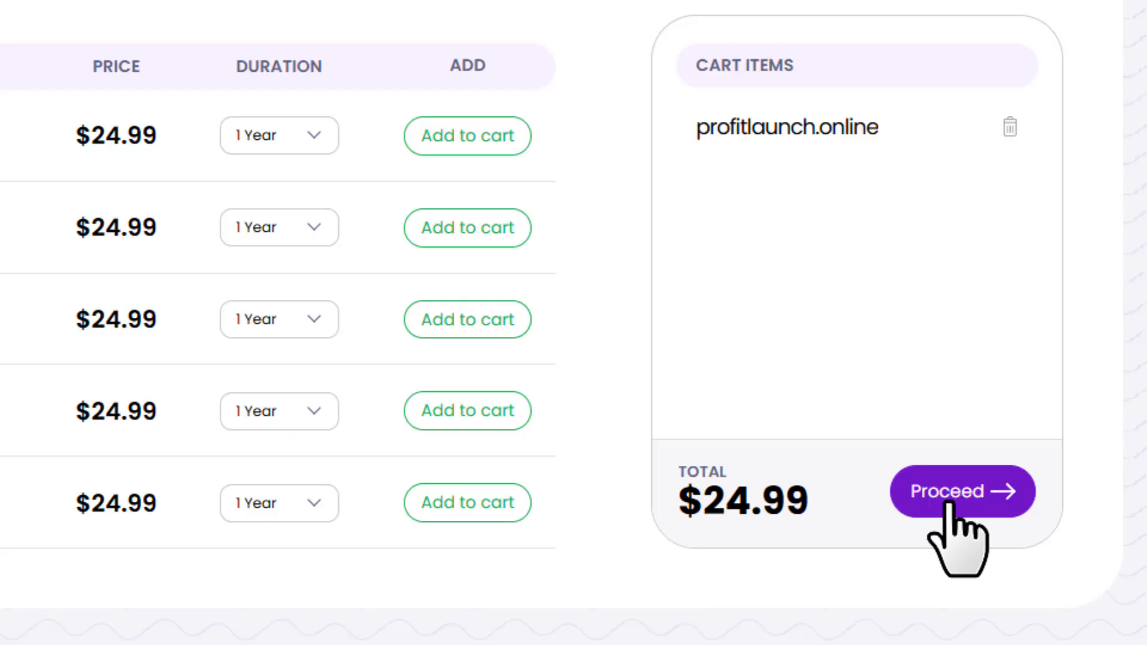
click(962, 492)
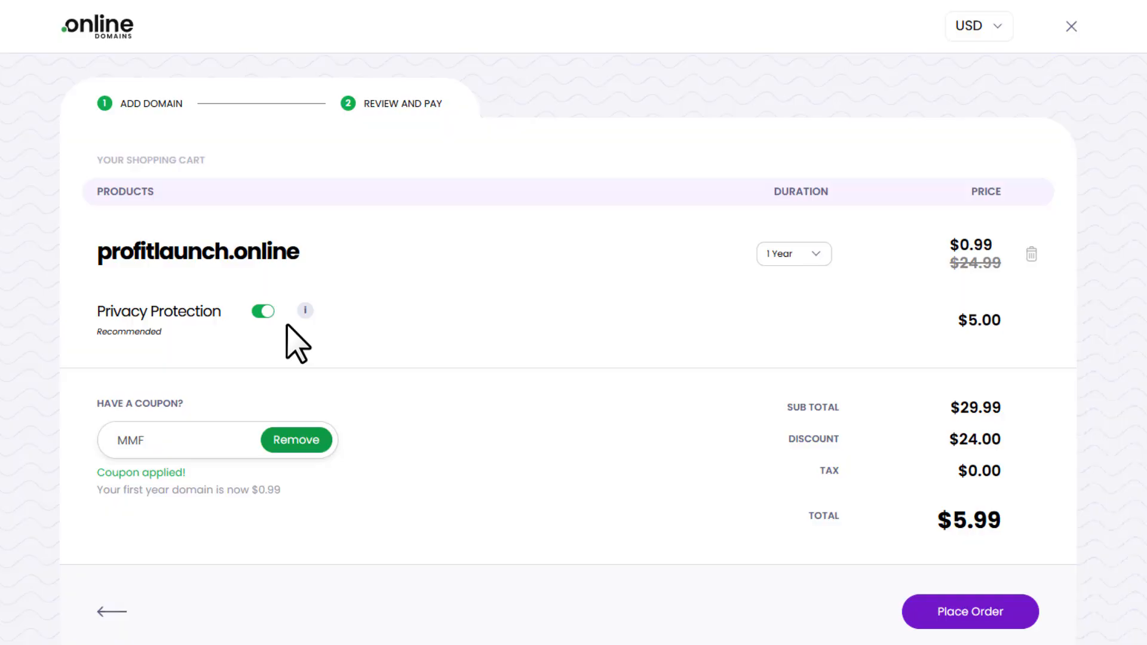
Step: Toggle privacy protection off and back on, then place the $5.99 order
click(262, 311)
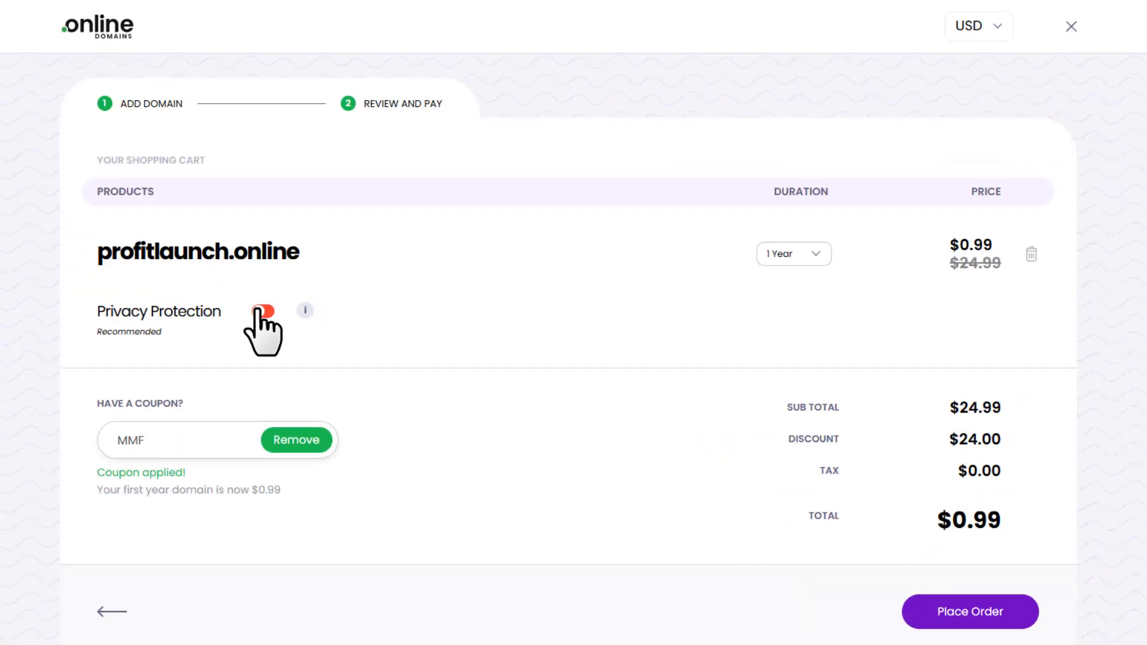
click(269, 308)
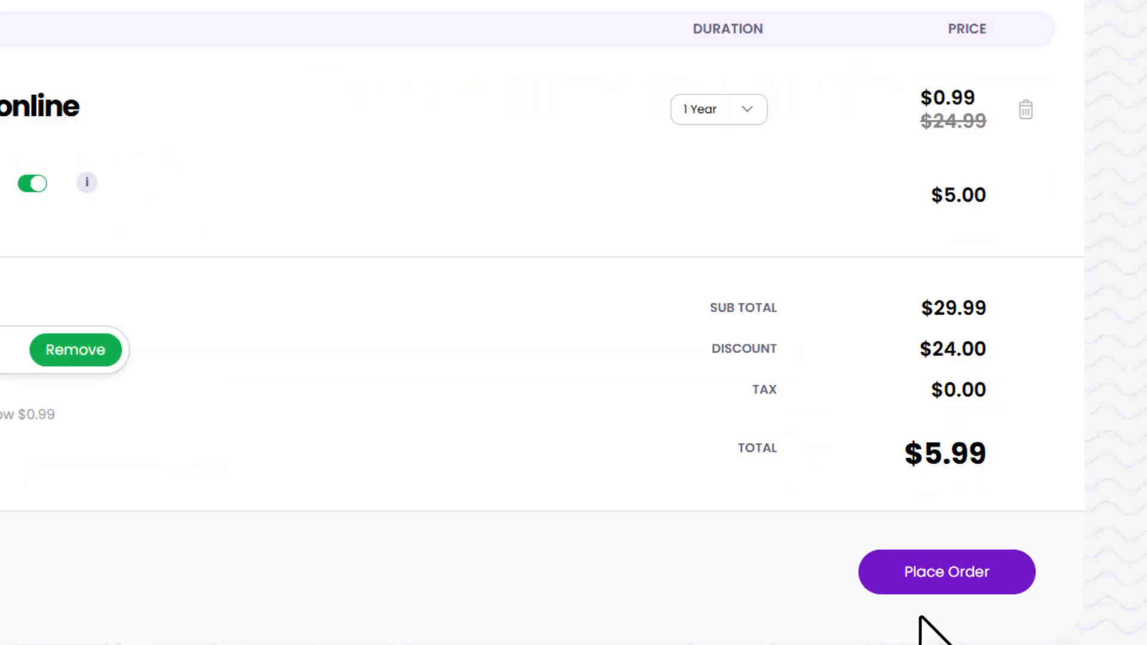
click(946, 572)
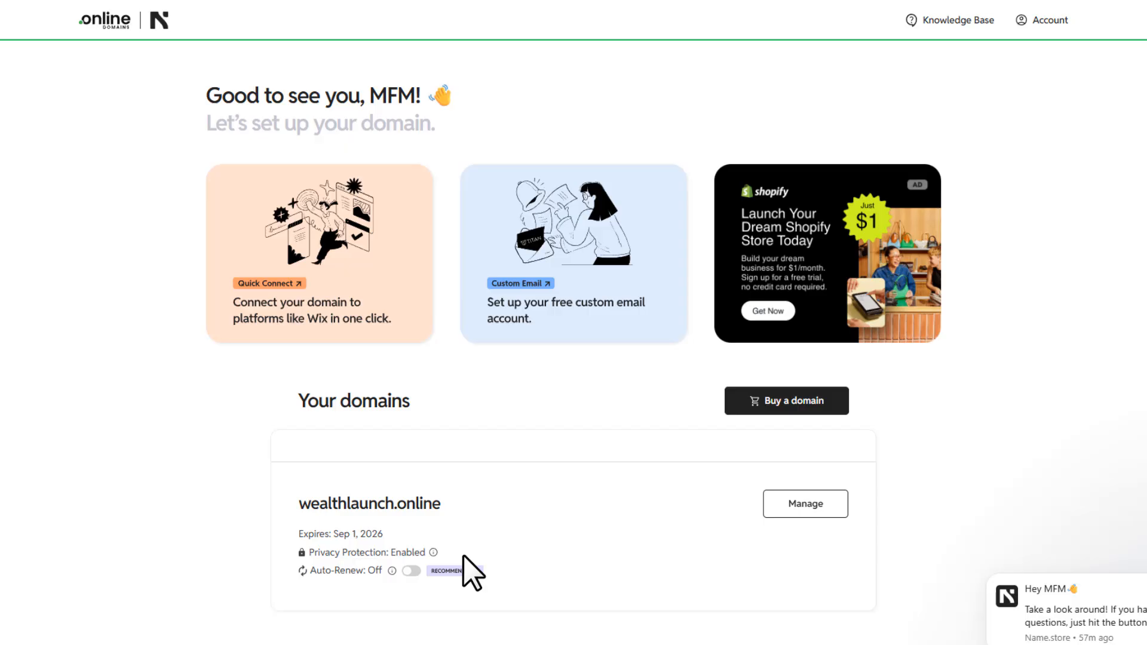
Step: Open wealthlaunch.online's management page and view its DNS tab and DNS Records
click(805, 503)
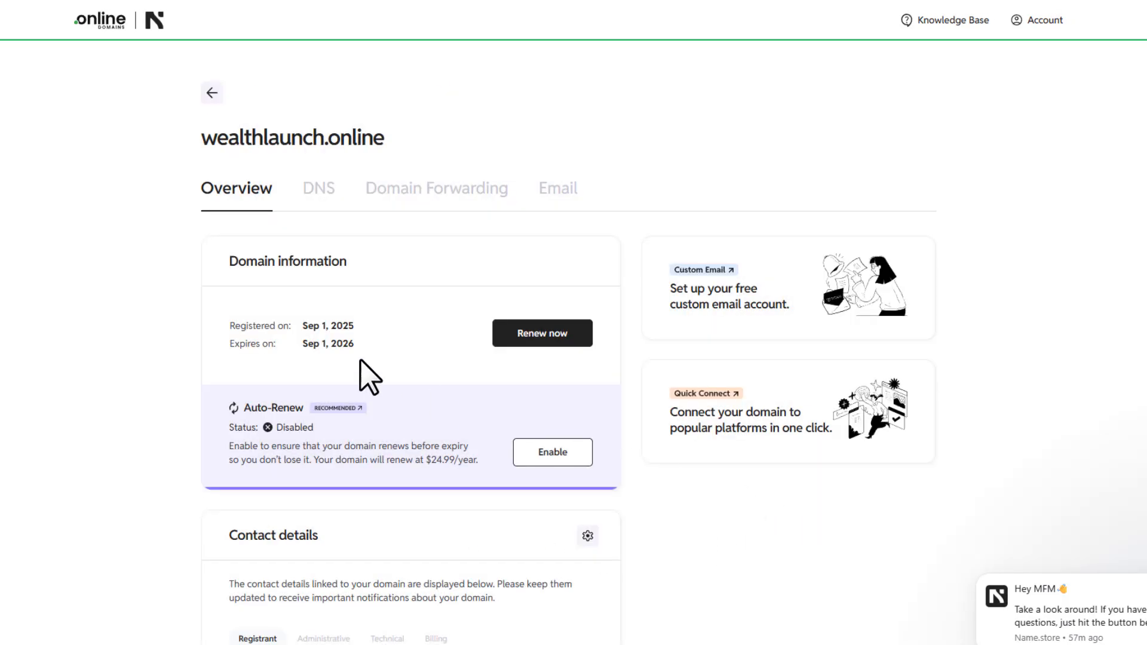
click(319, 189)
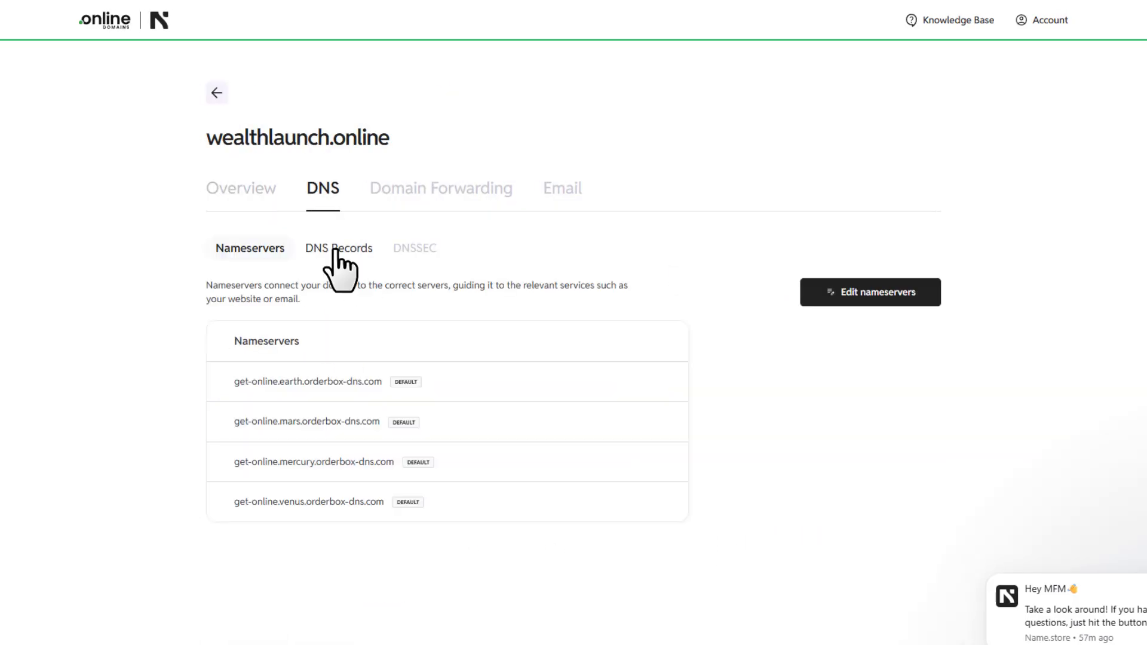
click(337, 249)
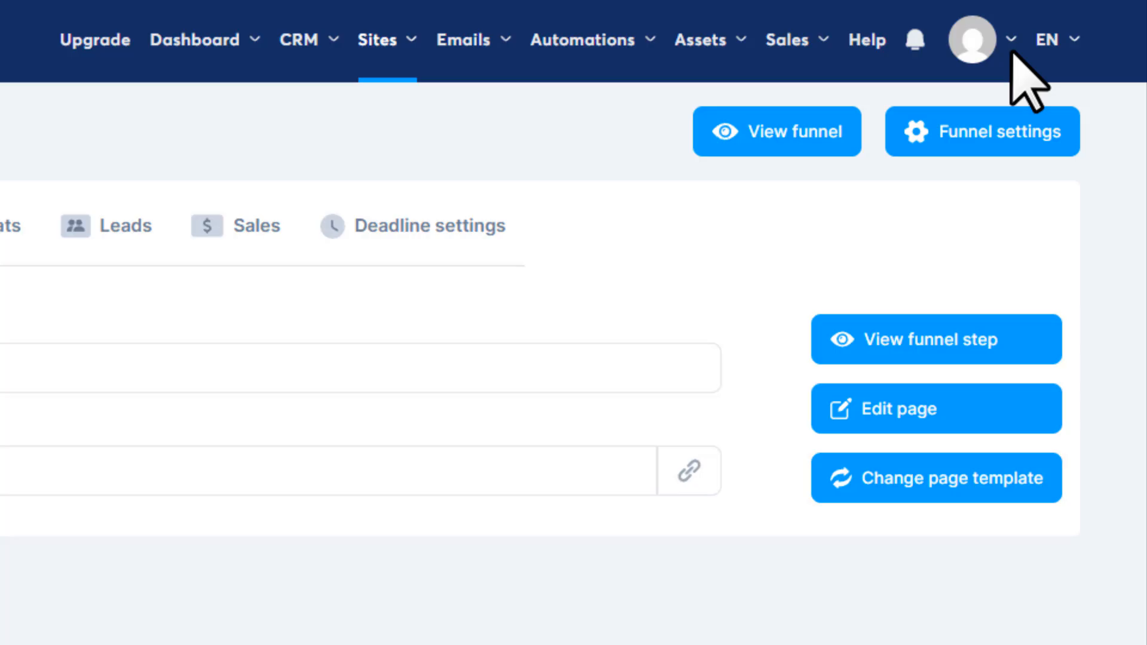
click(972, 39)
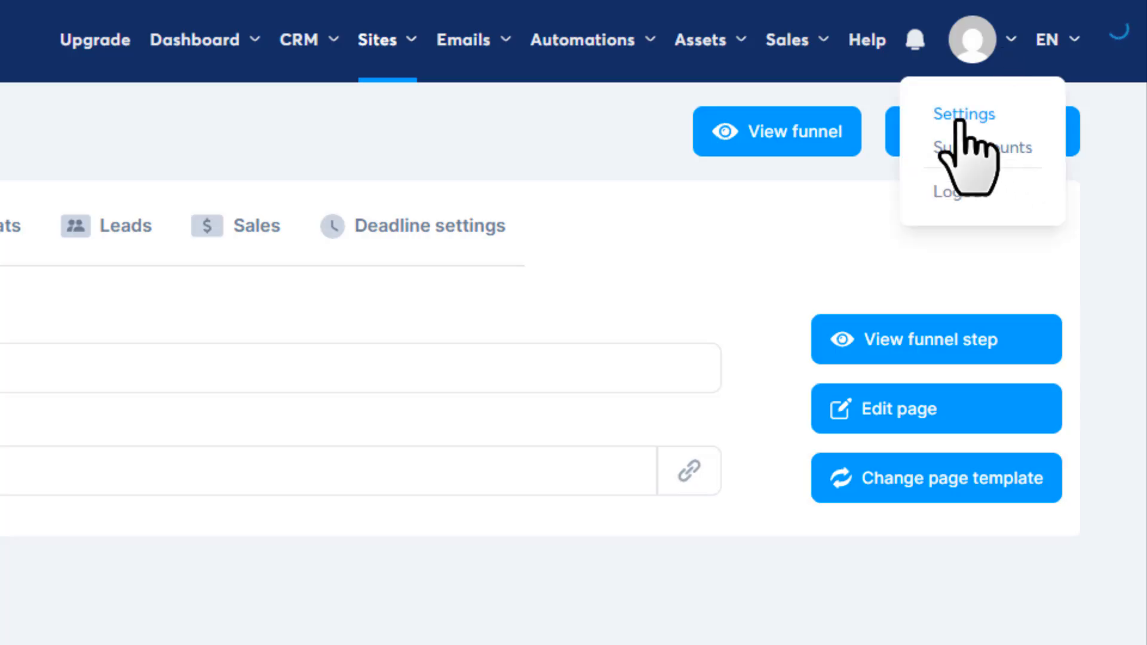
click(965, 114)
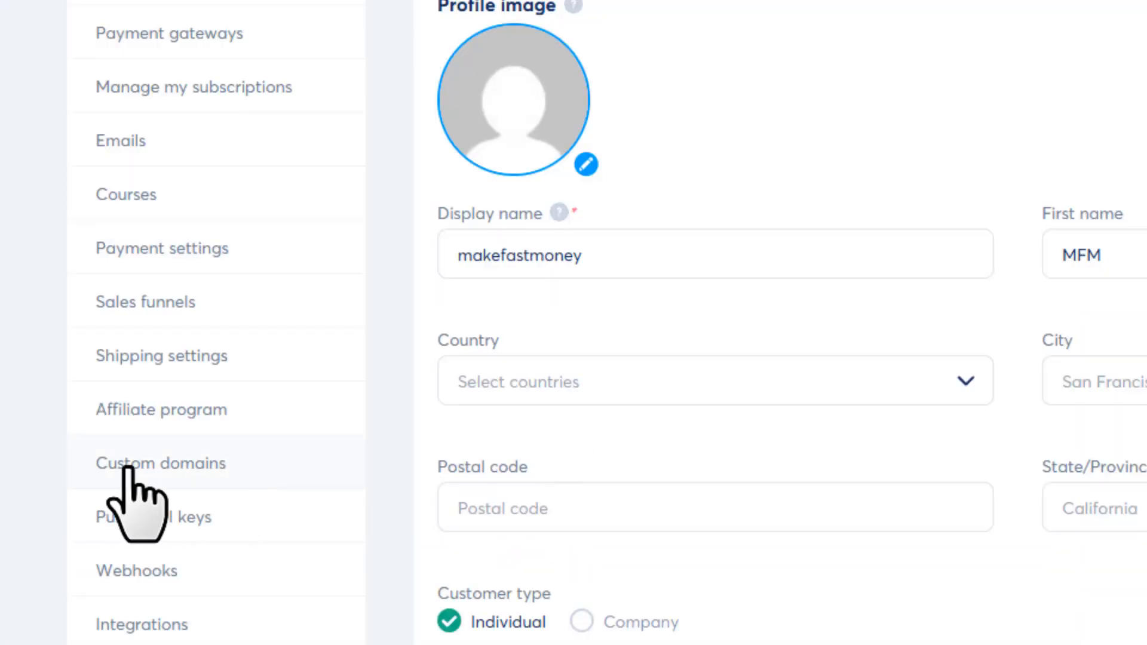
click(161, 463)
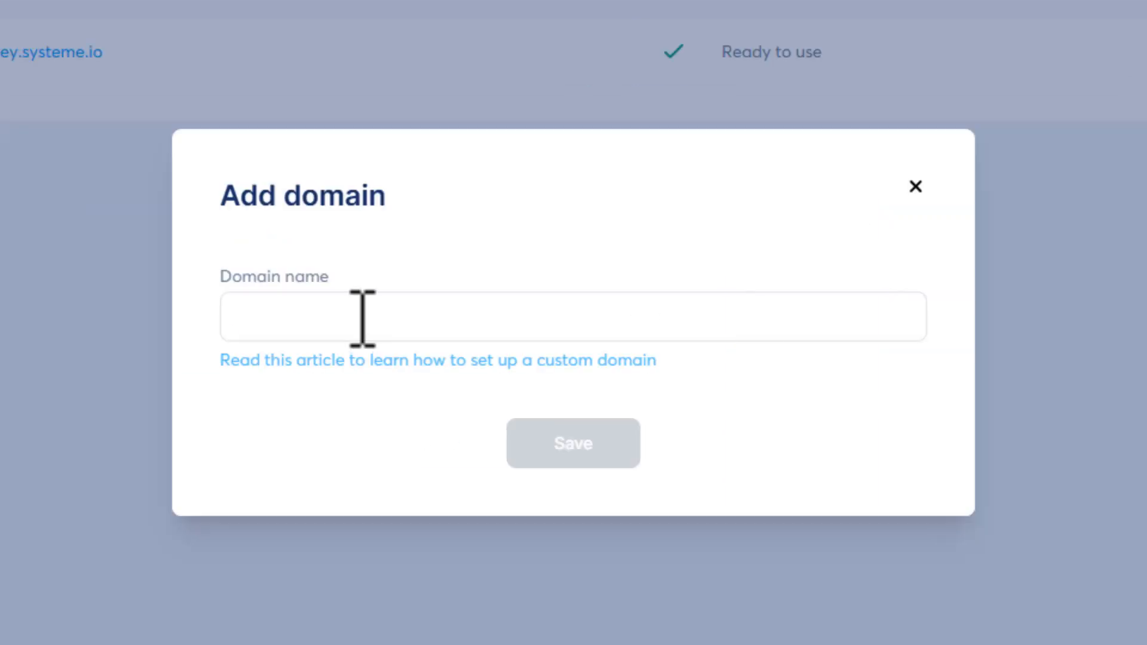
text(www.wealthlaunch.online)
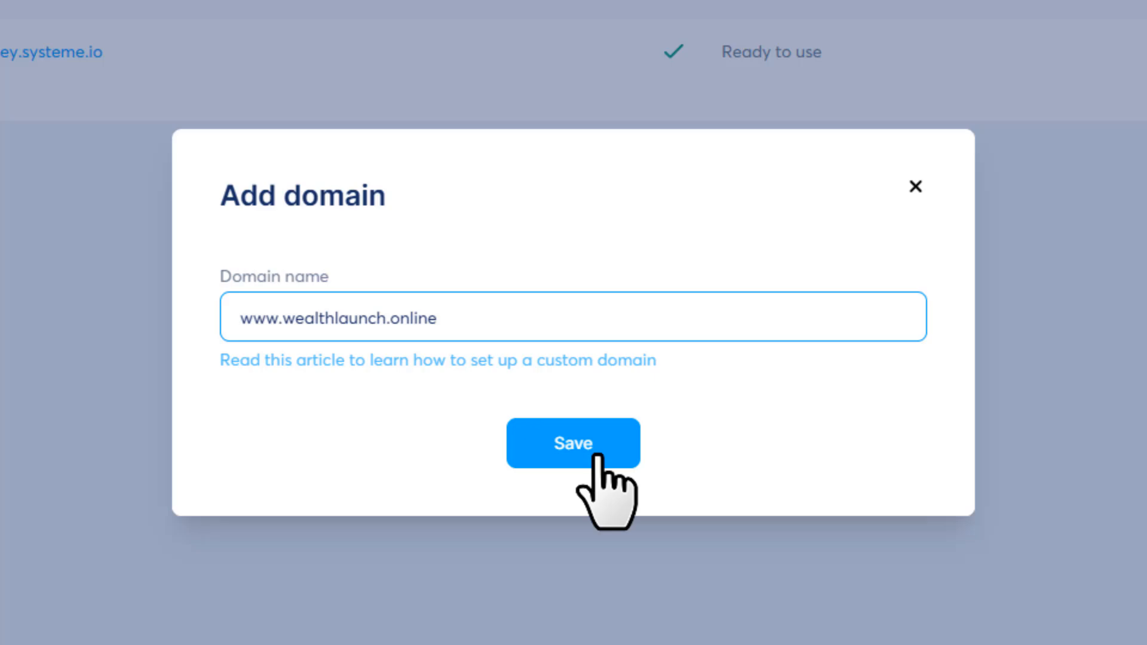
click(576, 443)
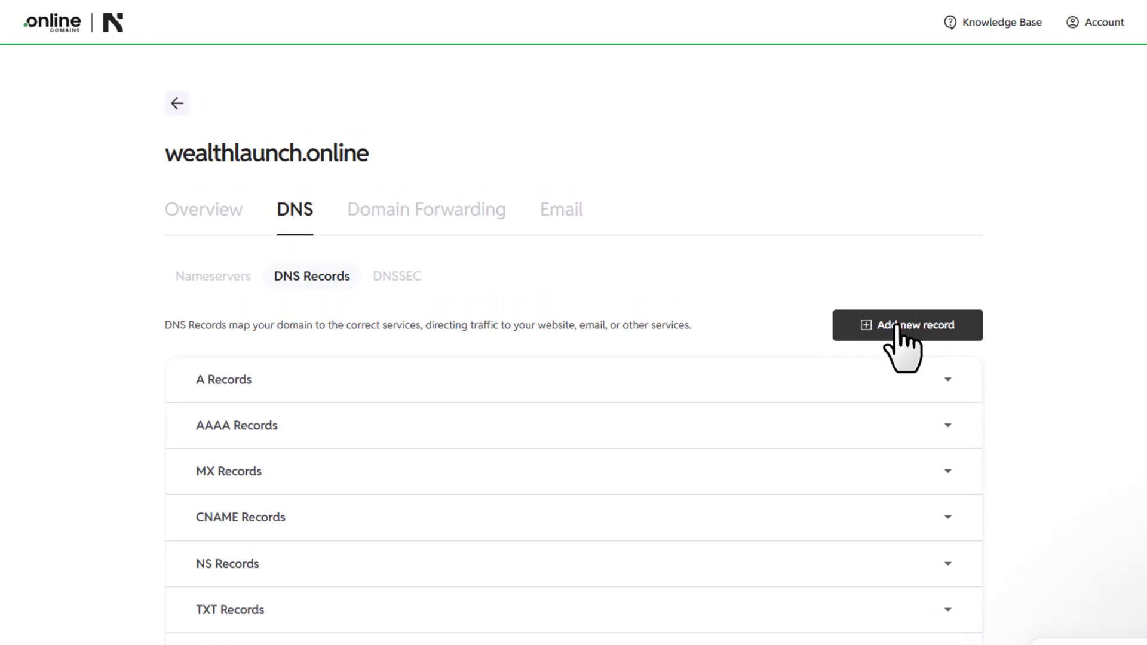
Step: Add a www CNAME to dff9r3jmholix.cloudfront.net and the acm-validation CNAME record
click(908, 325)
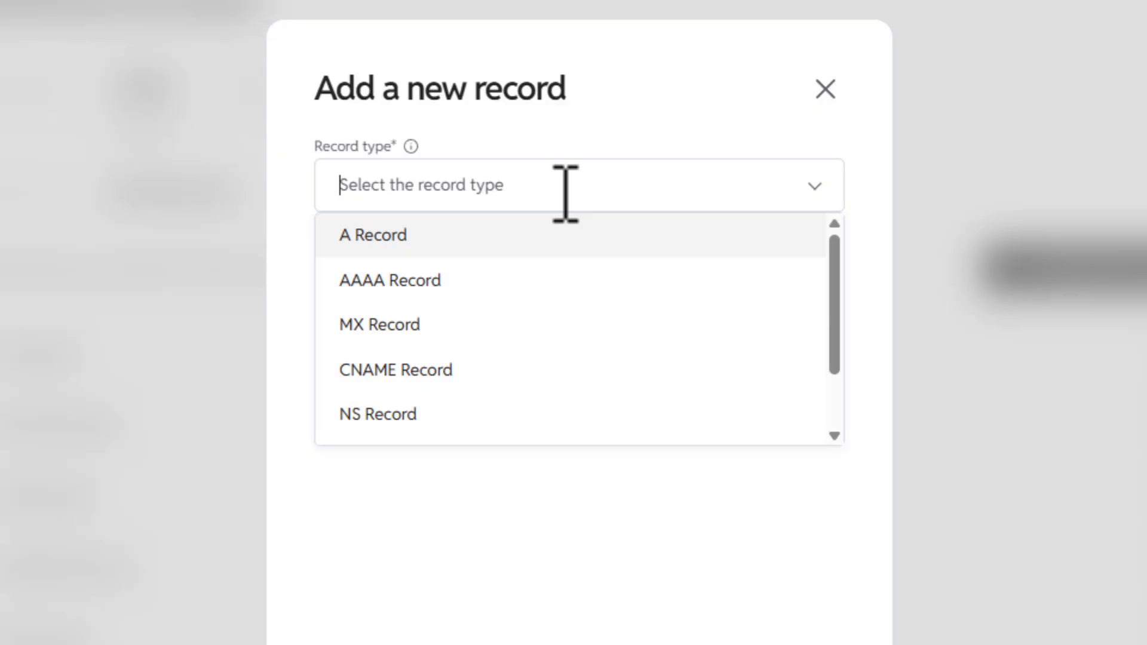
click(395, 369)
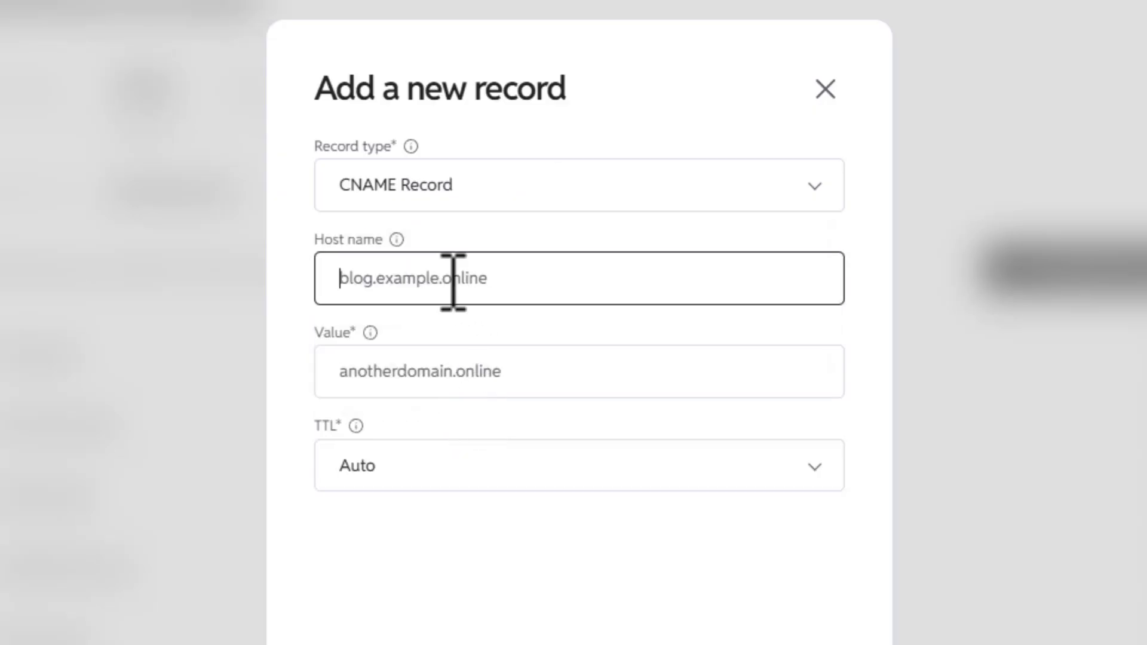
text(www)
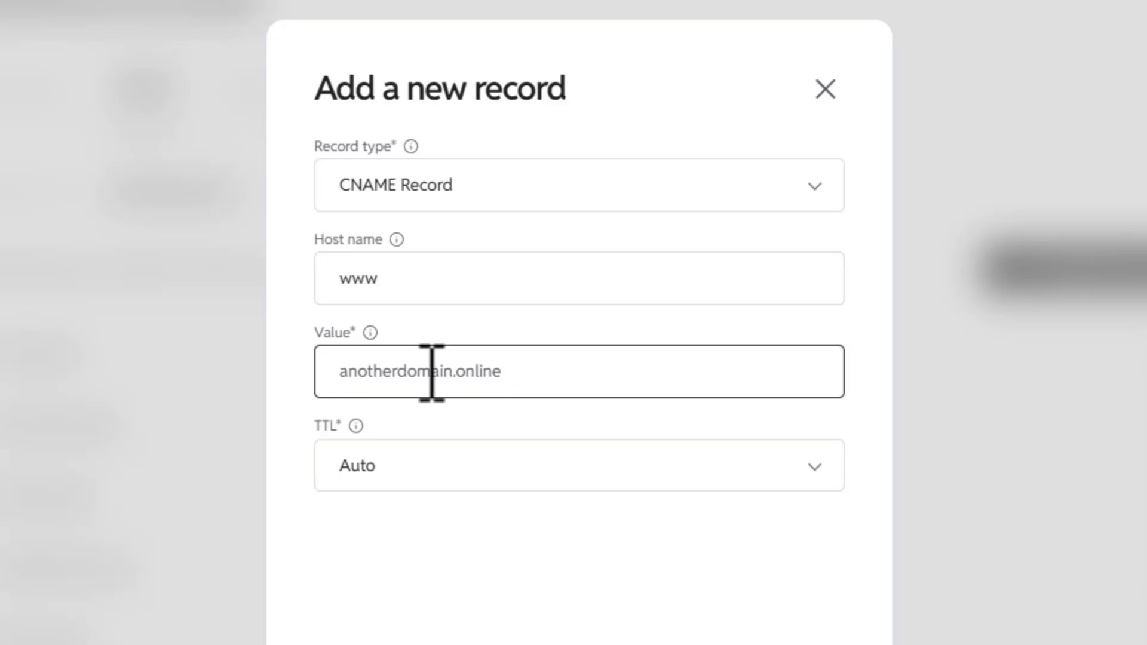
text(dff9r3jmholix.cloudfront.net)
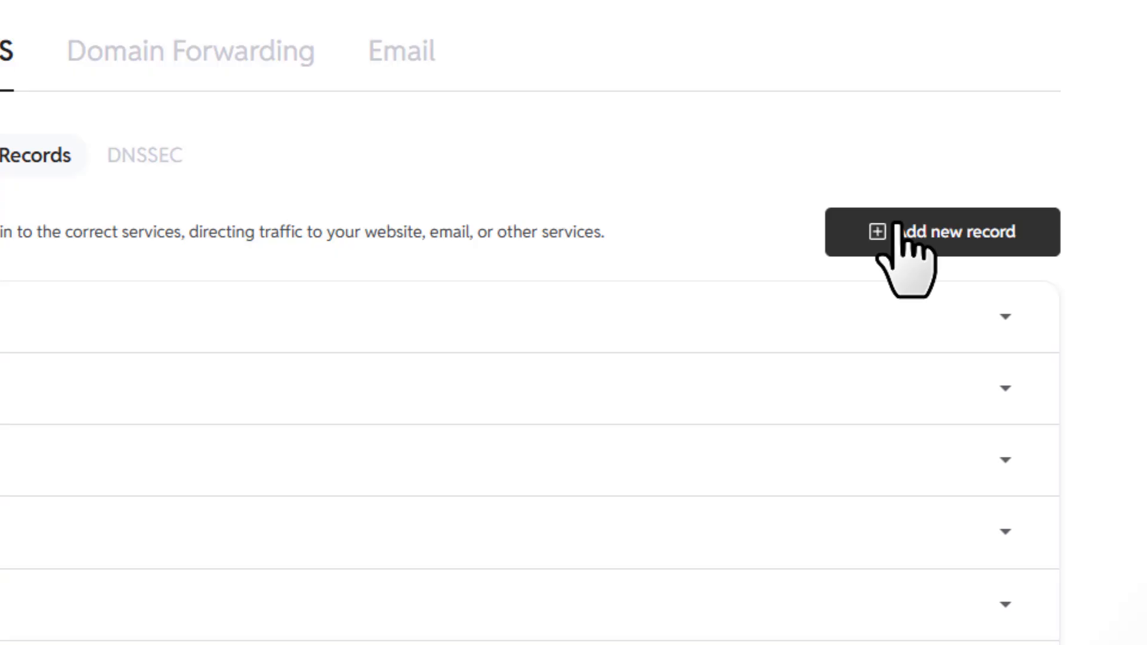
click(944, 232)
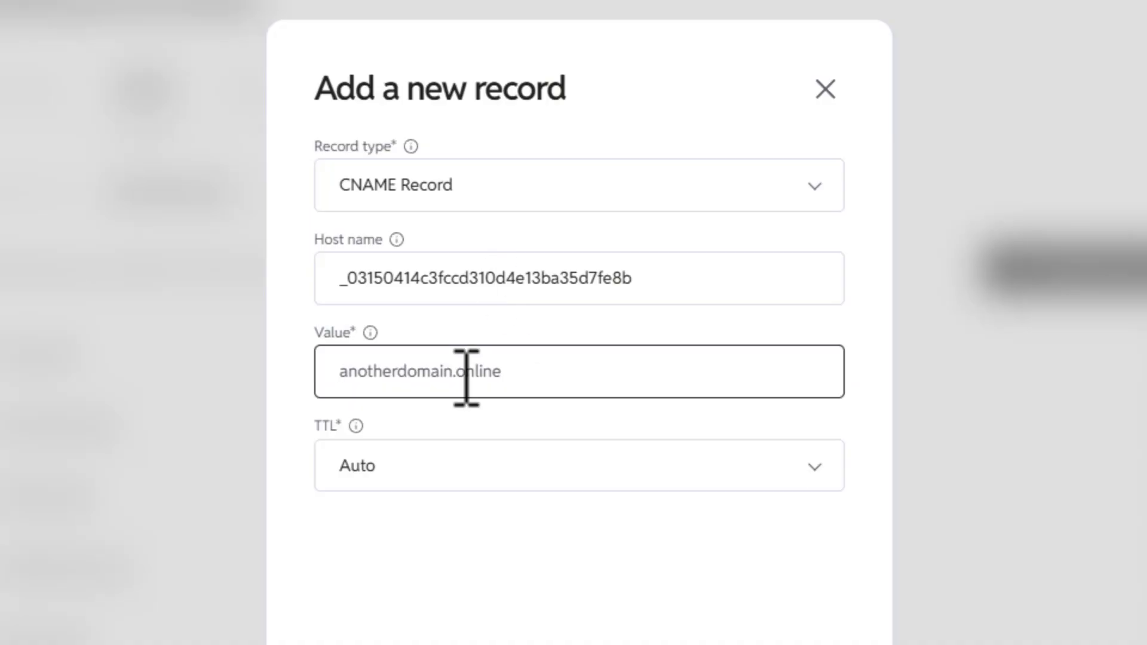
click(786, 527)
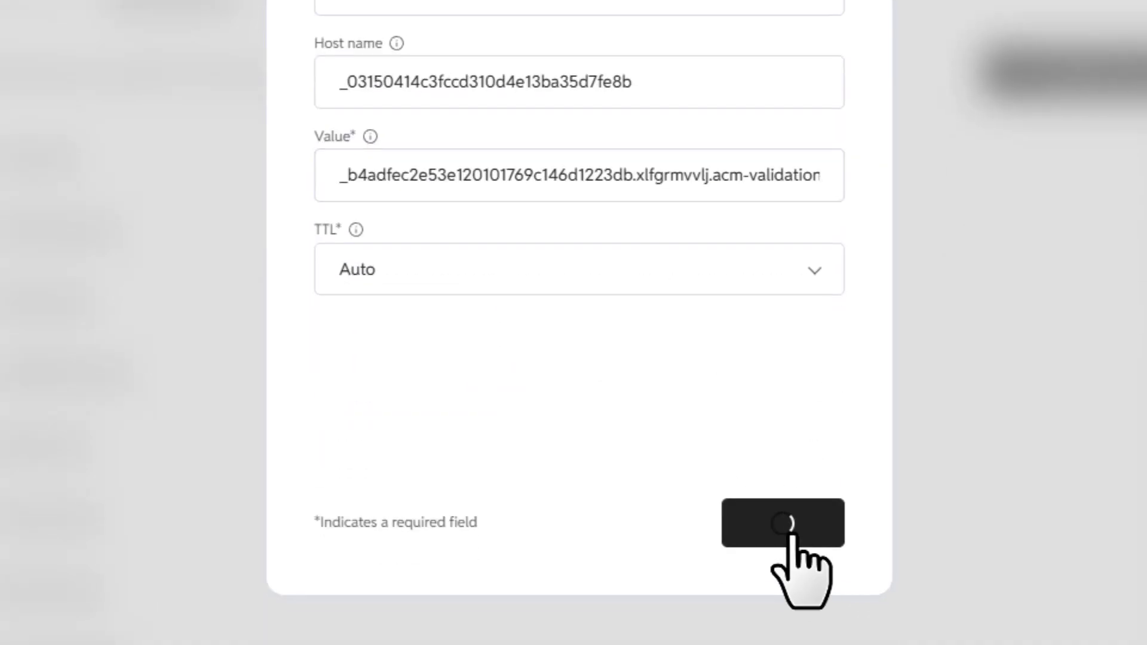
click(784, 525)
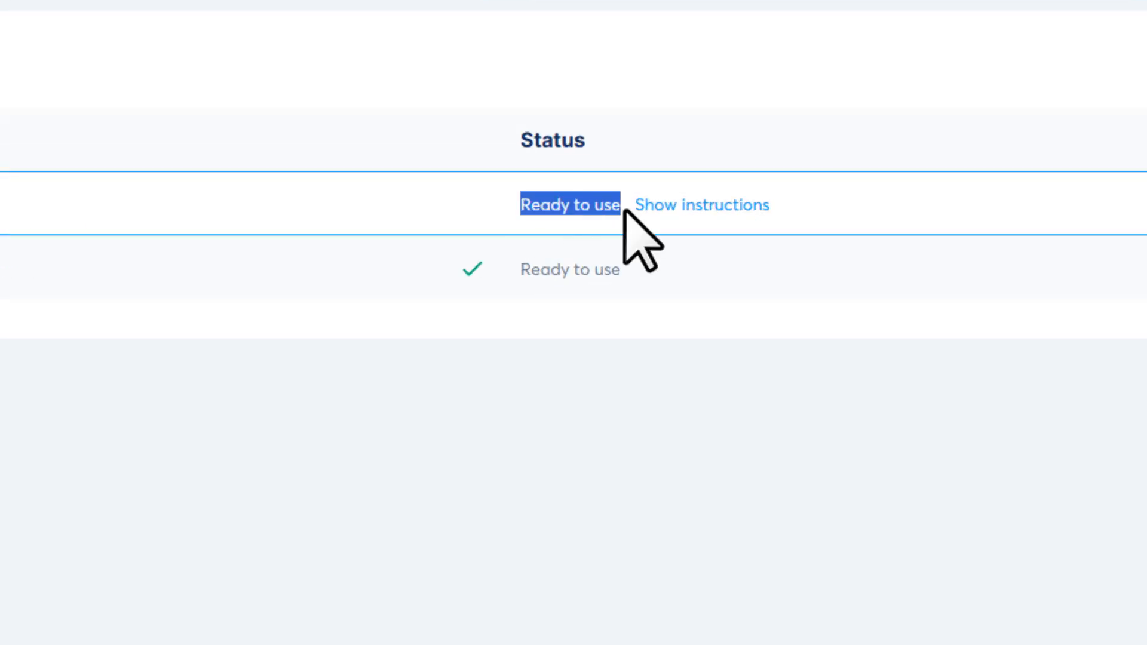
click(1053, 202)
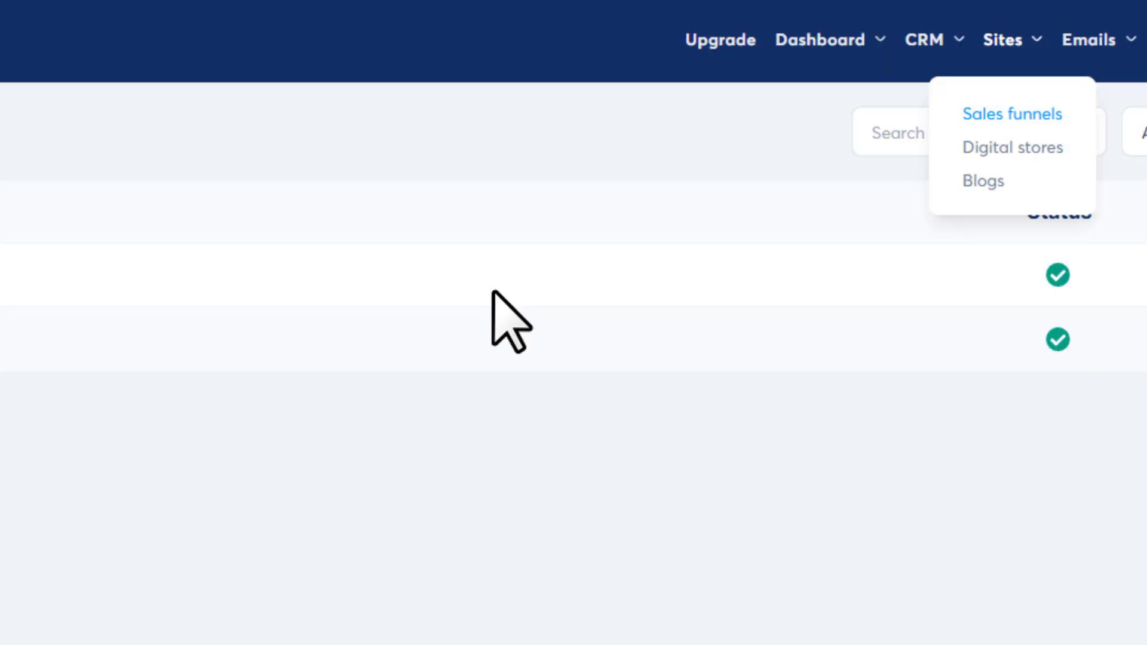
click(1012, 114)
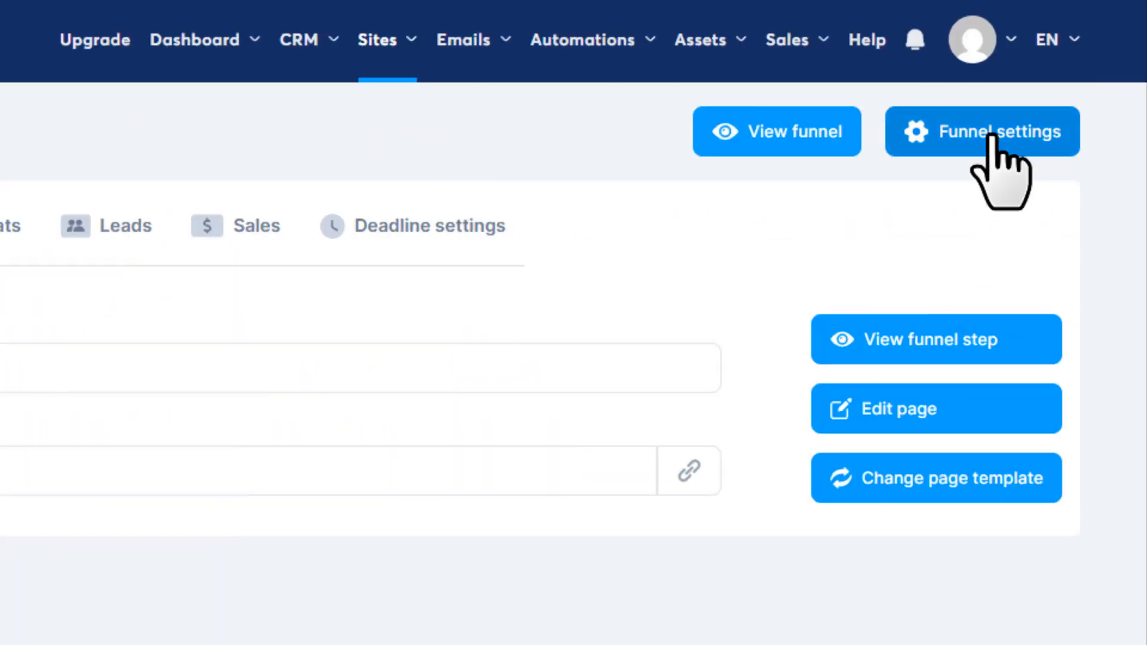
click(999, 132)
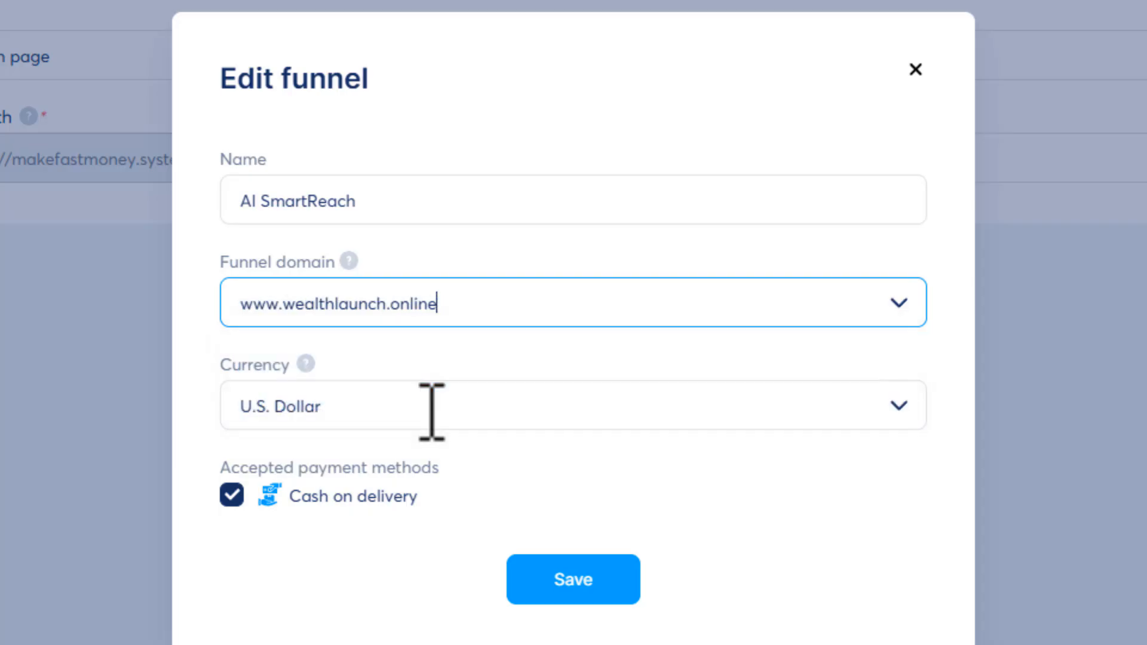
click(564, 580)
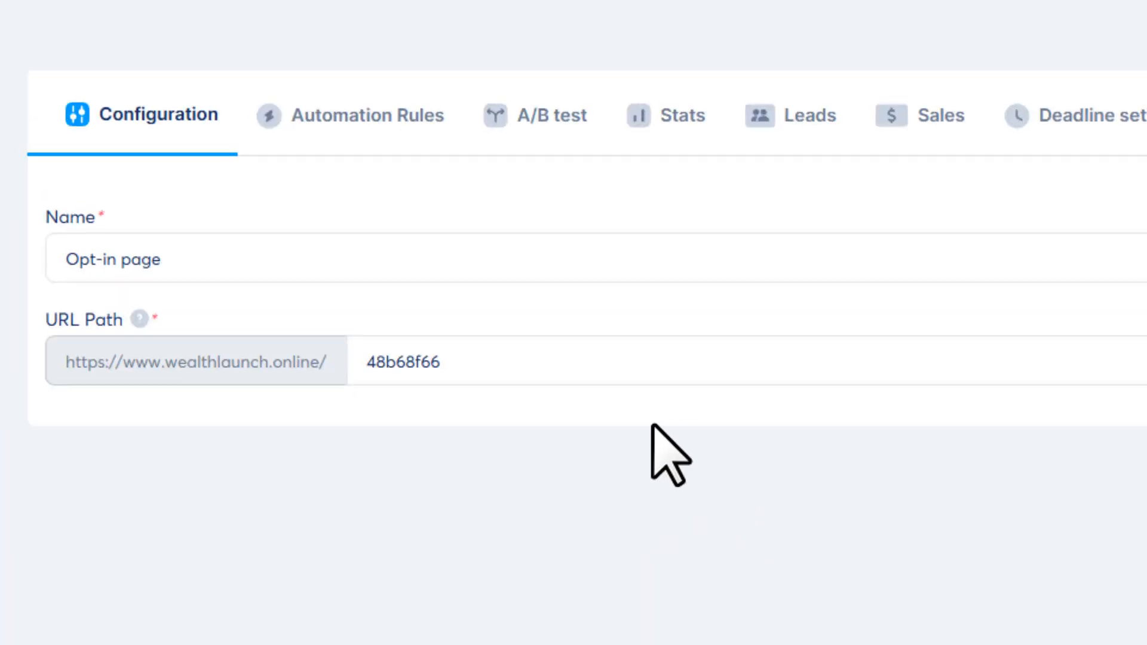
text(aismartreach)
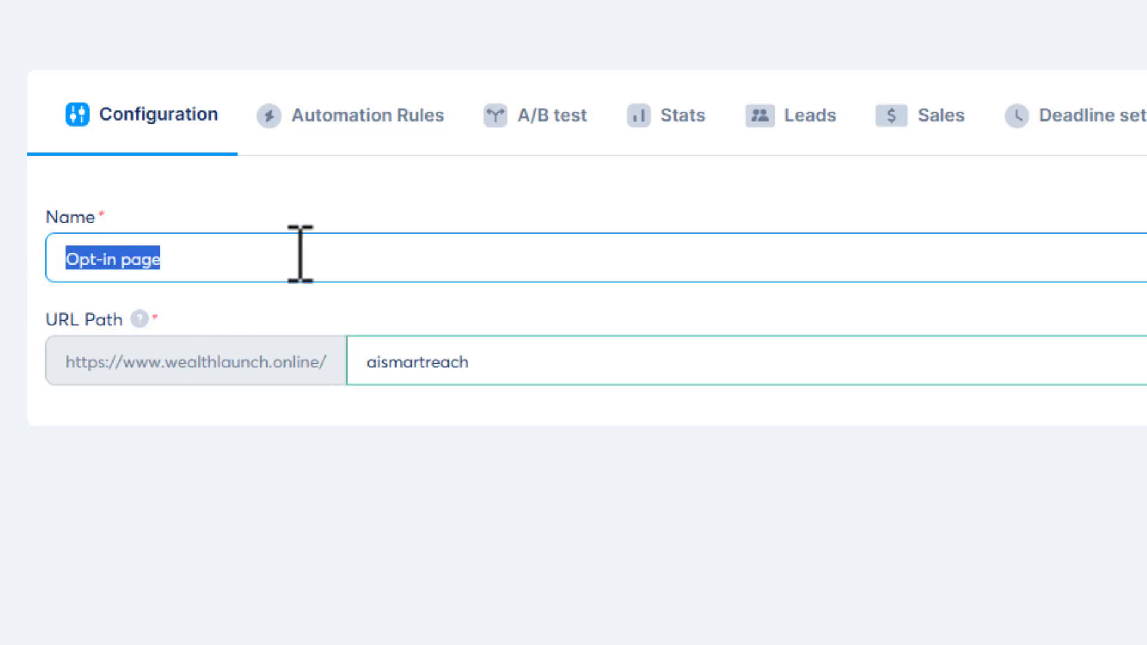
text(AI Smart Reach)
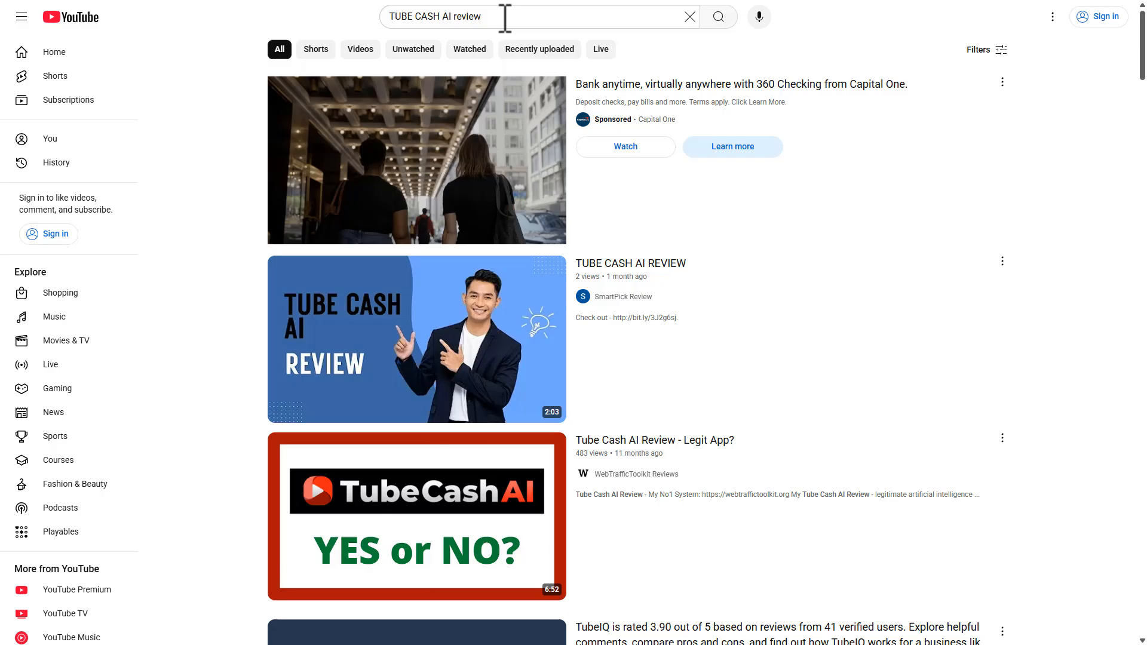
Step: Scroll down through the TUBE CASH AI review video results
scroll(down, 3)
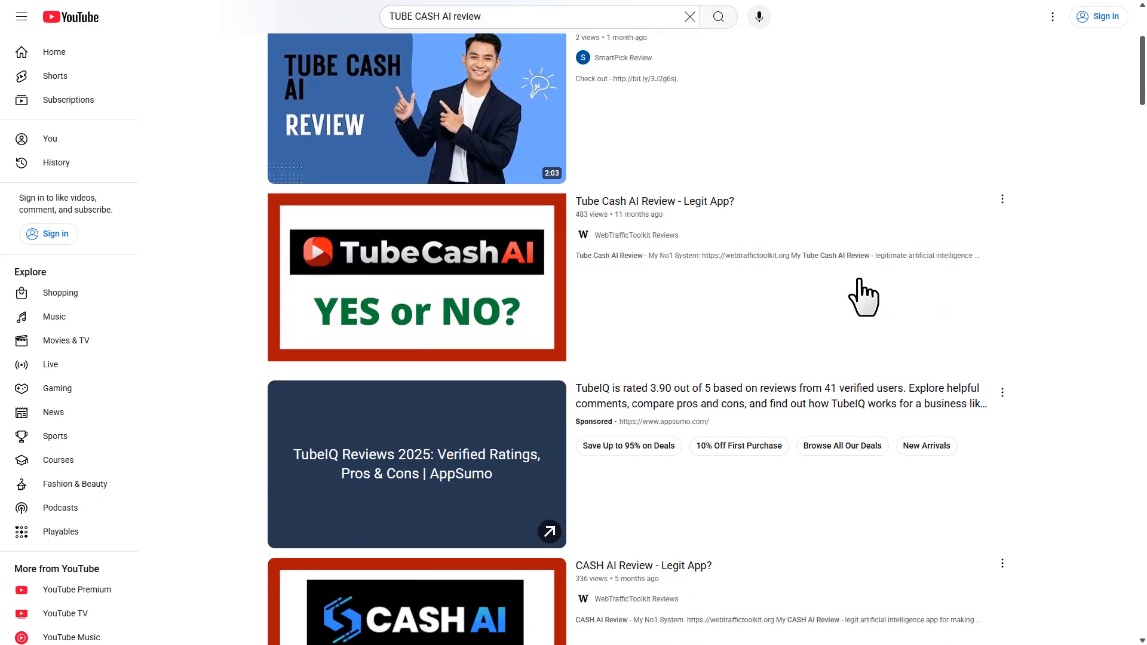
scroll(down, 3)
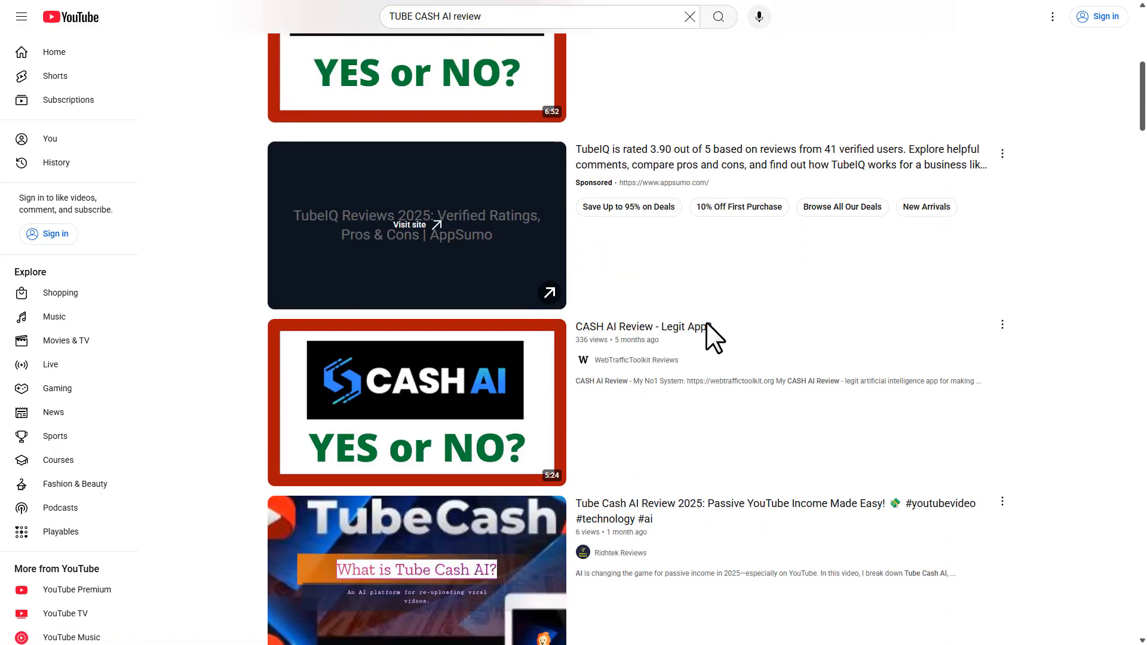
scroll(down, 3)
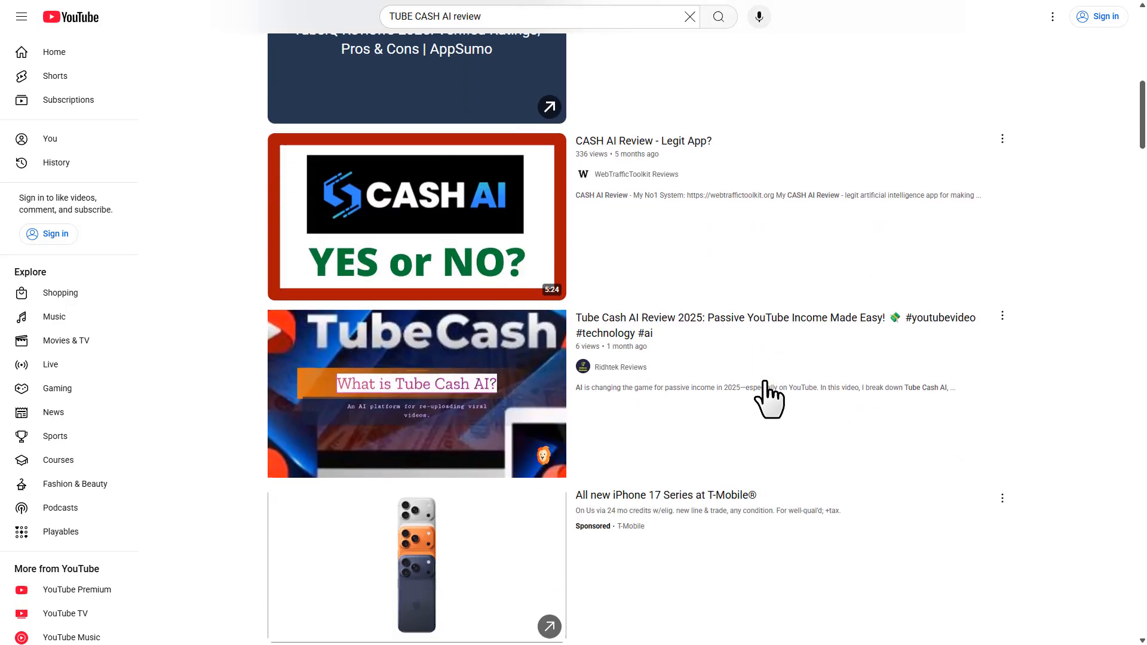
scroll(down, 3)
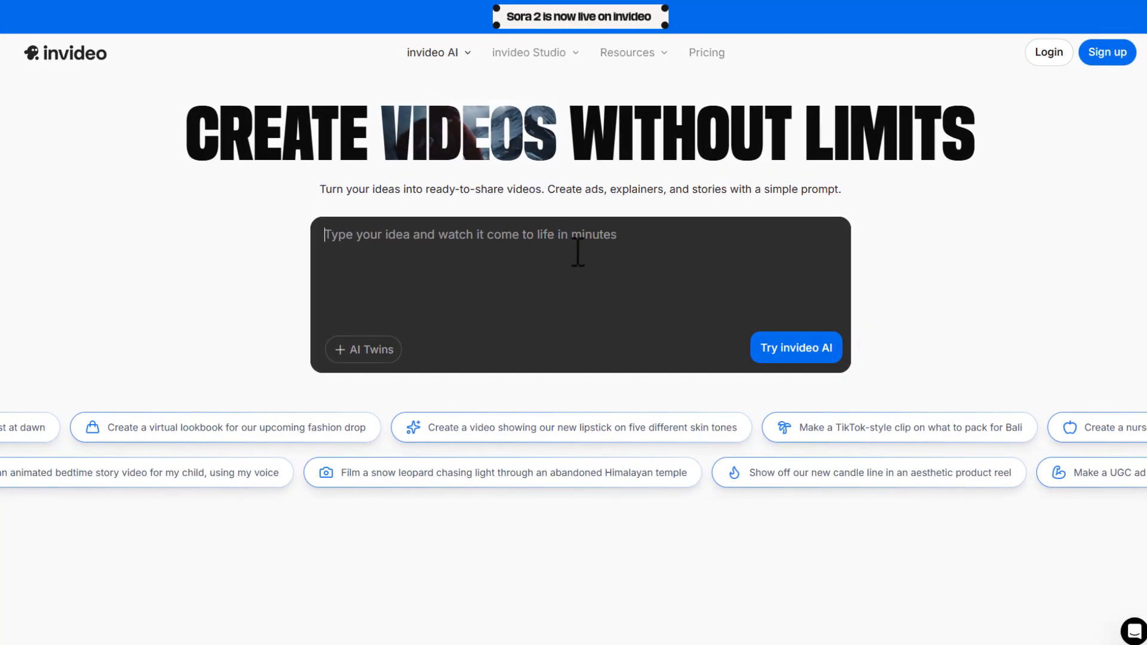
Step: Generate a YouTube video from the aismartreach offer link and play the result
click(706, 53)
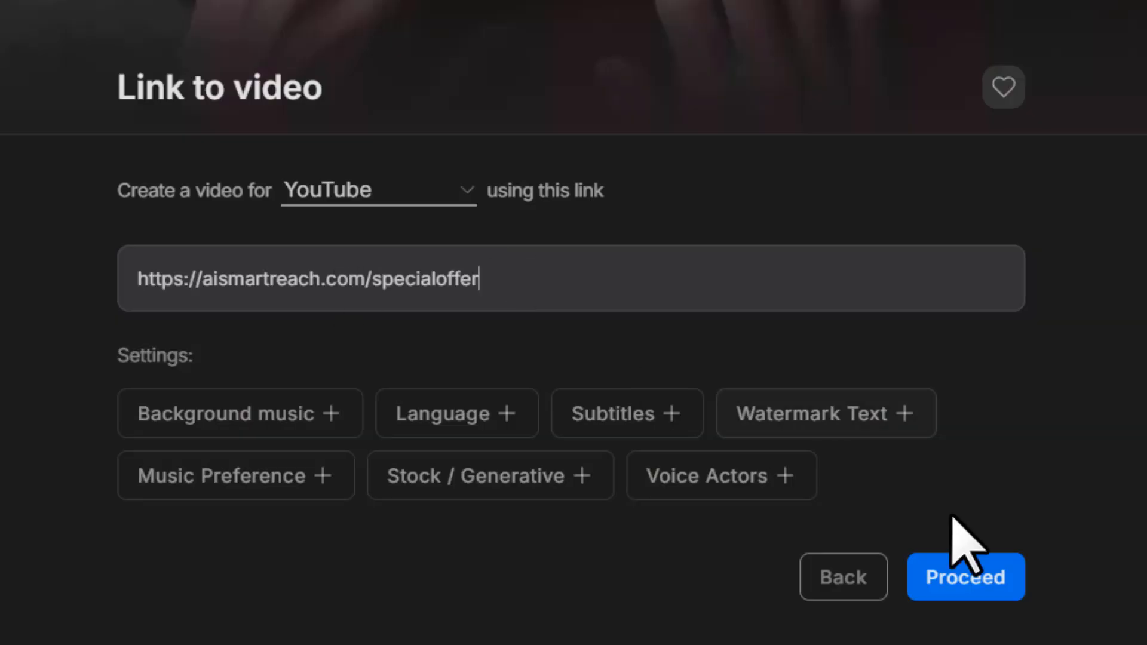
click(966, 576)
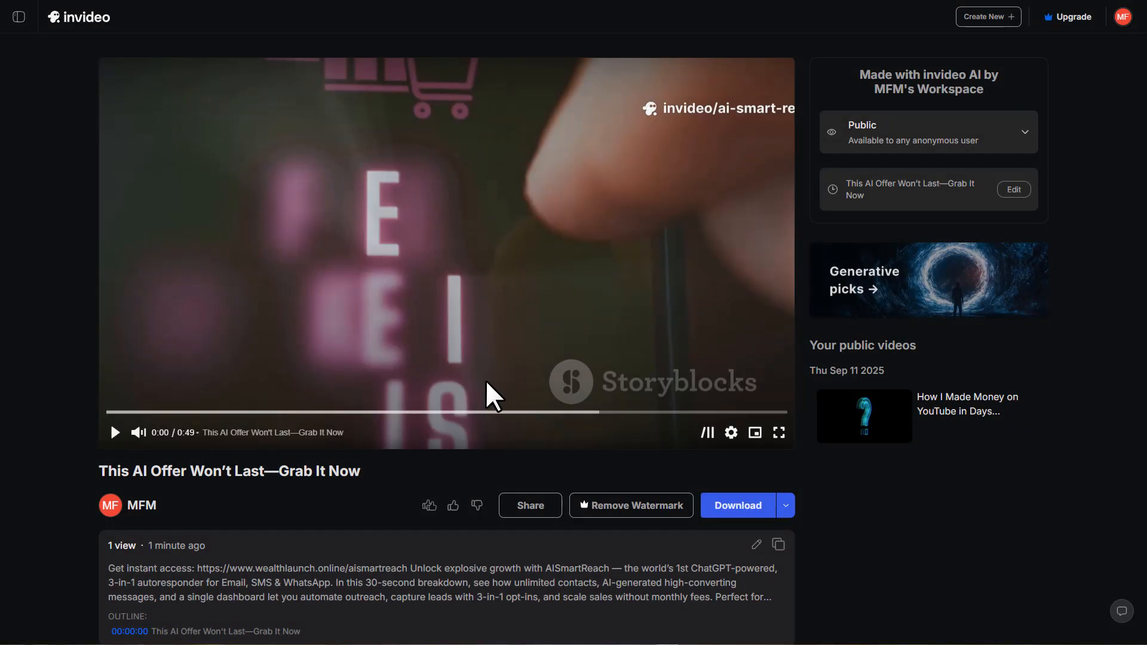
click(115, 432)
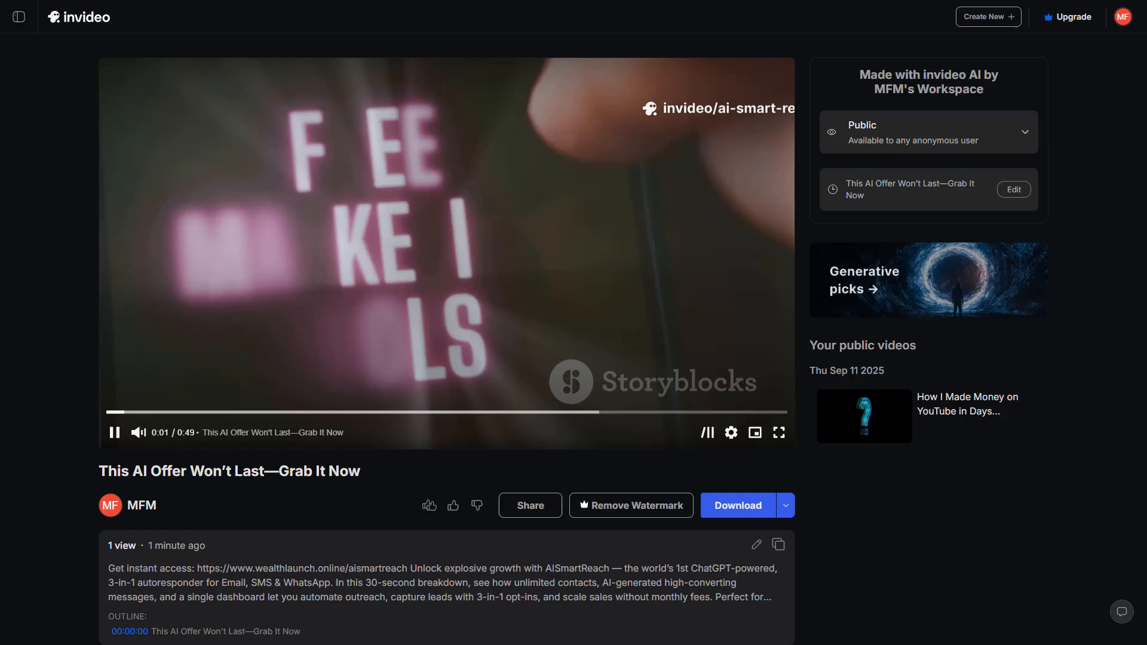